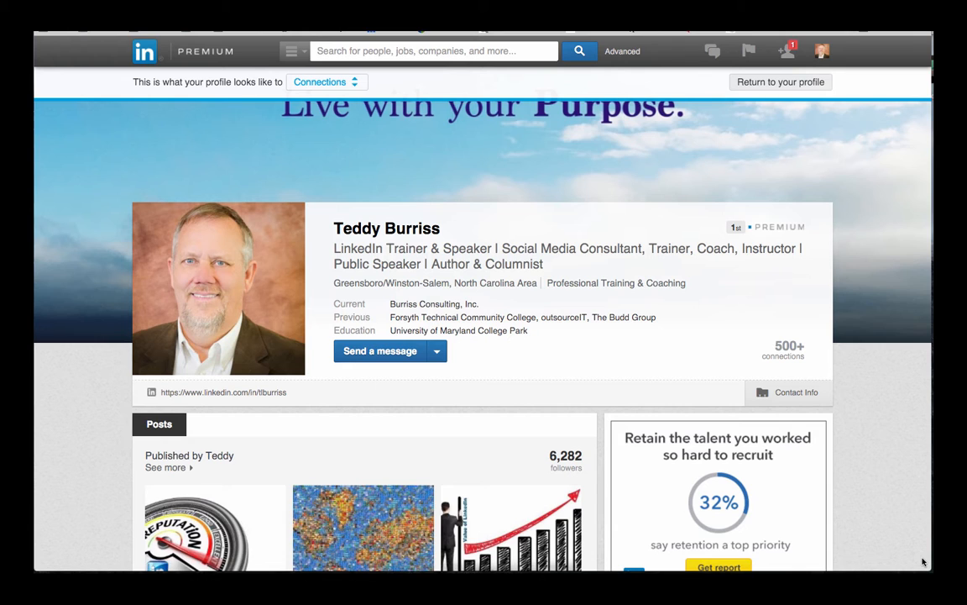
pyautogui.moveTo(851, 84)
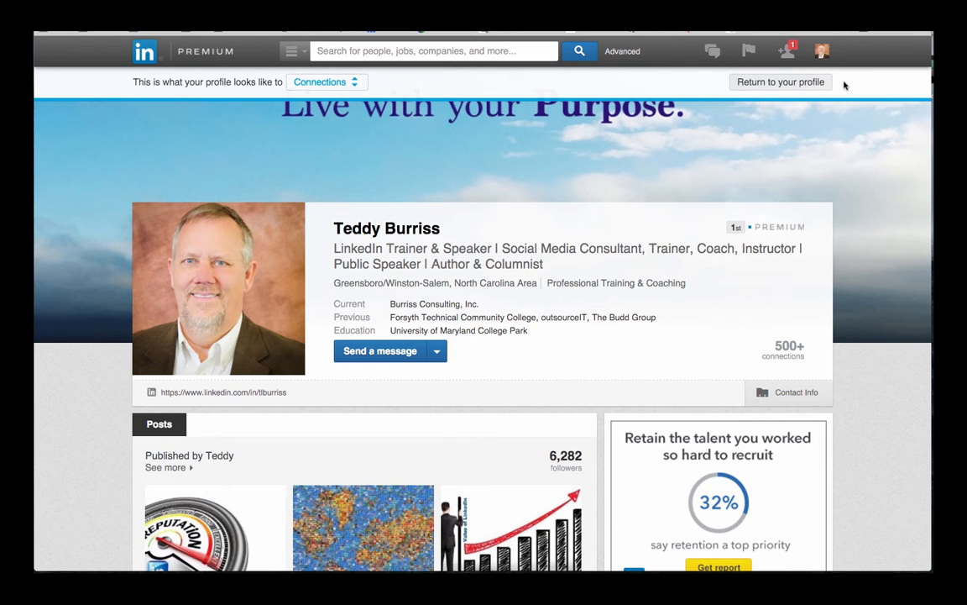
# Re-enter the password from the profile menu to reach Privacy & Settings
pyautogui.click(823, 51)
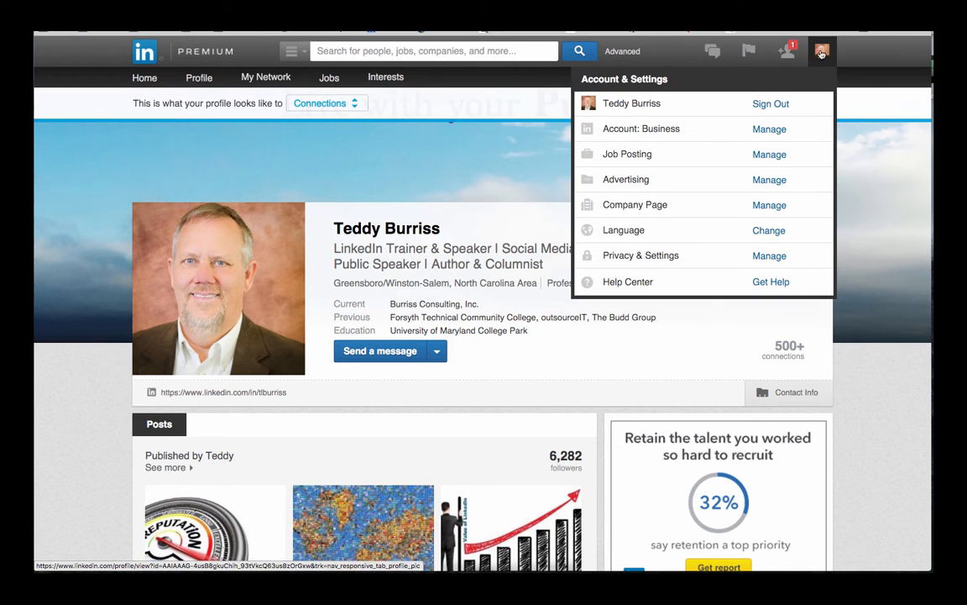
pyautogui.moveTo(810, 52)
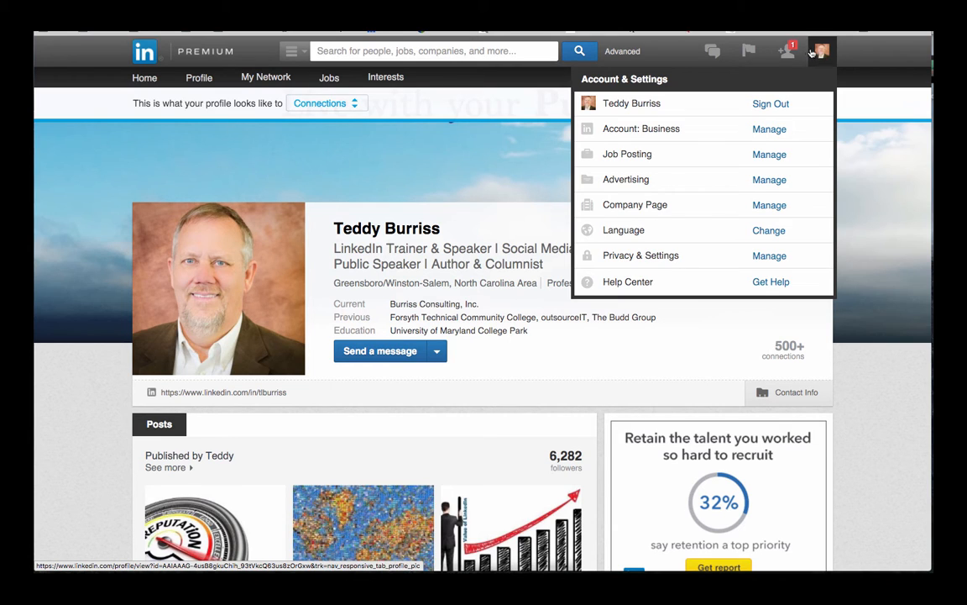
pyautogui.moveTo(760, 252)
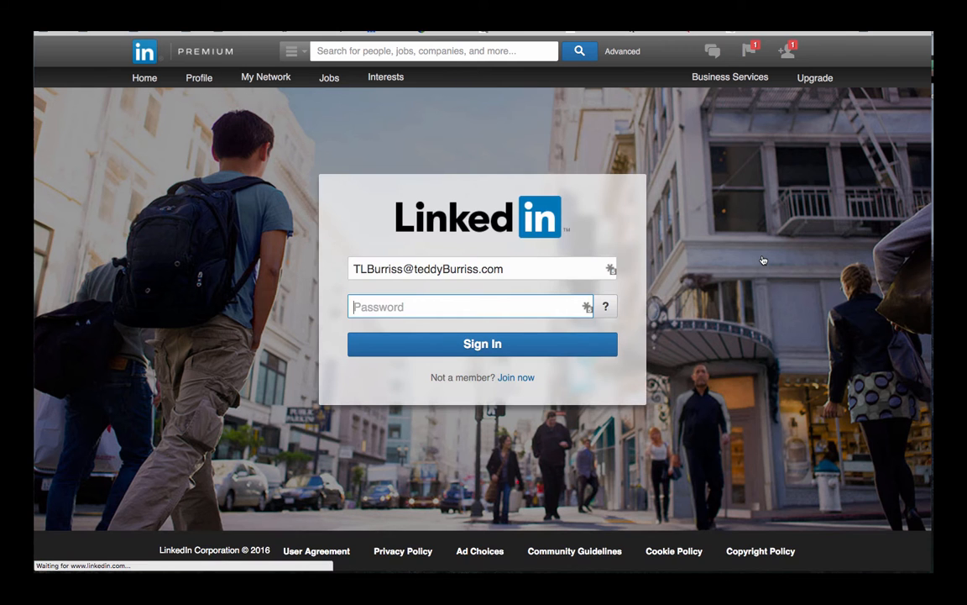
pyautogui.click(482, 343)
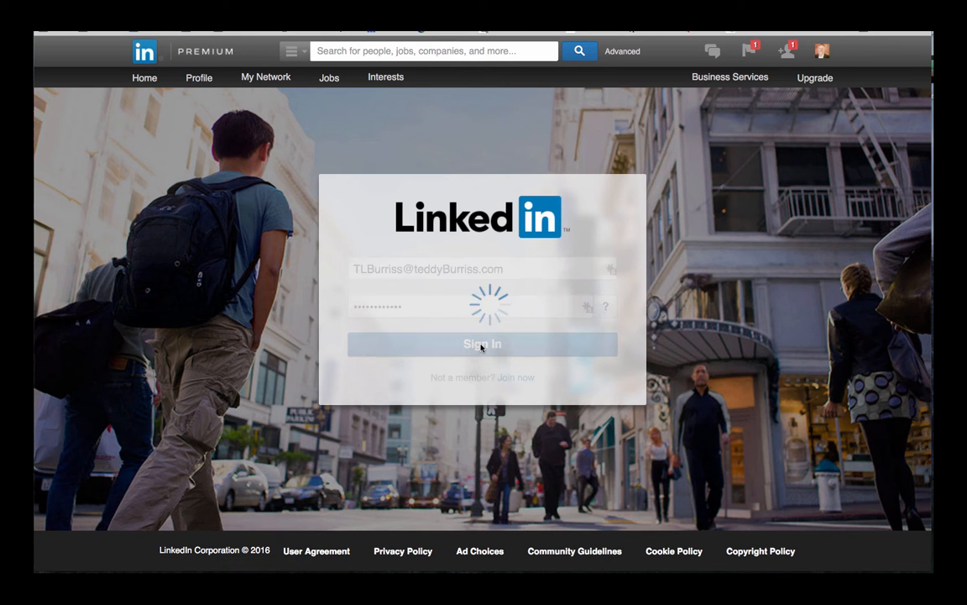
pyautogui.click(482, 342)
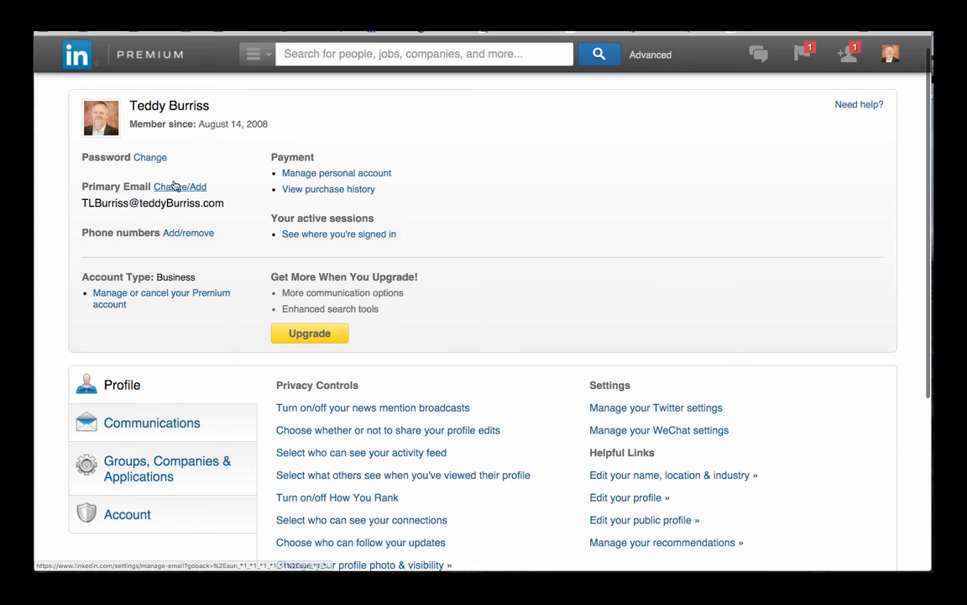
# Keep 'Yes! Let them know' checked for news mention broadcasts and save it
pyautogui.scroll(-3)
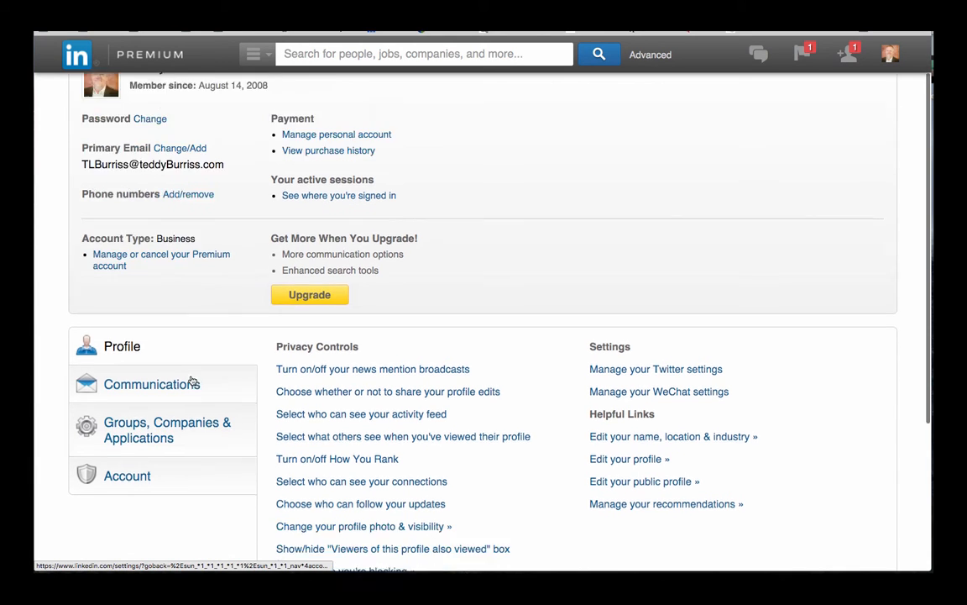
pyautogui.scroll(-3)
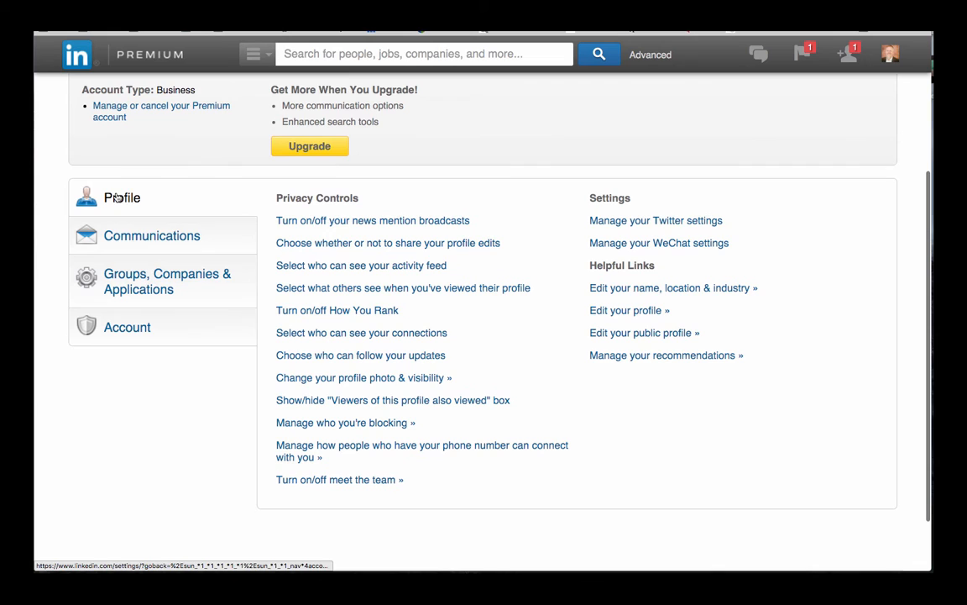
pyautogui.moveTo(373, 220)
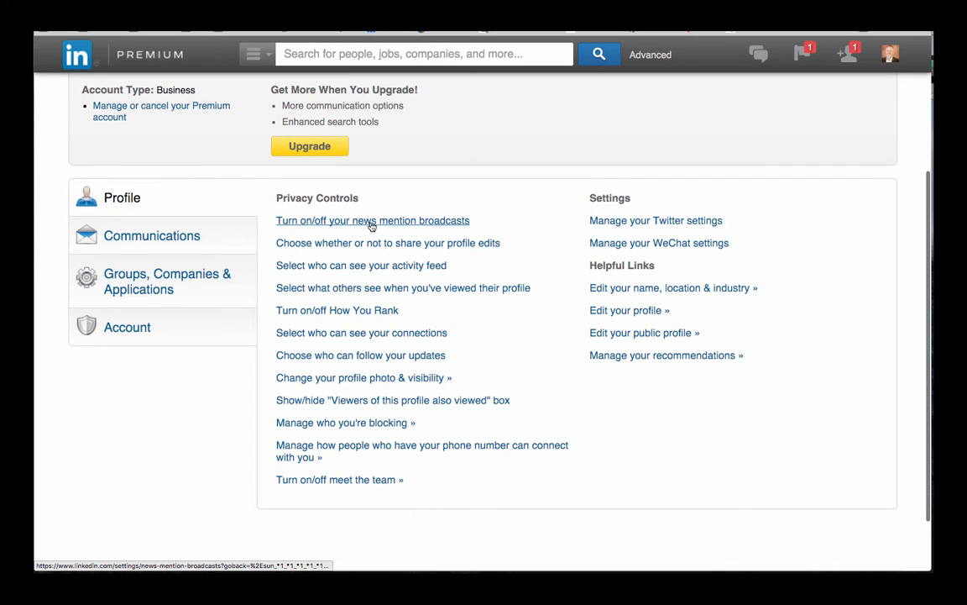
pyautogui.click(373, 220)
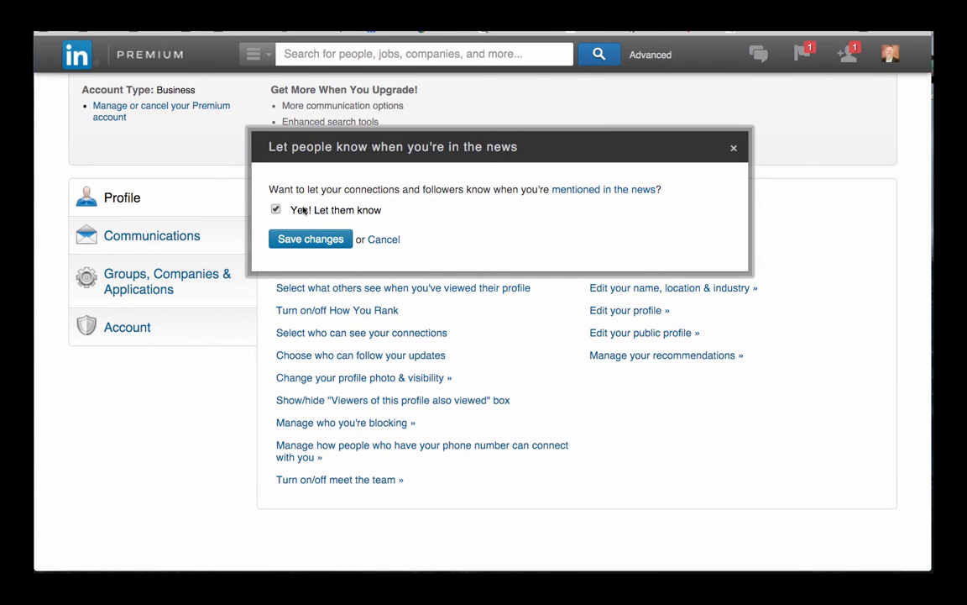
pyautogui.click(309, 238)
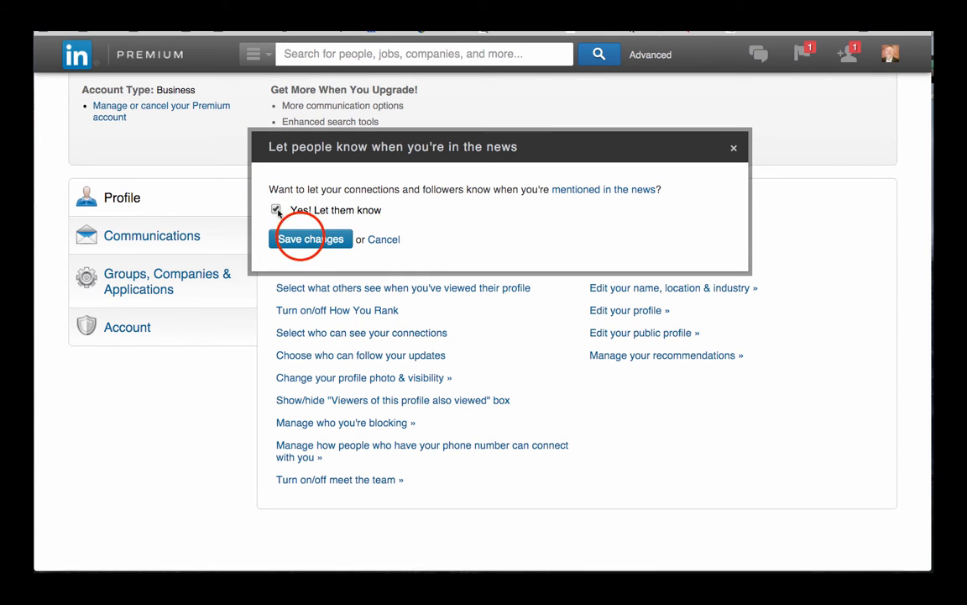
pyautogui.click(310, 239)
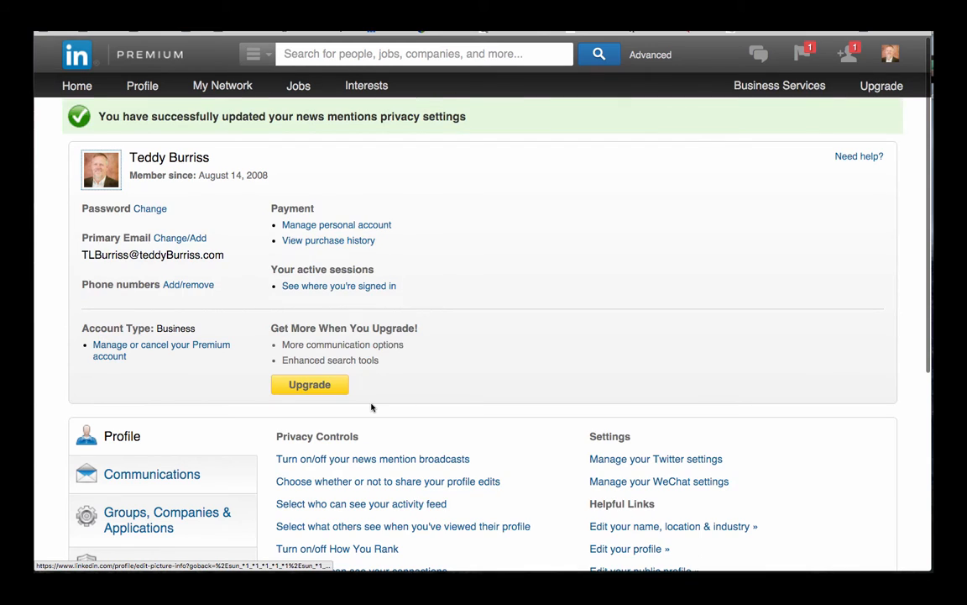
# Bring up the activity broadcasts setting for sharing profile edits and recommendations
pyautogui.scroll(-3)
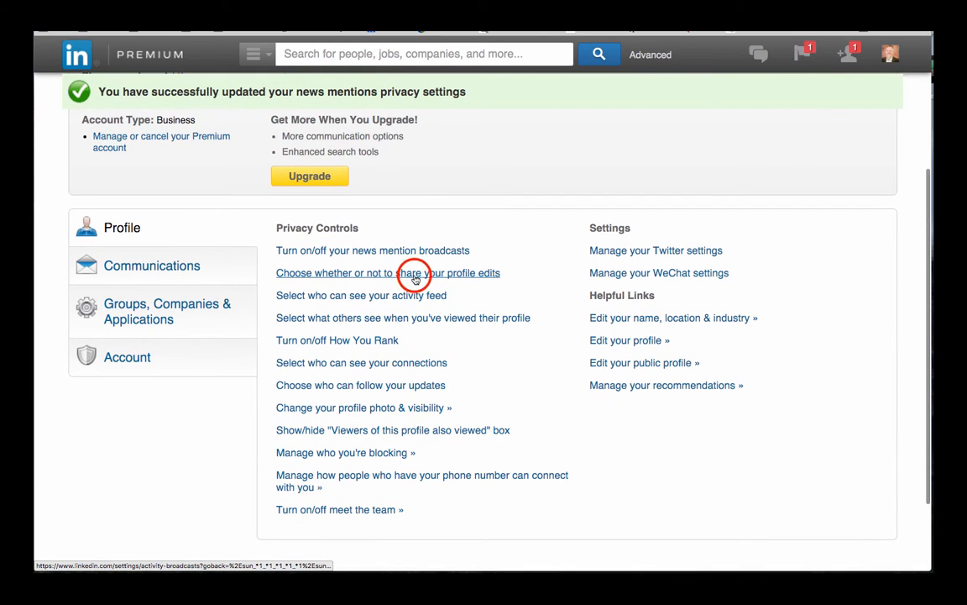
pyautogui.click(415, 272)
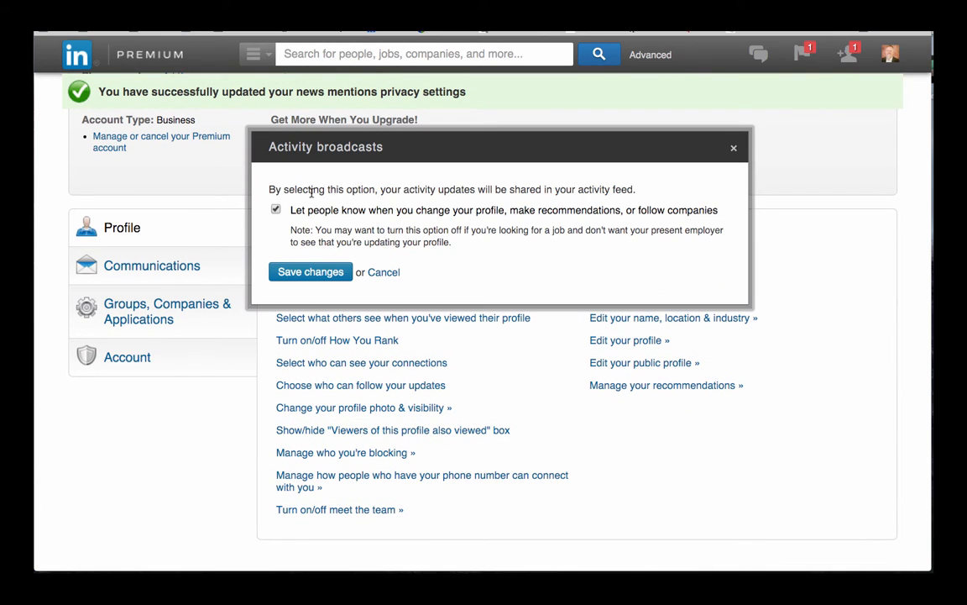
pyautogui.moveTo(431, 216)
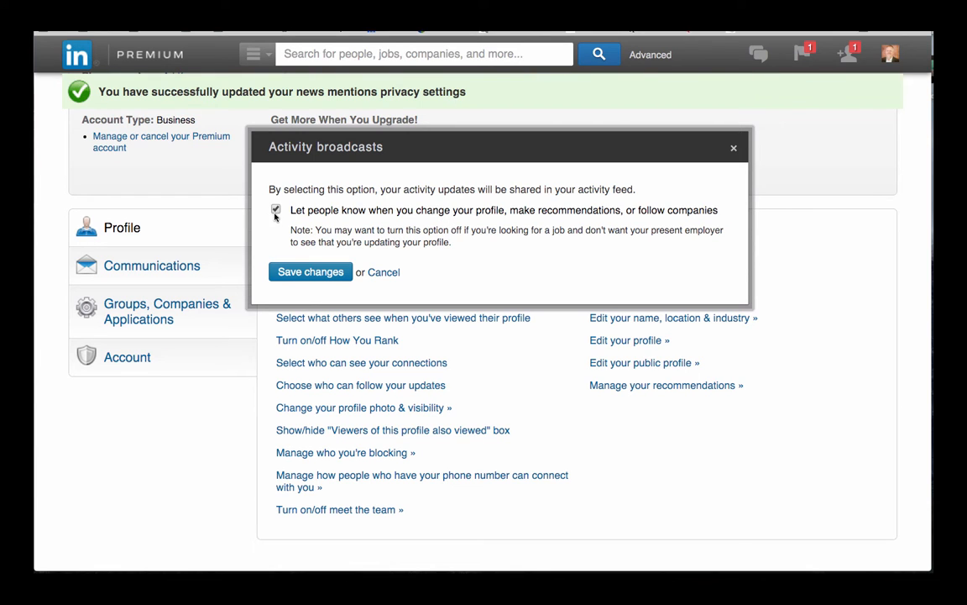
pyautogui.moveTo(359, 279)
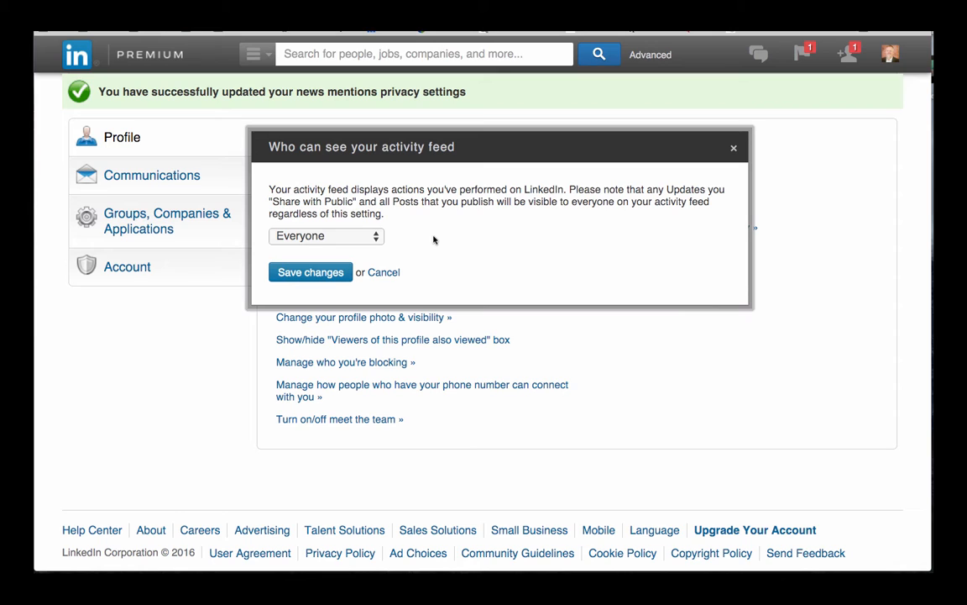
# Keep the activity feed visible to Everyone, then view profile-viewing visibility options
pyautogui.click(326, 235)
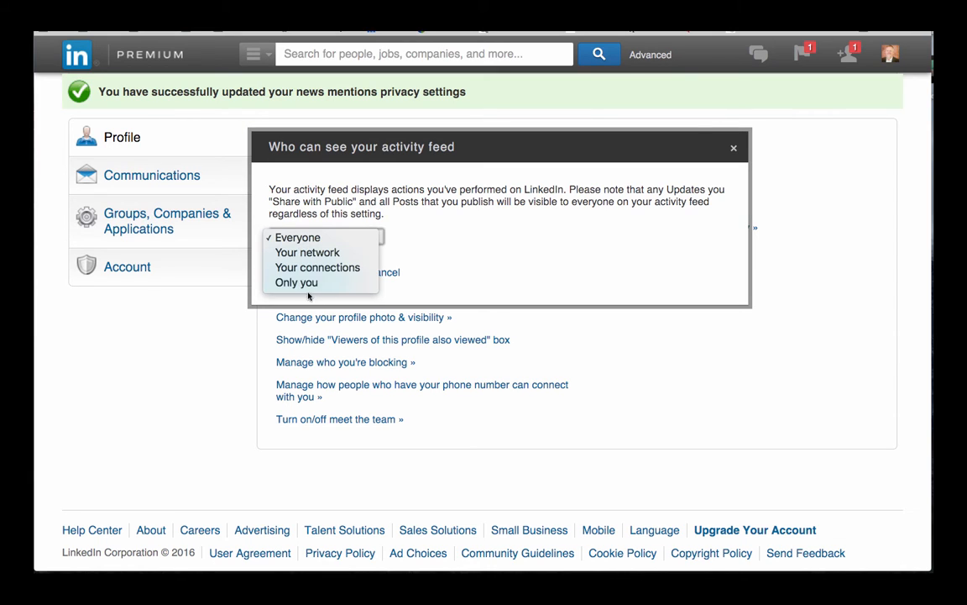
pyautogui.moveTo(332, 267)
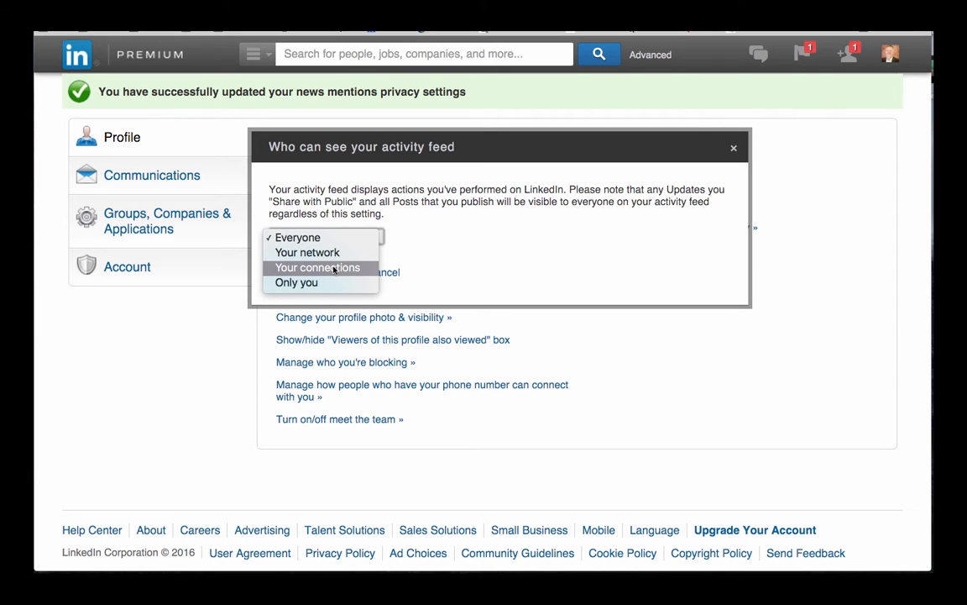
pyautogui.moveTo(305, 252)
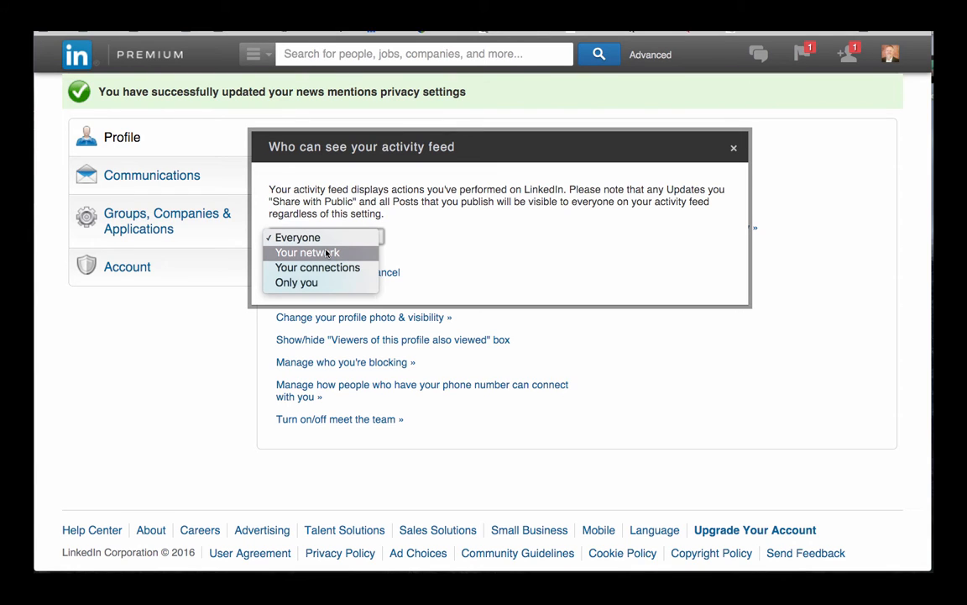
pyautogui.moveTo(299, 237)
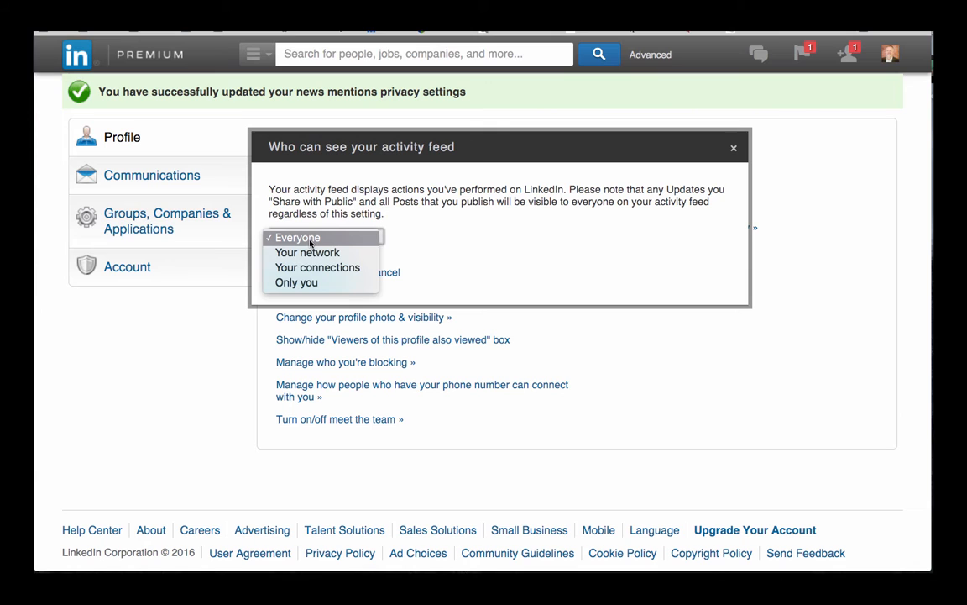
pyautogui.click(298, 237)
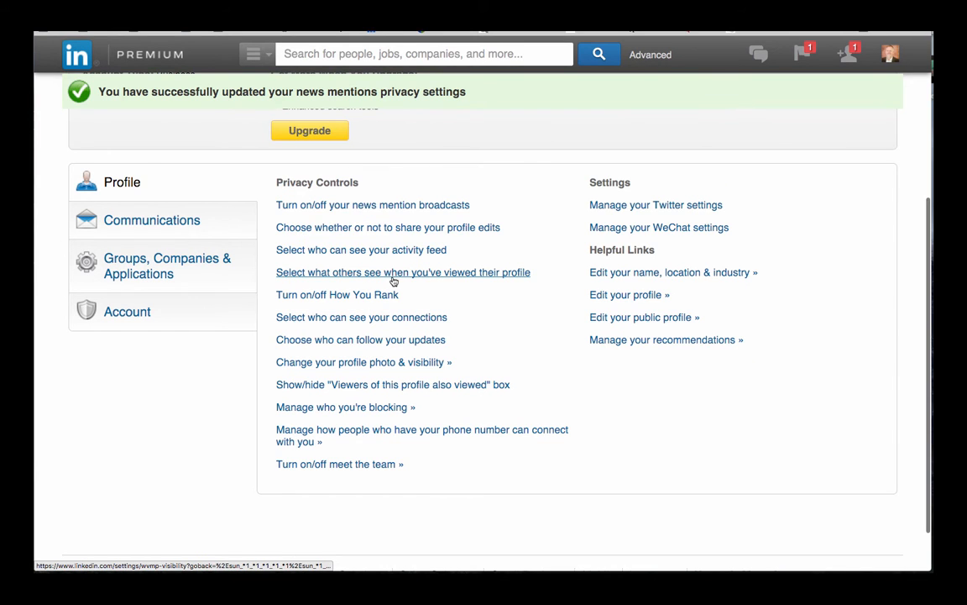
pyautogui.click(403, 272)
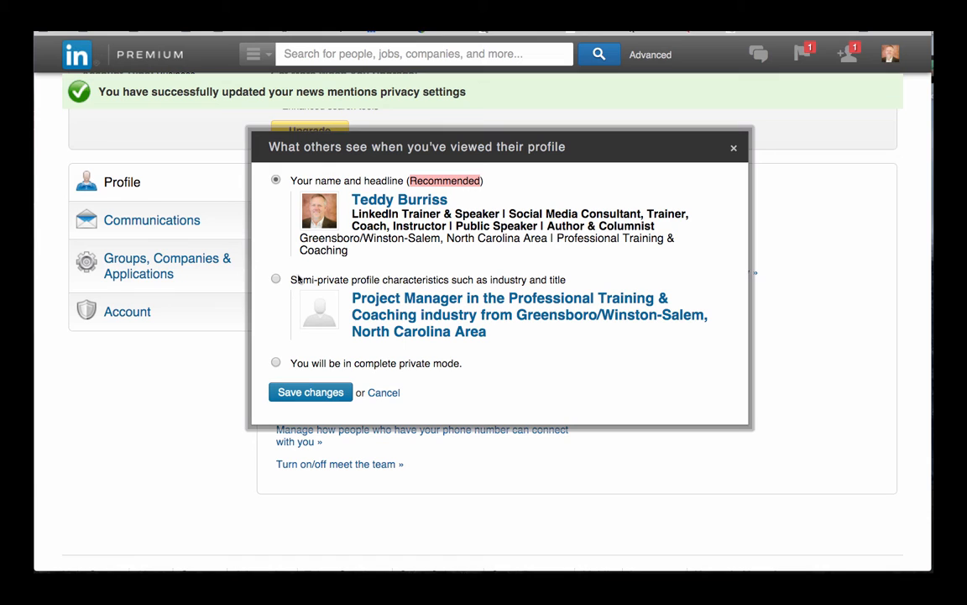
pyautogui.moveTo(362, 370)
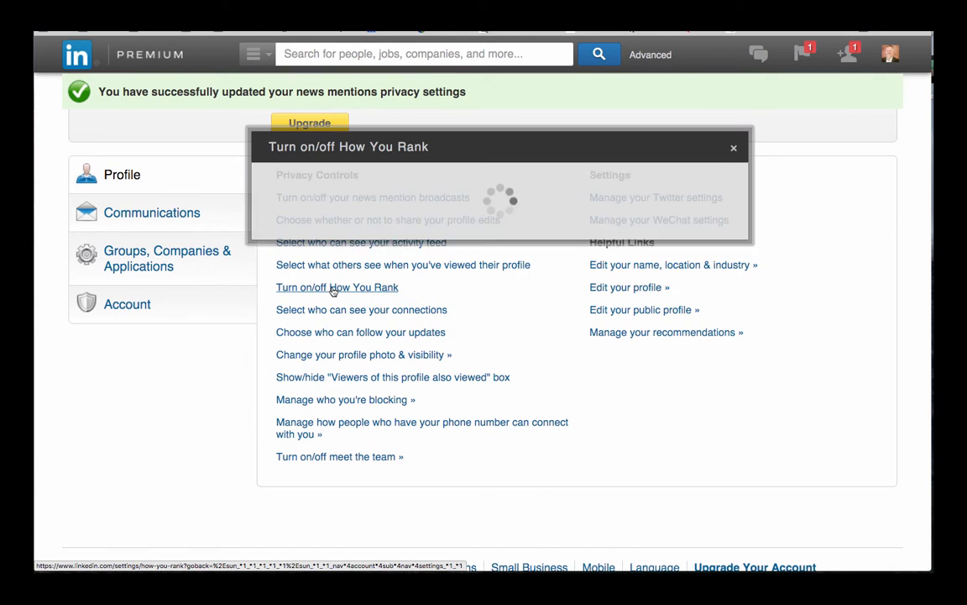
# Save How You Rank with 'Let others see how you rank' left enabled
pyautogui.click(336, 286)
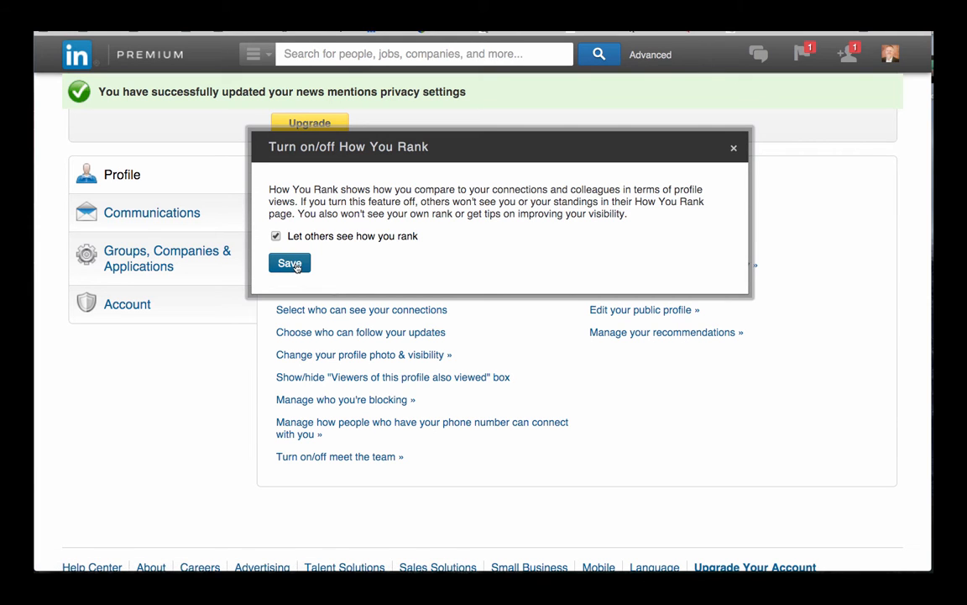
pyautogui.click(289, 262)
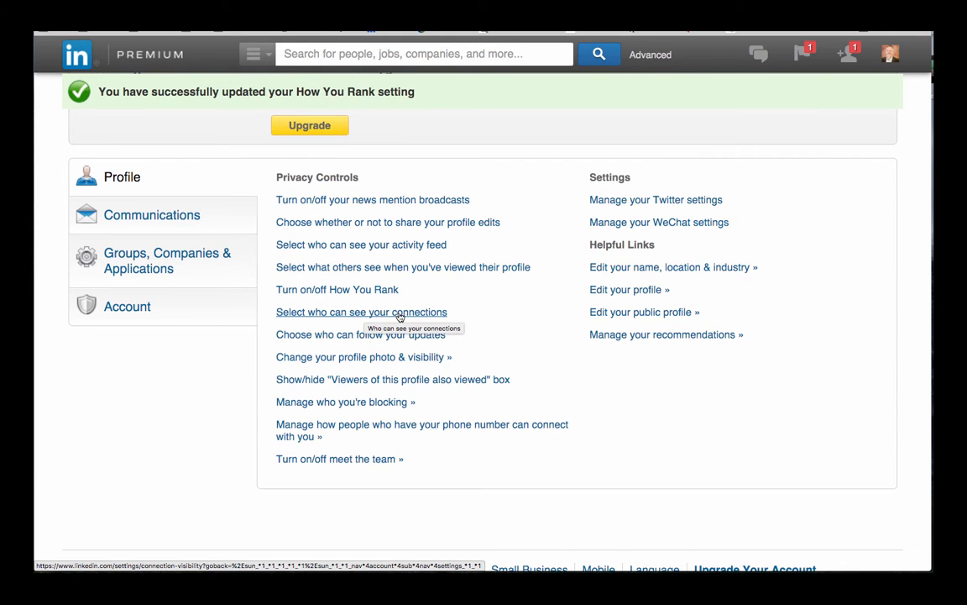
pyautogui.click(361, 310)
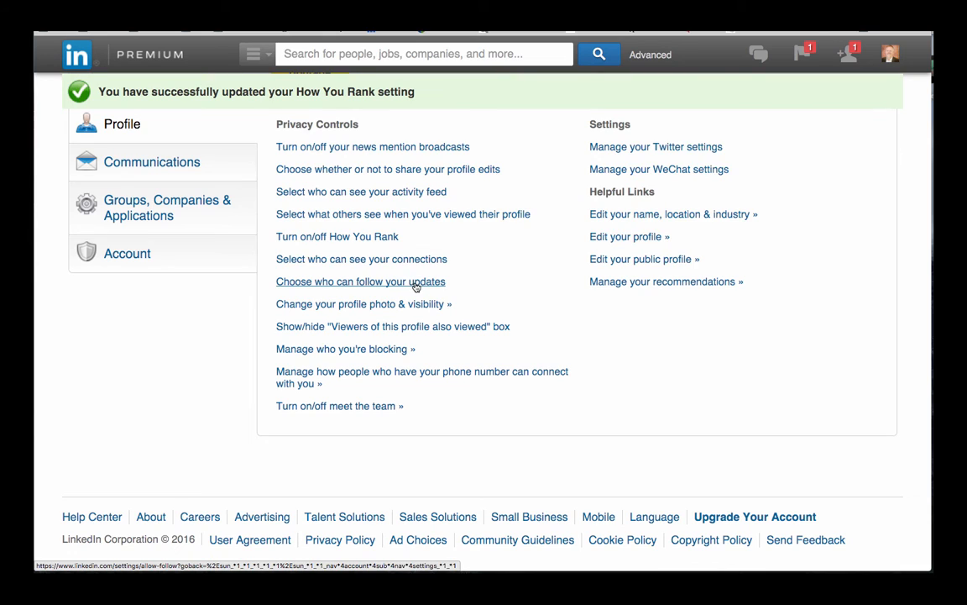
pyautogui.click(359, 282)
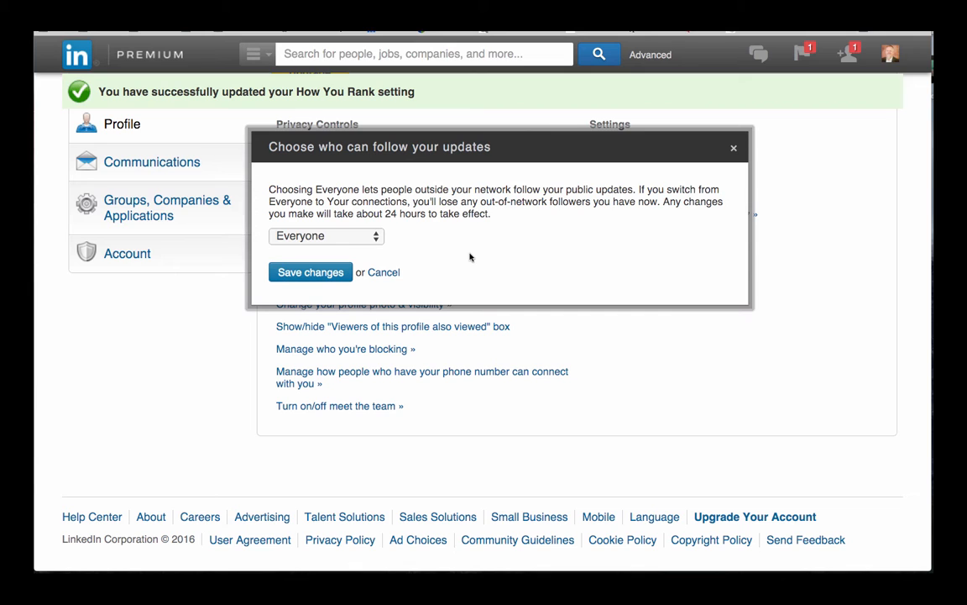
pyautogui.click(326, 235)
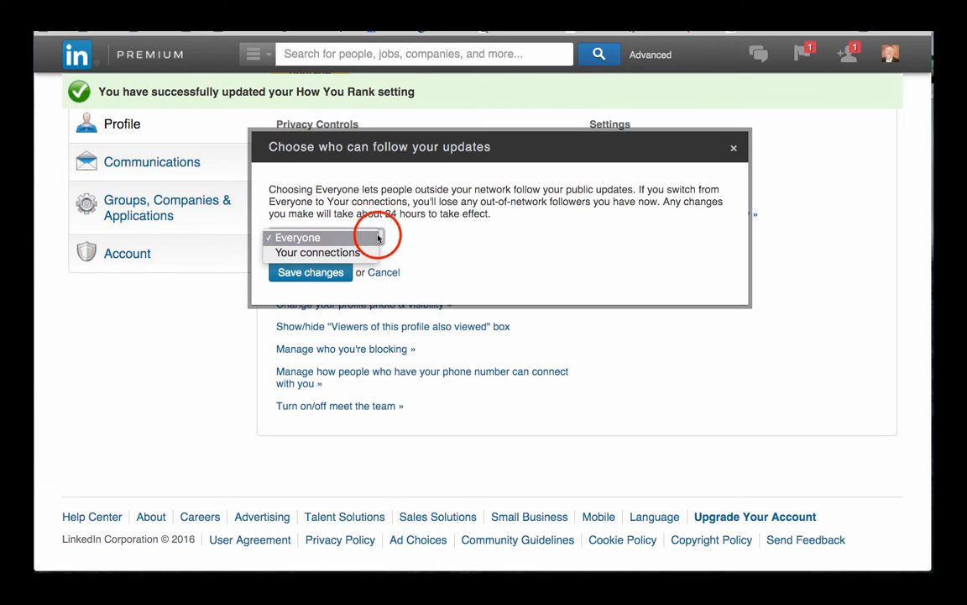
pyautogui.click(326, 236)
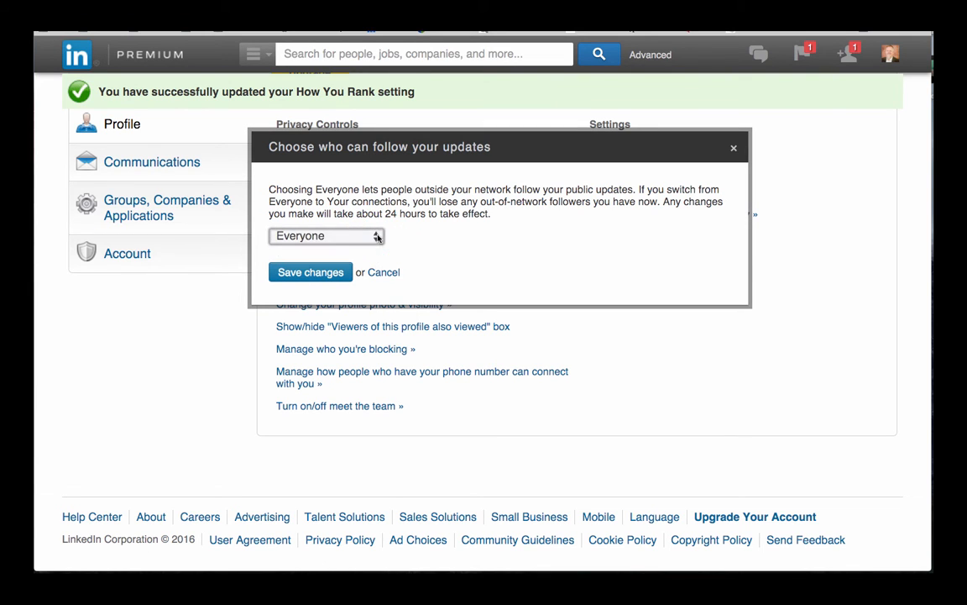
pyautogui.moveTo(423, 244)
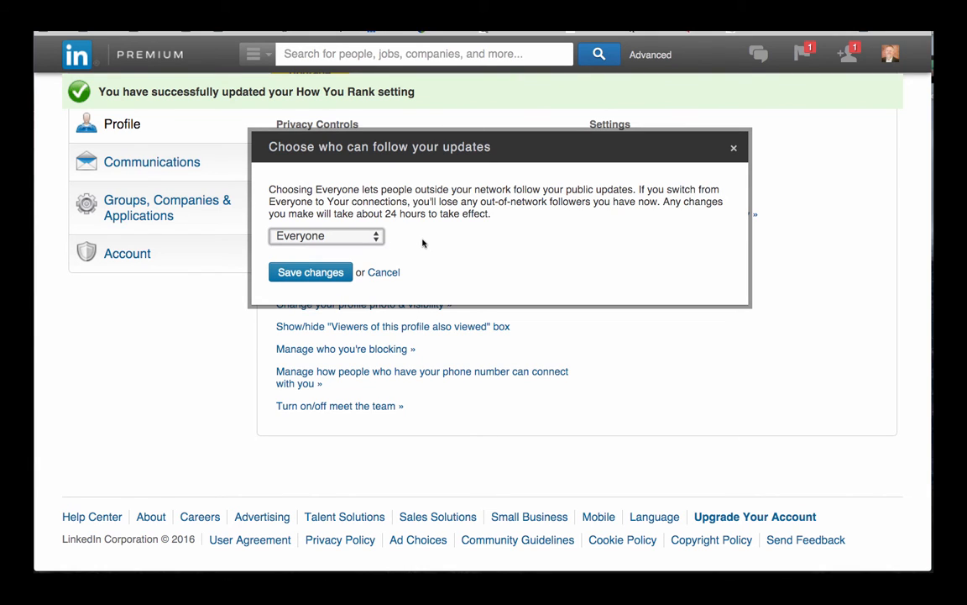
pyautogui.moveTo(386, 270)
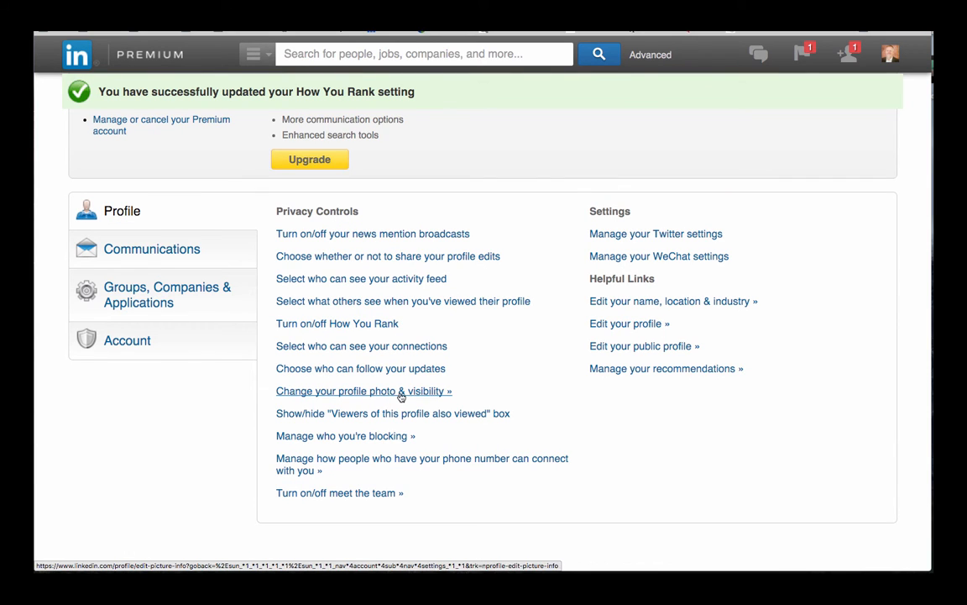
pyautogui.moveTo(464, 383)
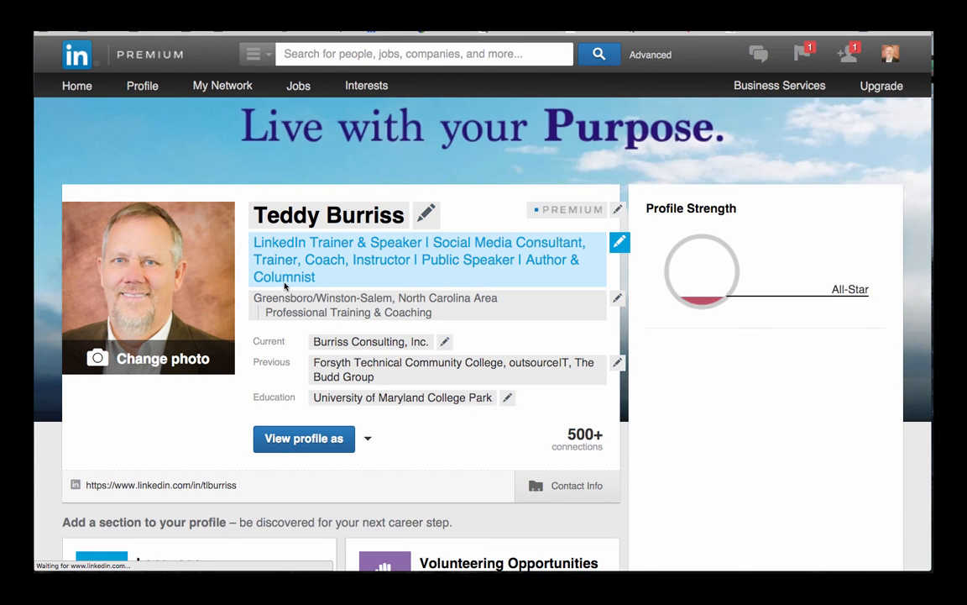
pyautogui.click(149, 357)
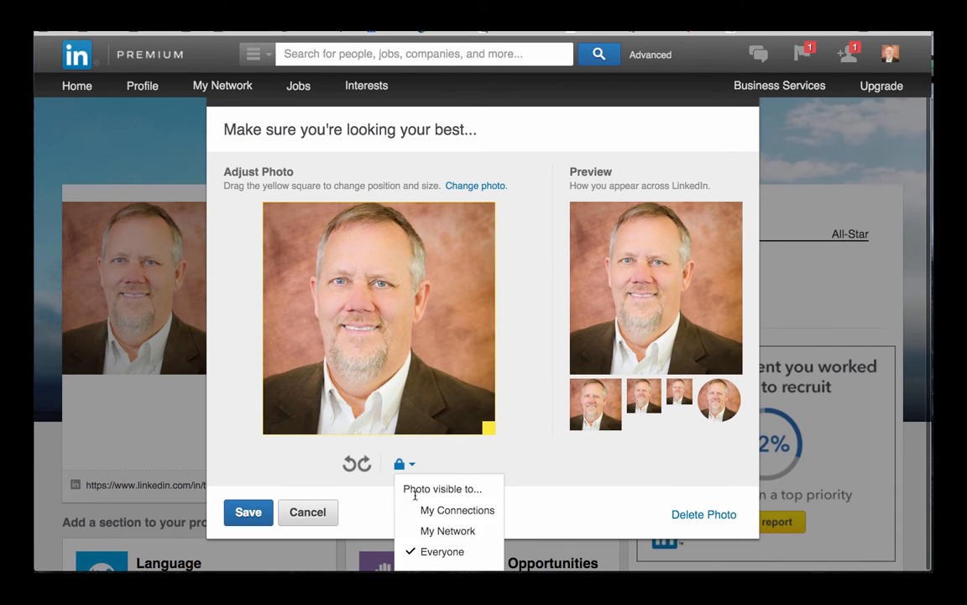
pyautogui.moveTo(457, 510)
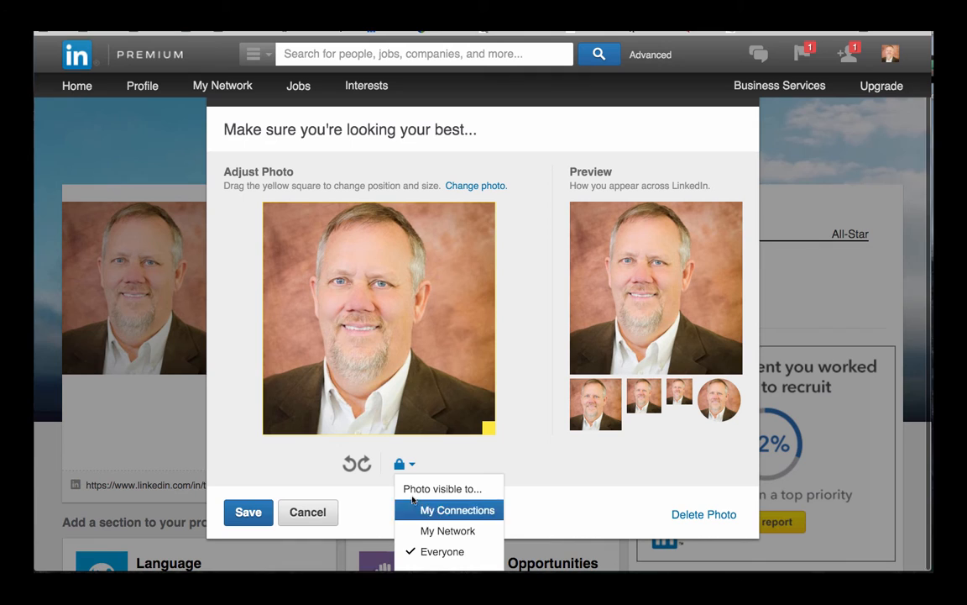
pyautogui.moveTo(466, 512)
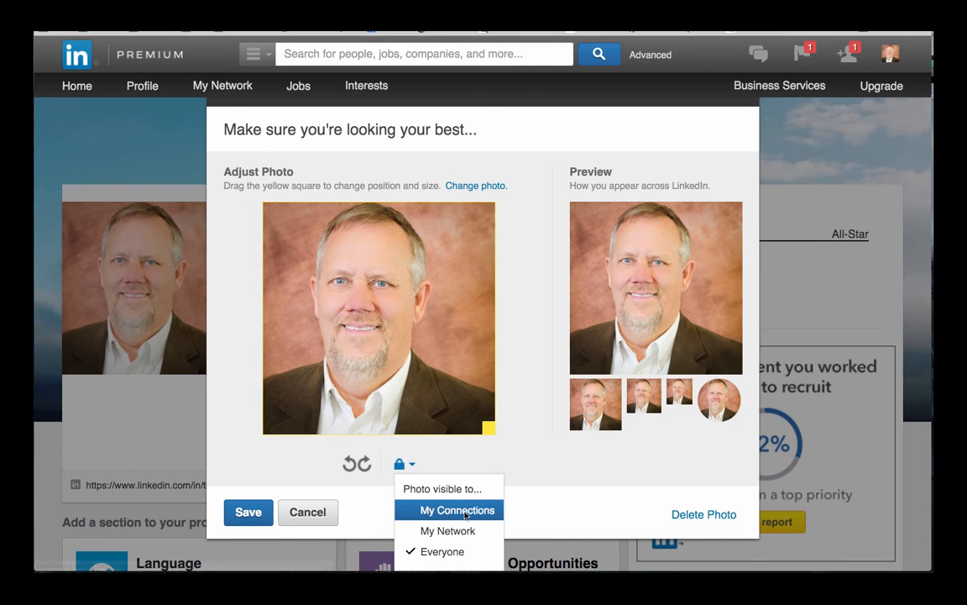
pyautogui.moveTo(453, 531)
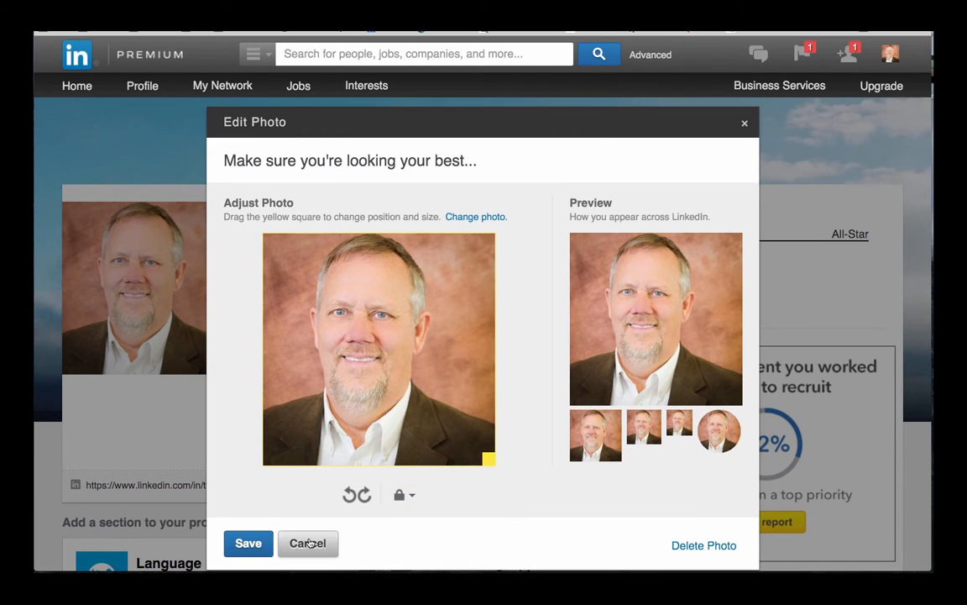
pyautogui.click(307, 544)
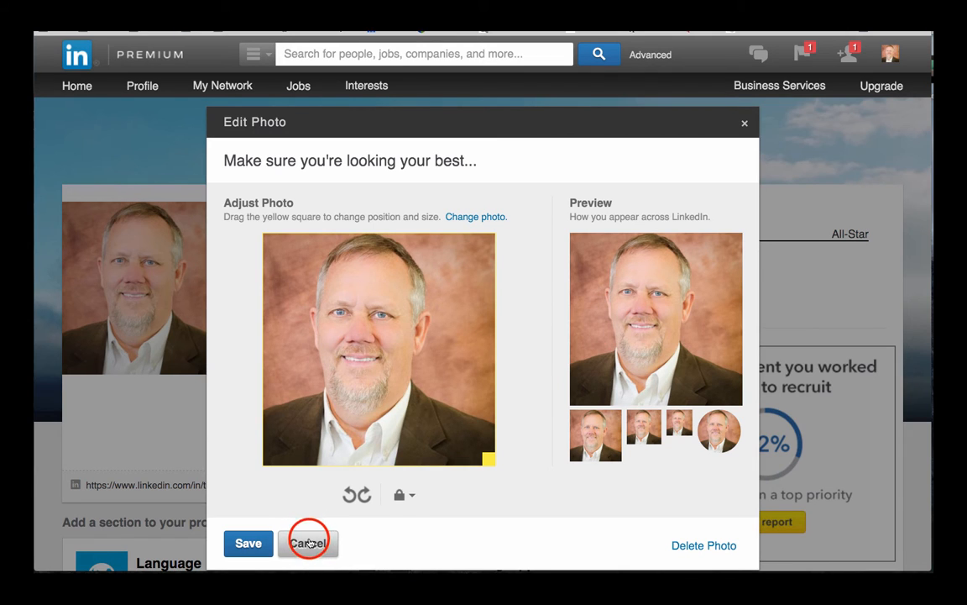
pyautogui.click(309, 542)
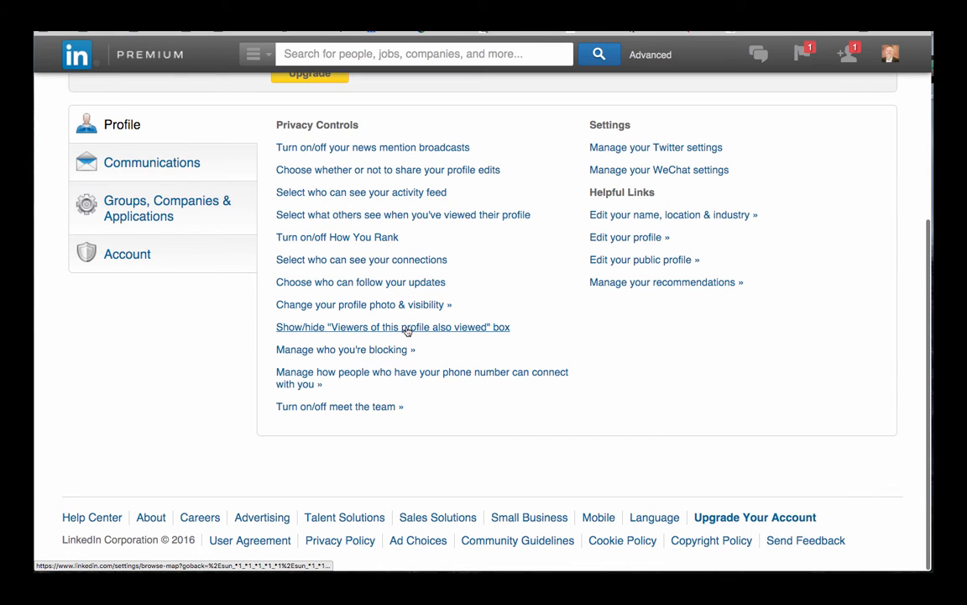
pyautogui.click(393, 326)
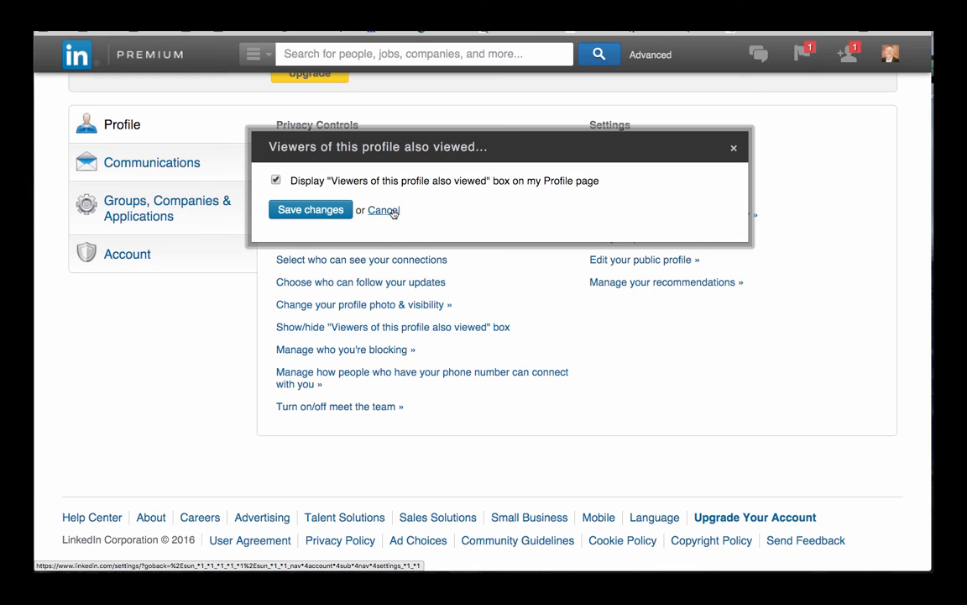
pyautogui.click(383, 210)
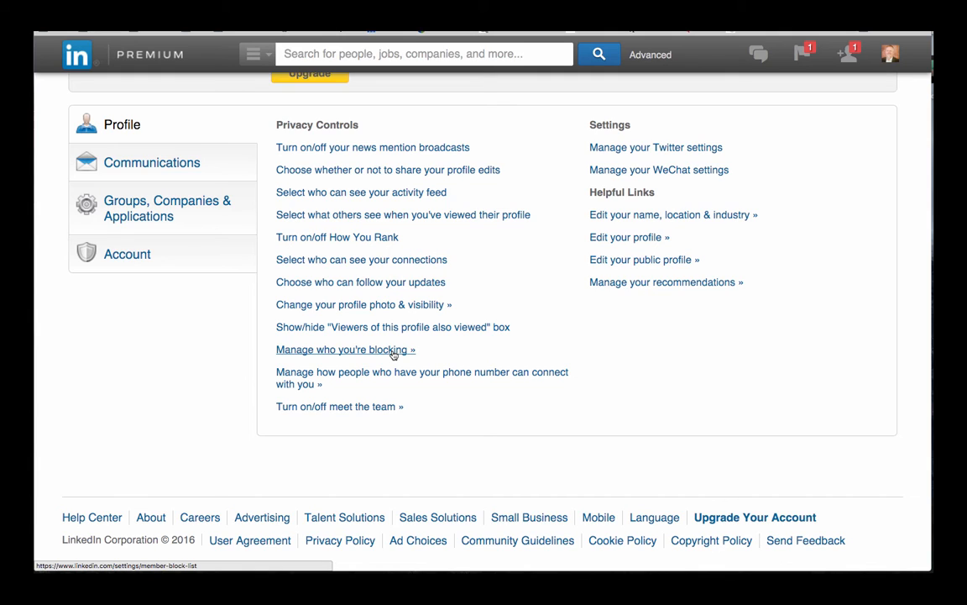
pyautogui.moveTo(346, 353)
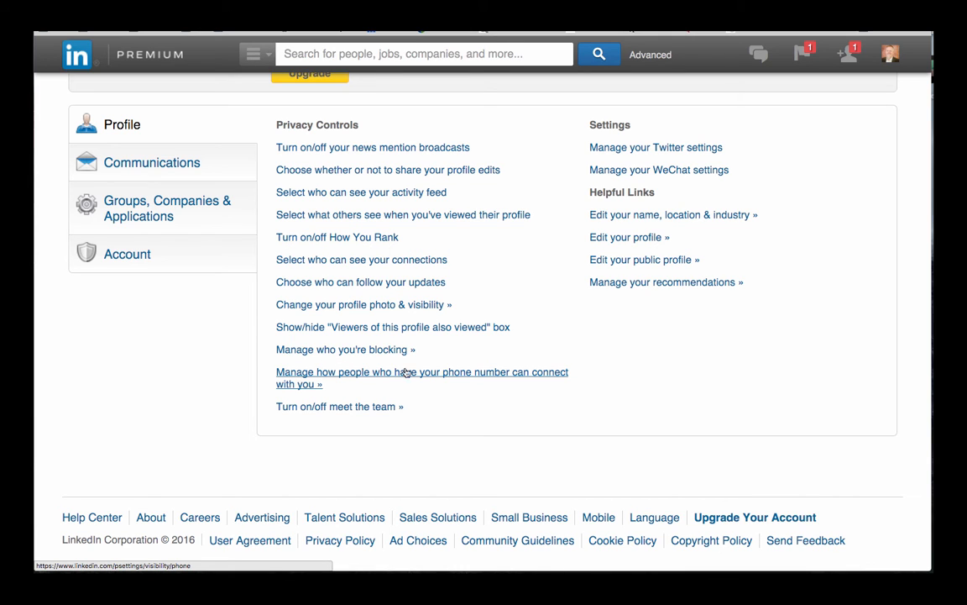
pyautogui.moveTo(425, 376)
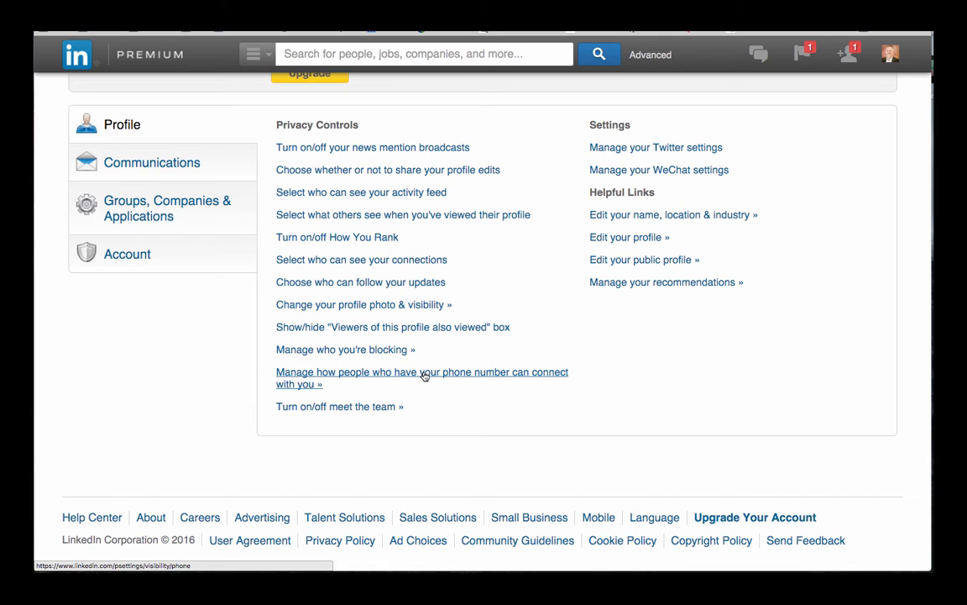
pyautogui.click(423, 378)
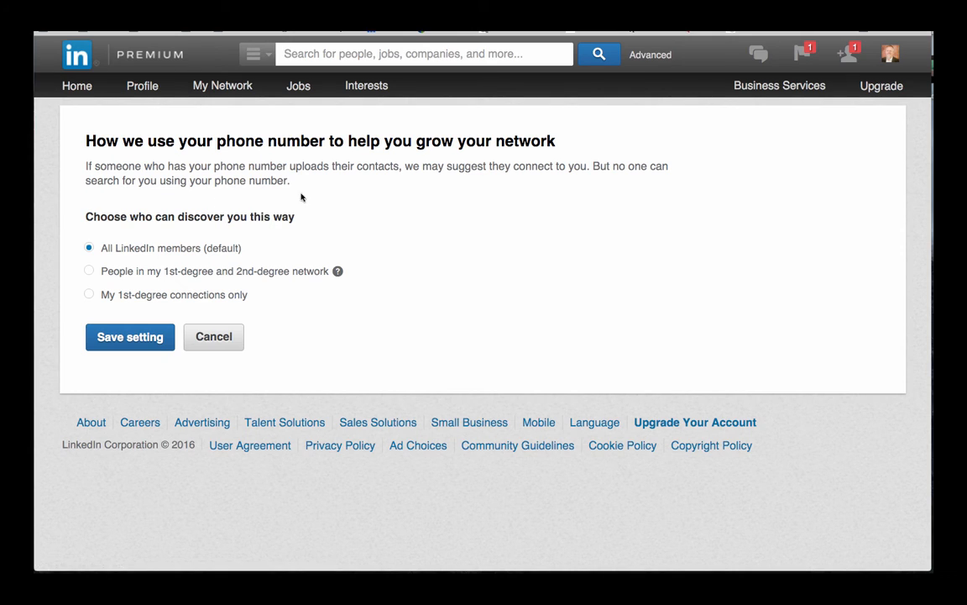
pyautogui.moveTo(386, 205)
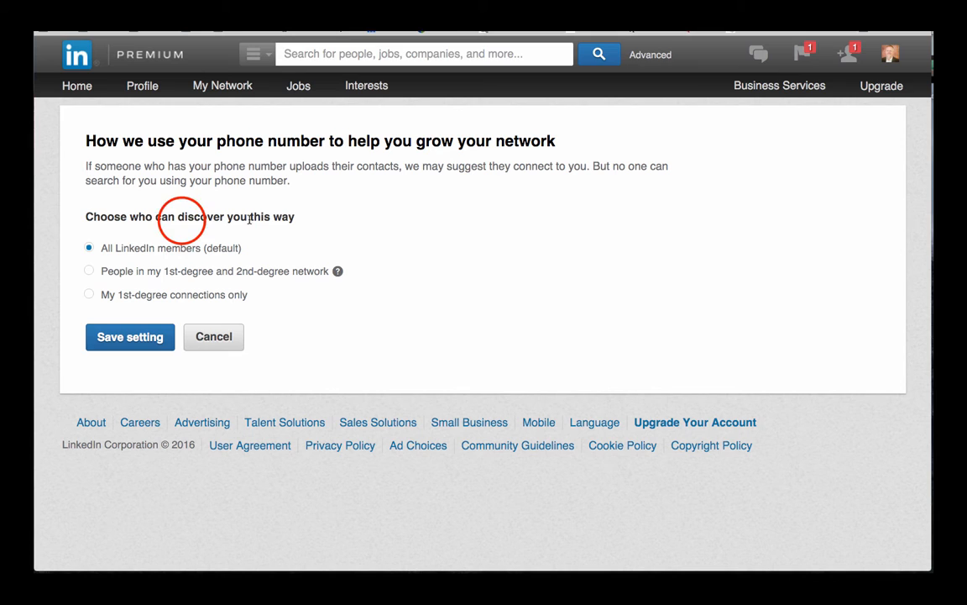
pyautogui.doubleClick(202, 216)
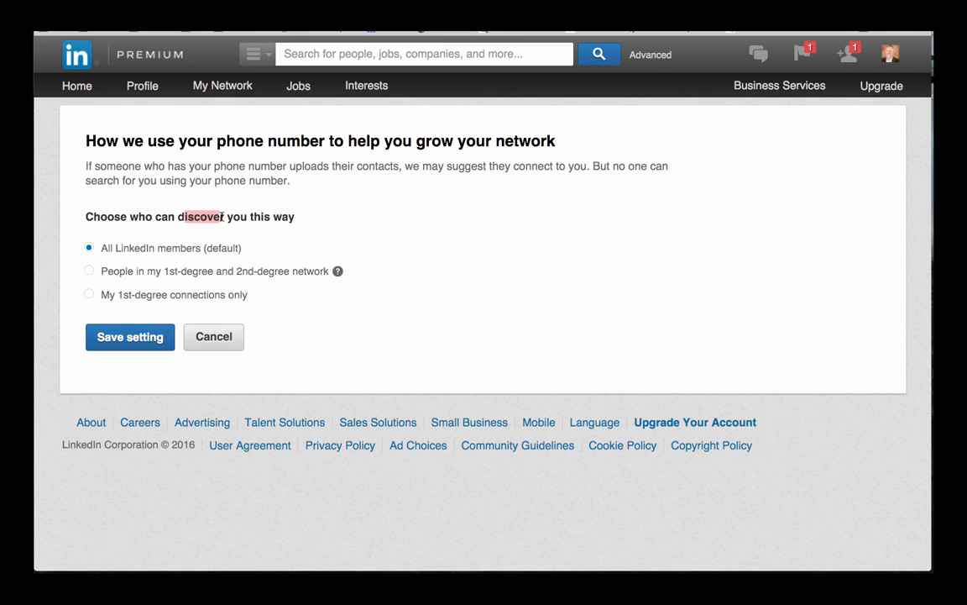
pyautogui.moveTo(145, 262)
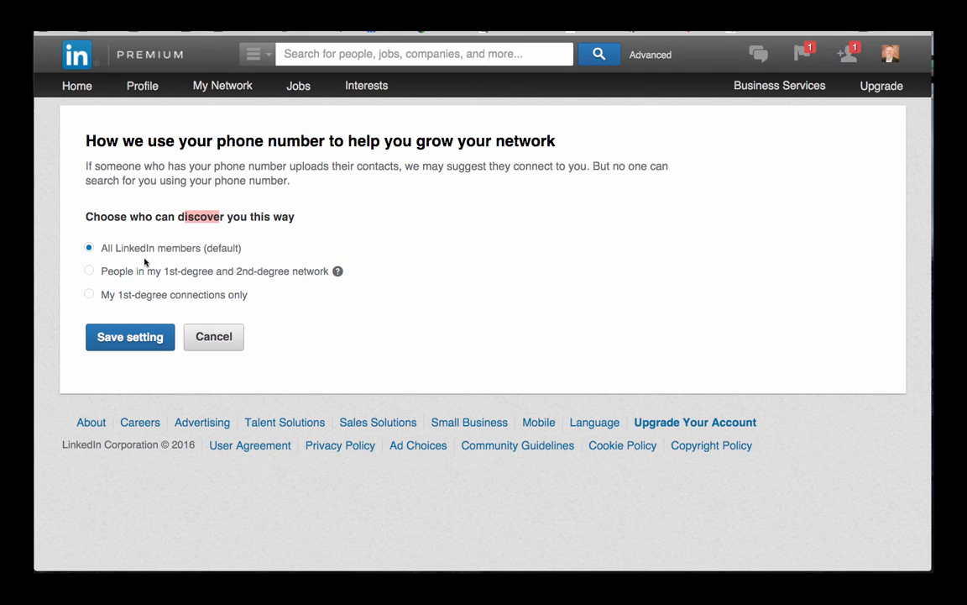
pyautogui.moveTo(195, 250)
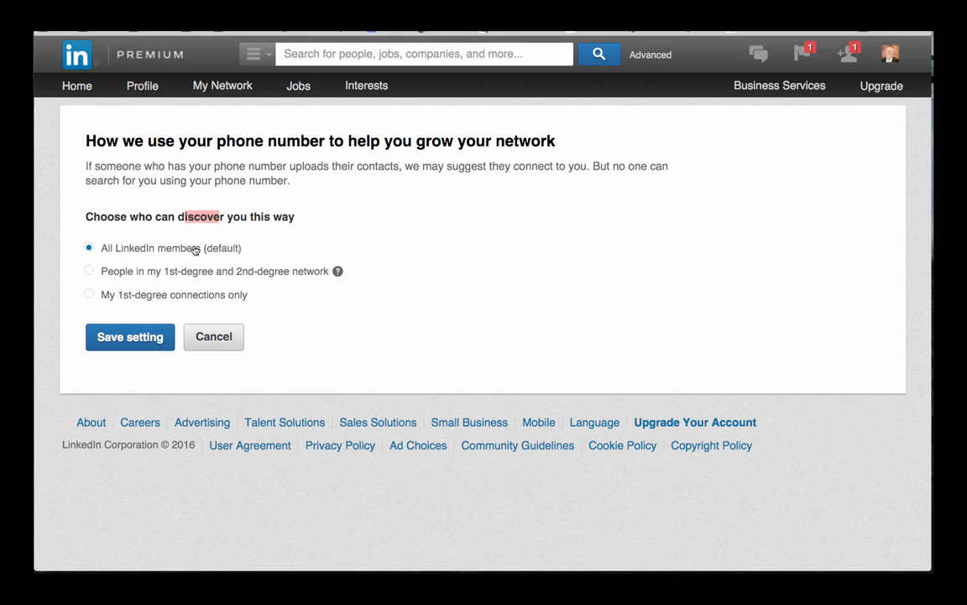
pyautogui.click(213, 336)
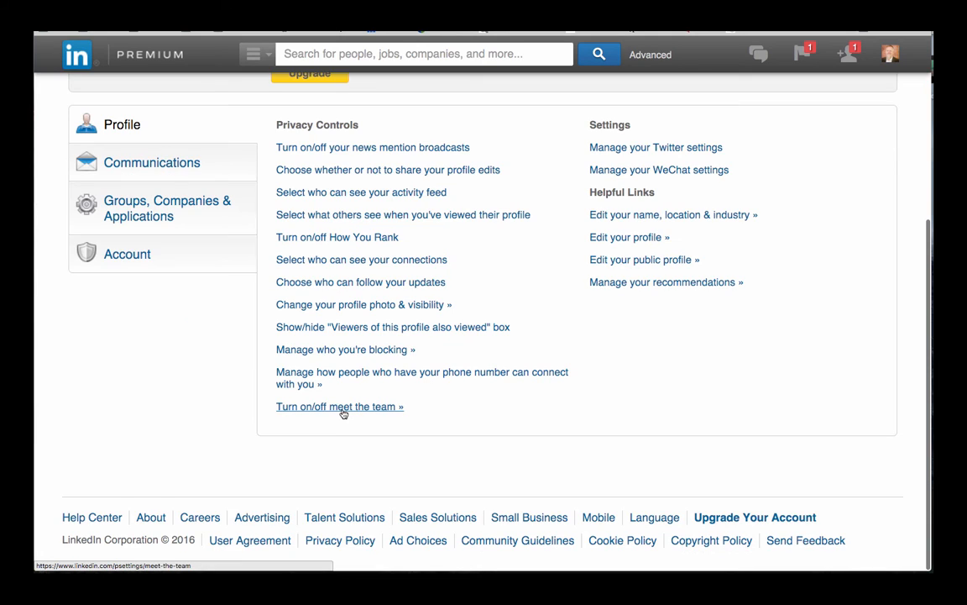
pyautogui.click(358, 408)
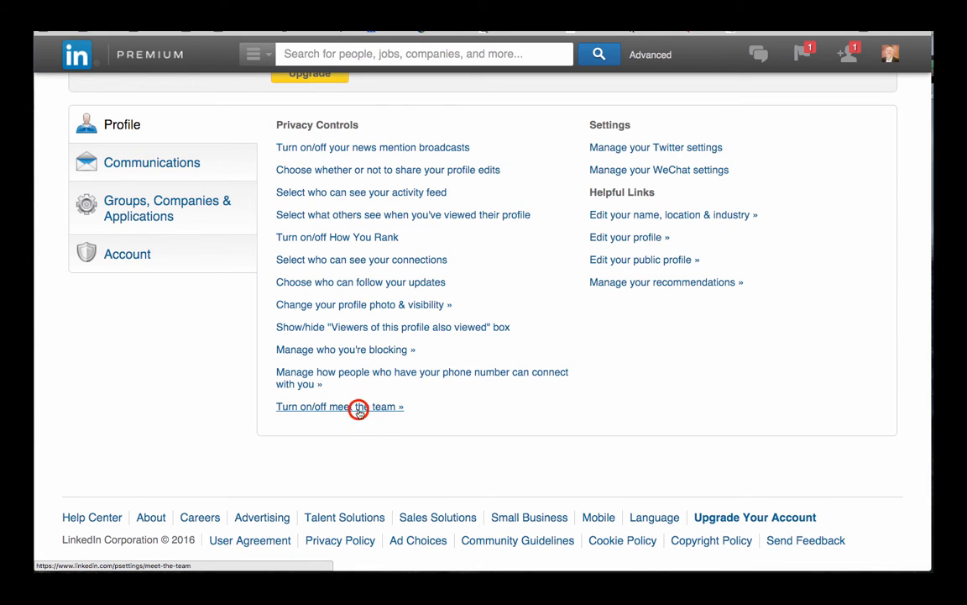
pyautogui.click(359, 406)
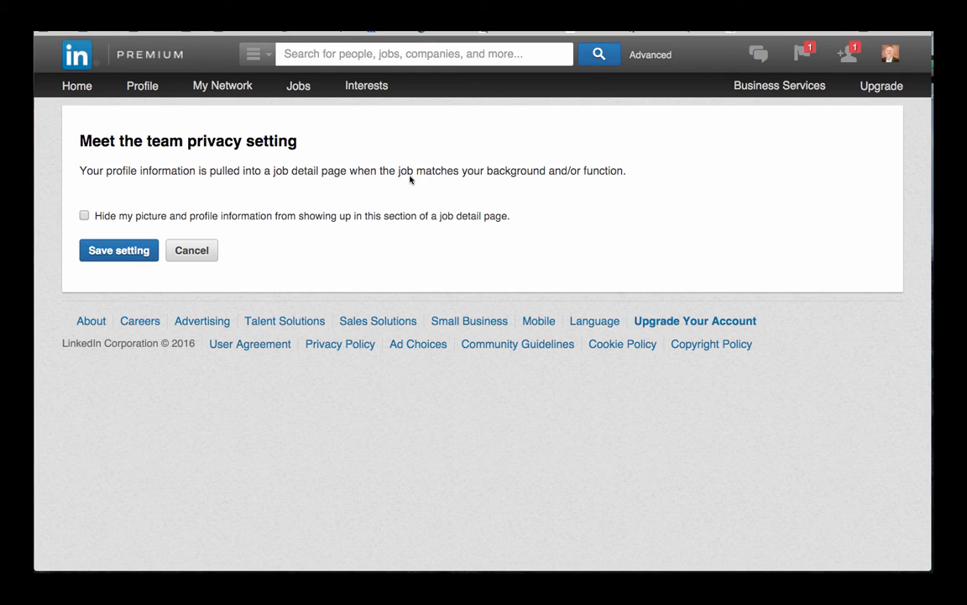
pyautogui.moveTo(395, 172)
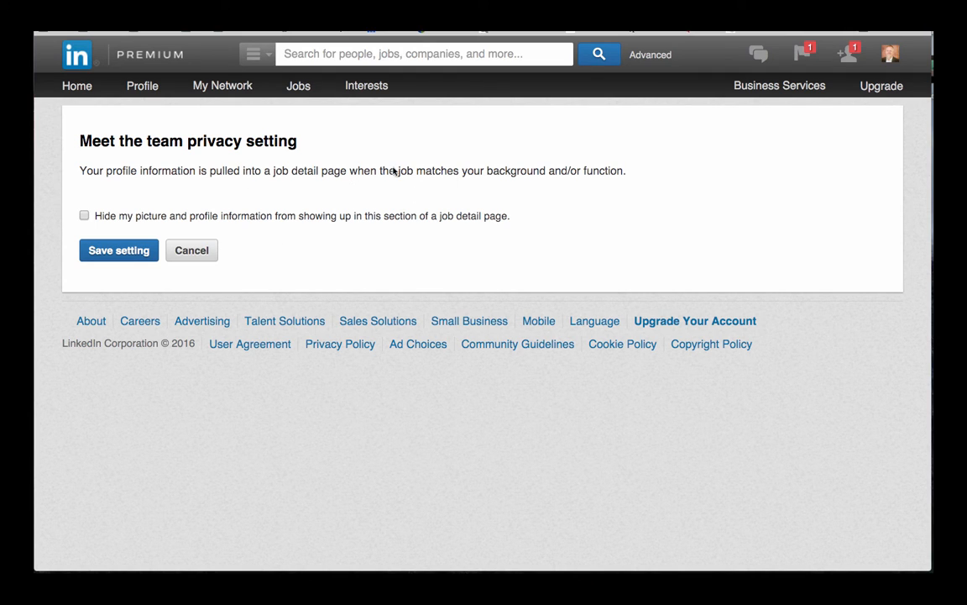
pyautogui.moveTo(551, 178)
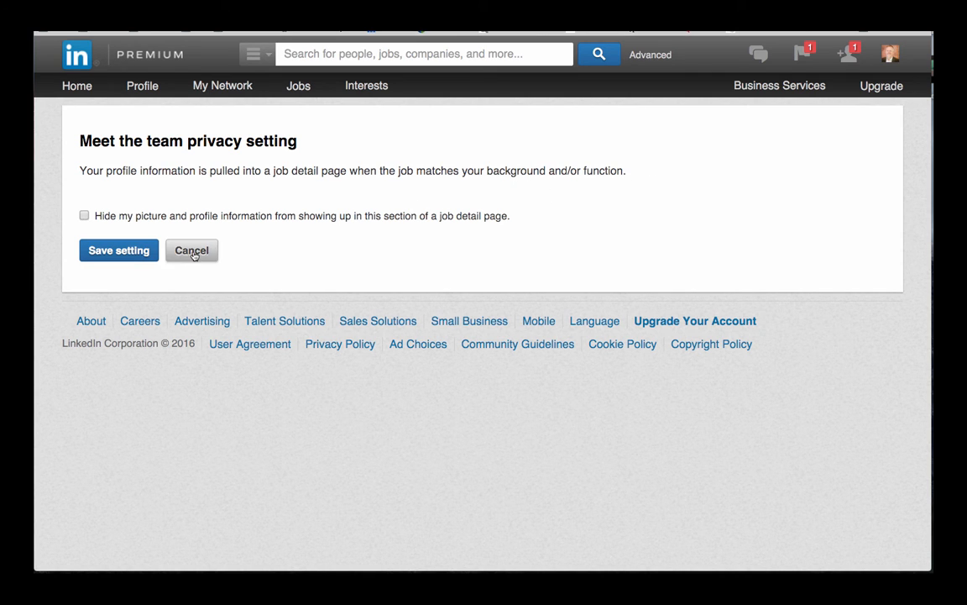
pyautogui.click(191, 250)
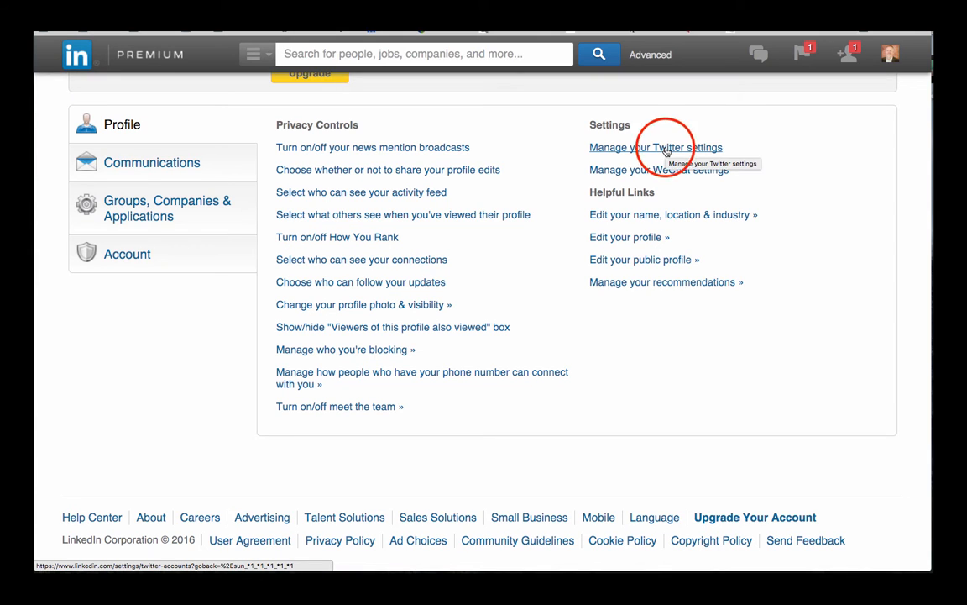
# Review the Twitter account display settings and cancel without changes
pyautogui.click(655, 148)
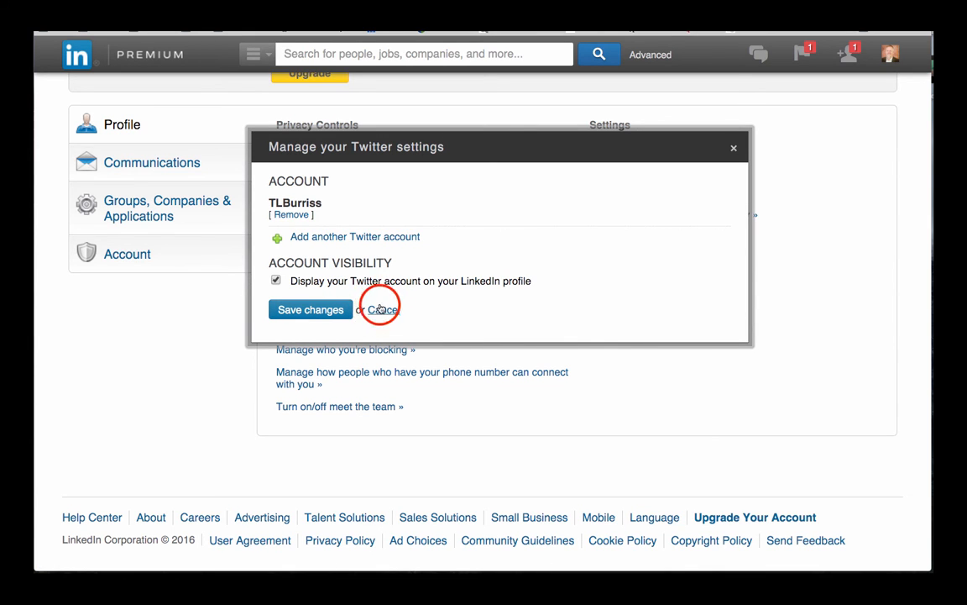
pyautogui.click(379, 309)
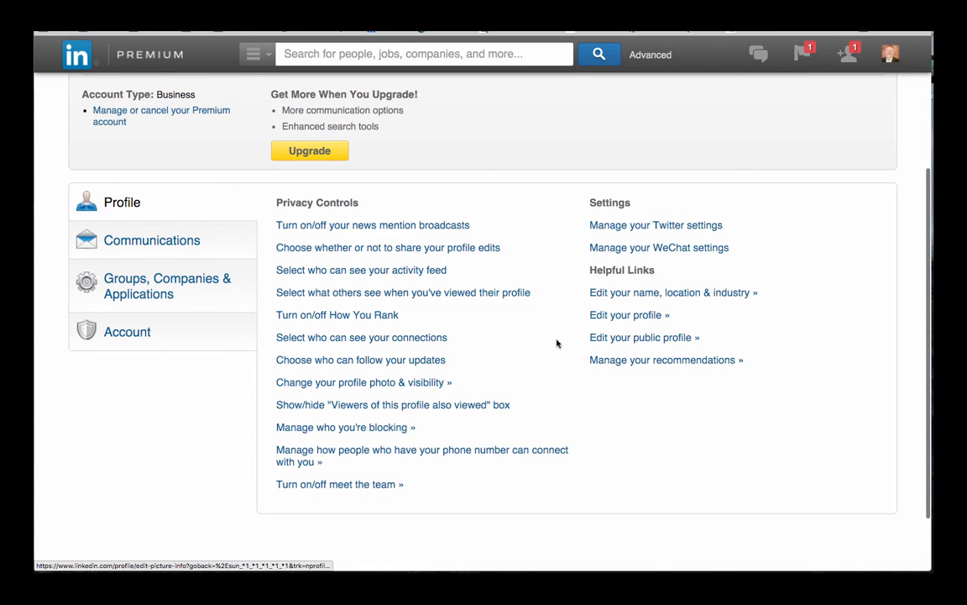
pyautogui.scroll(-3)
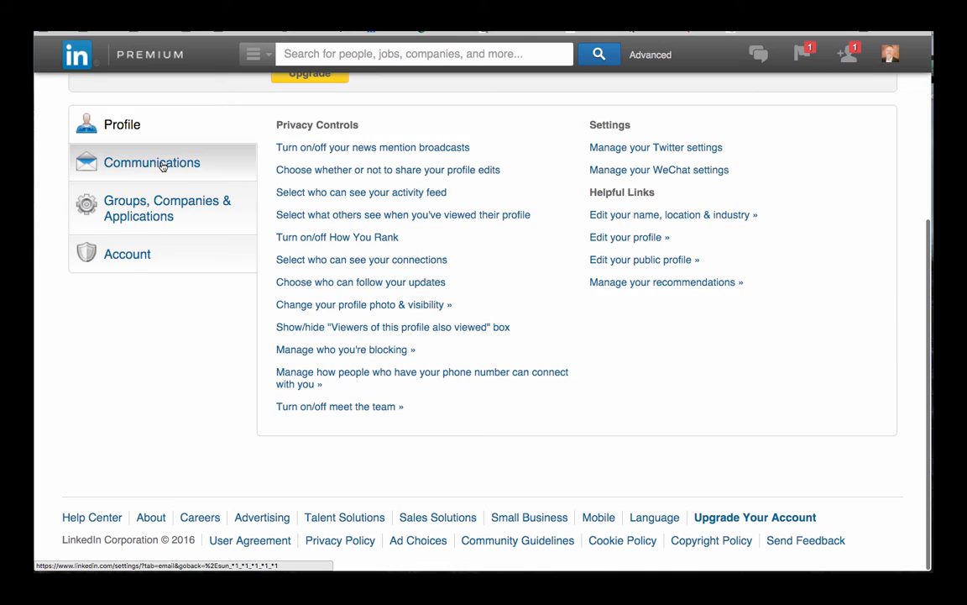
# Reach email frequency under Communications and expand 'Messages from other members'
pyautogui.click(152, 161)
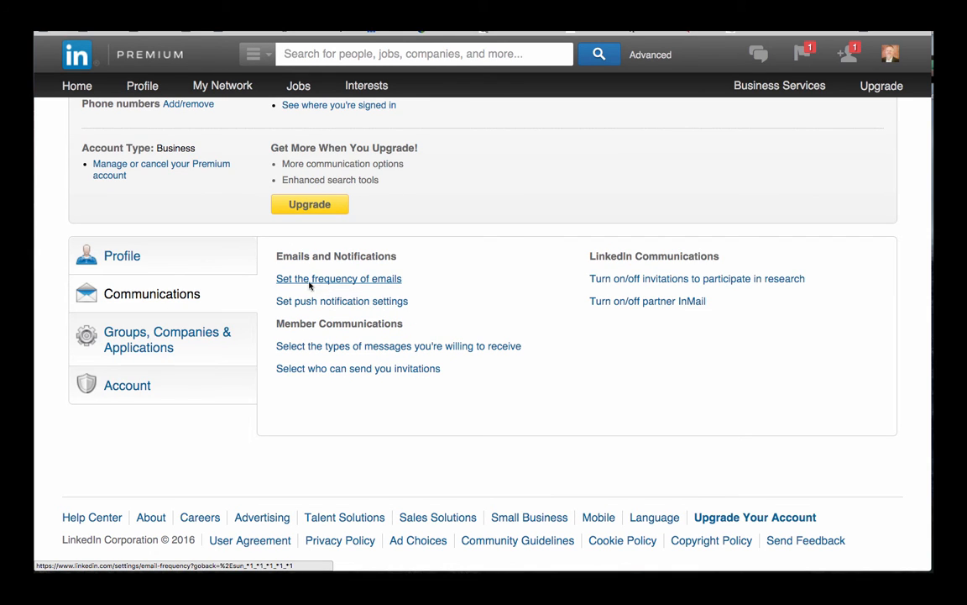
pyautogui.click(339, 279)
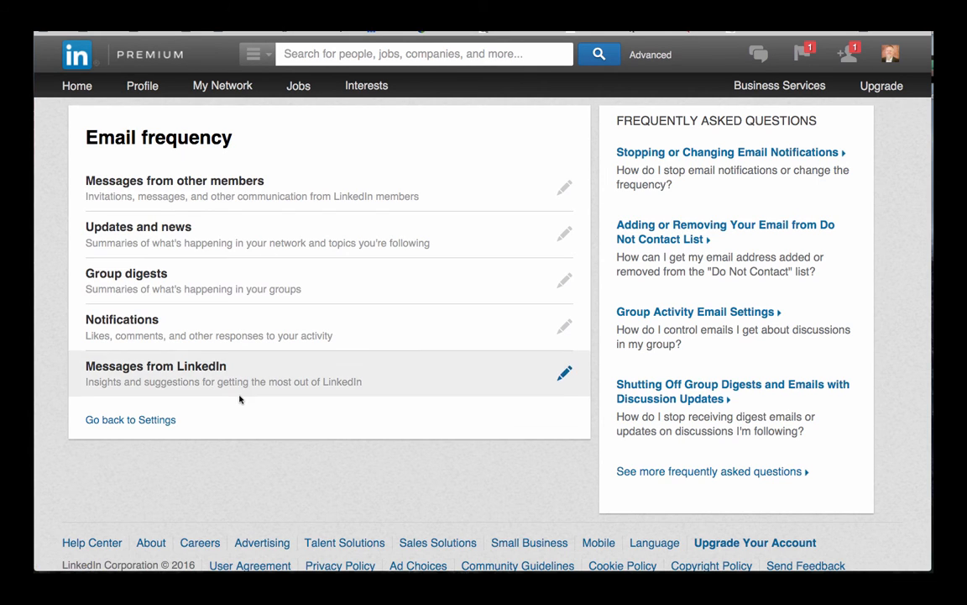
pyautogui.moveTo(171, 195)
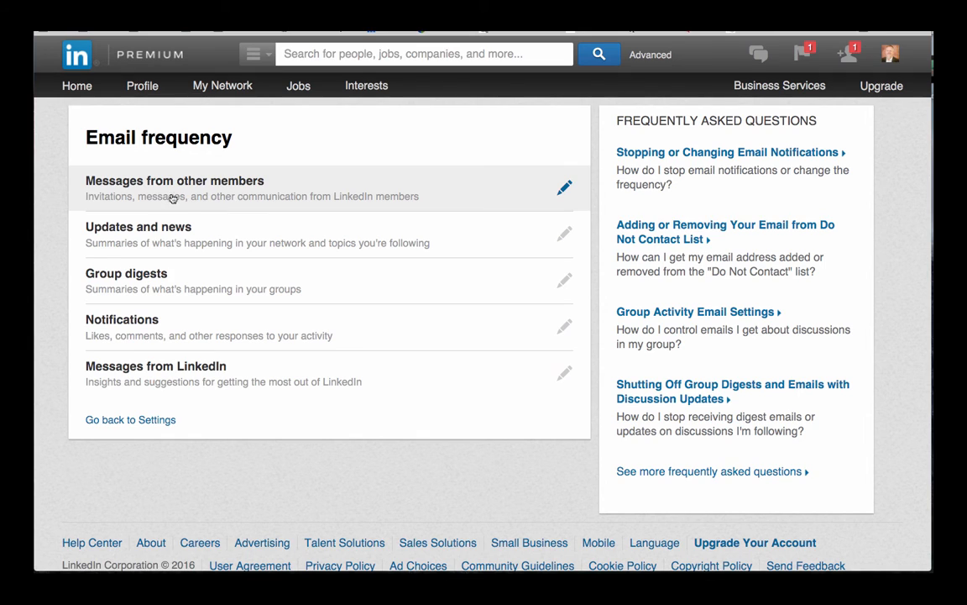
pyautogui.click(564, 186)
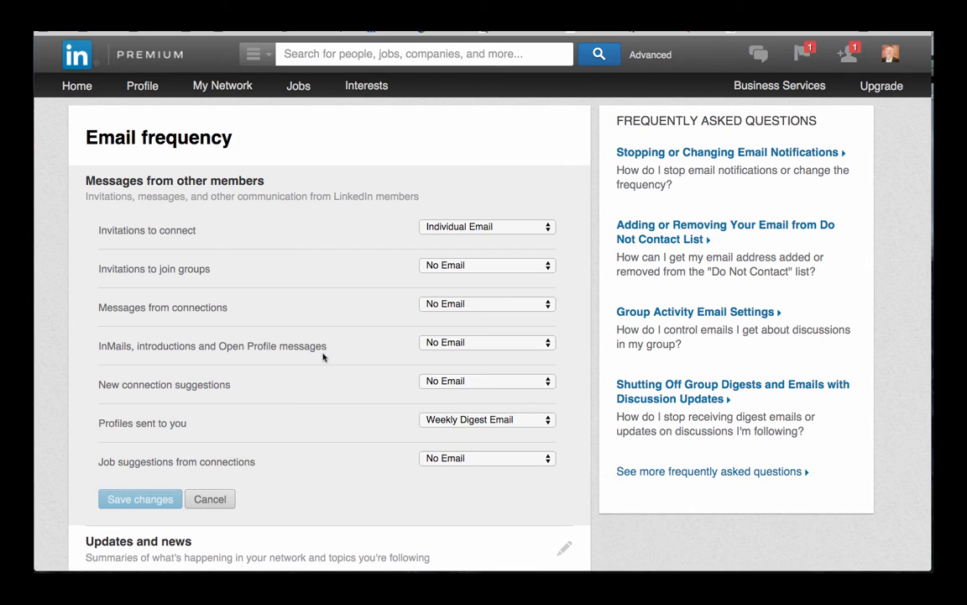
pyautogui.moveTo(436, 222)
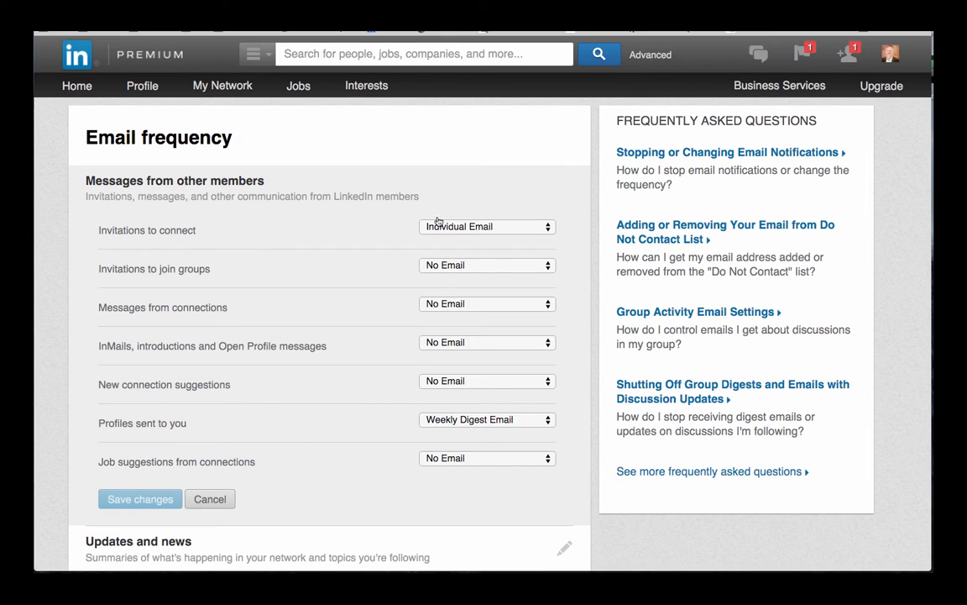
pyautogui.moveTo(248, 242)
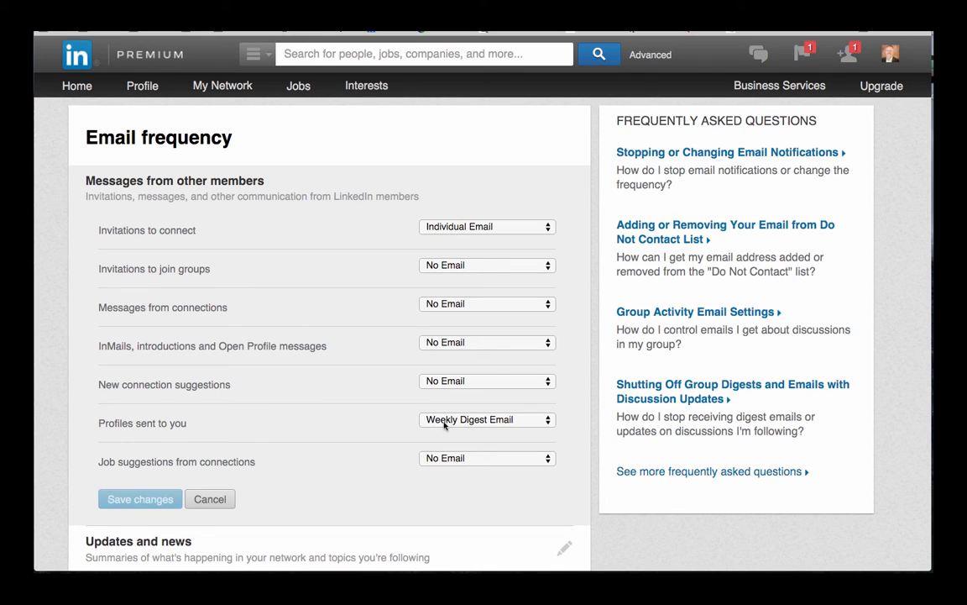
pyautogui.moveTo(375, 339)
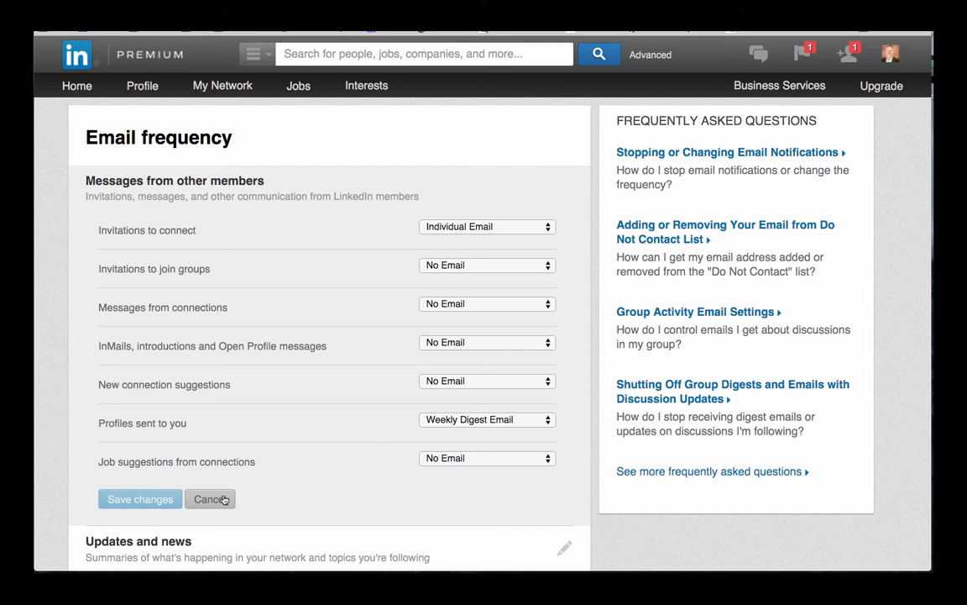
pyautogui.scroll(-3)
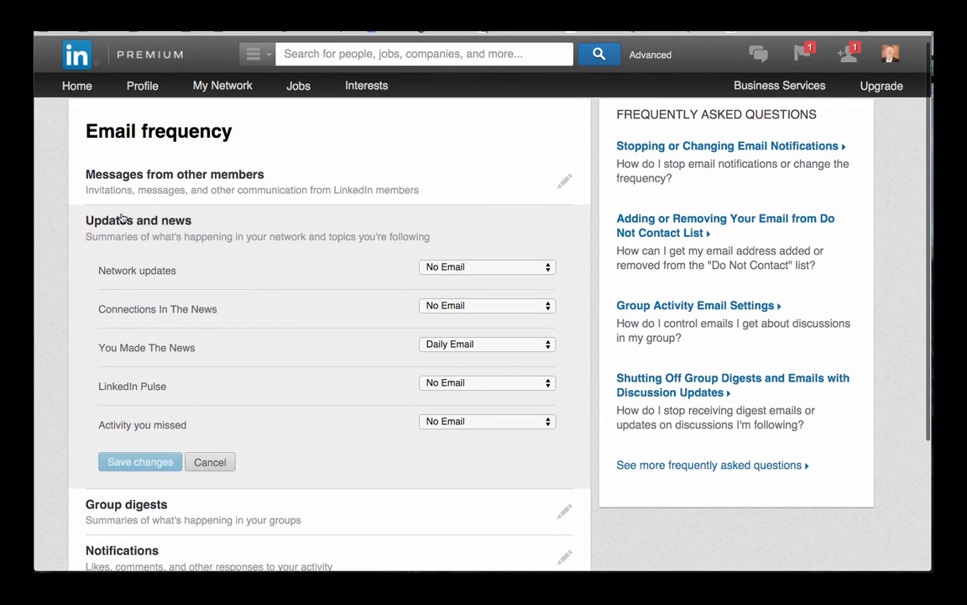
pyautogui.moveTo(367, 413)
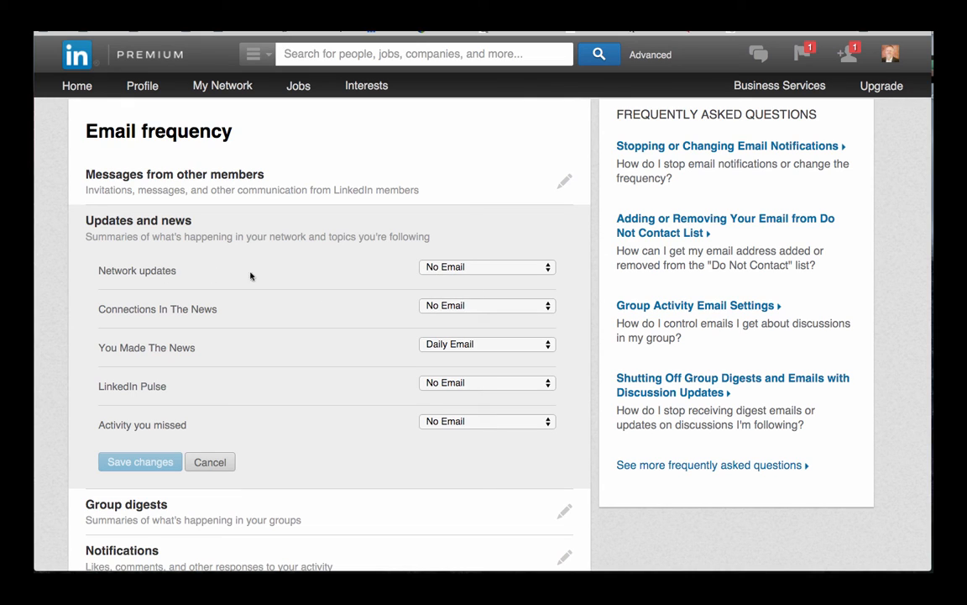
pyautogui.moveTo(452, 279)
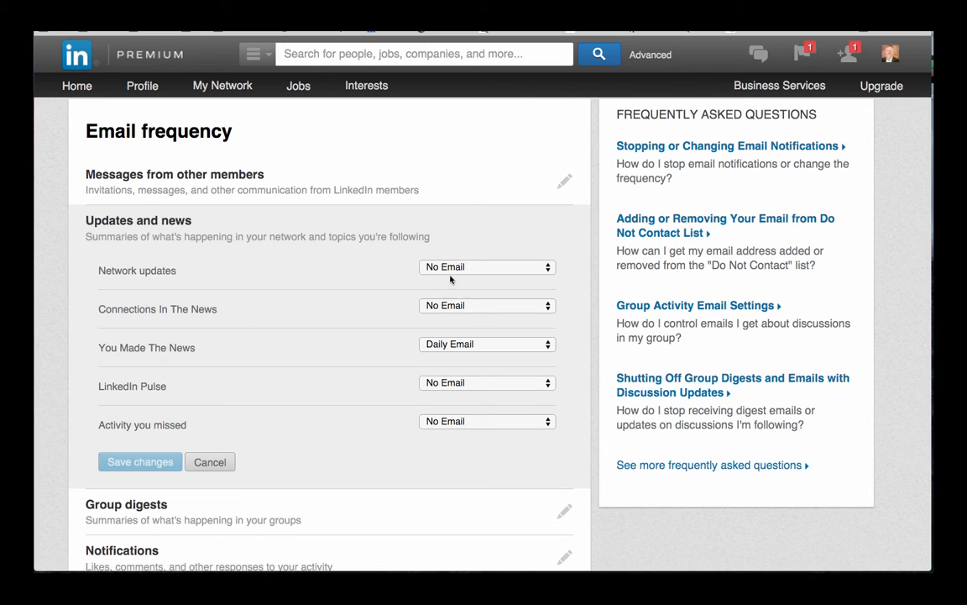
pyautogui.moveTo(443, 269)
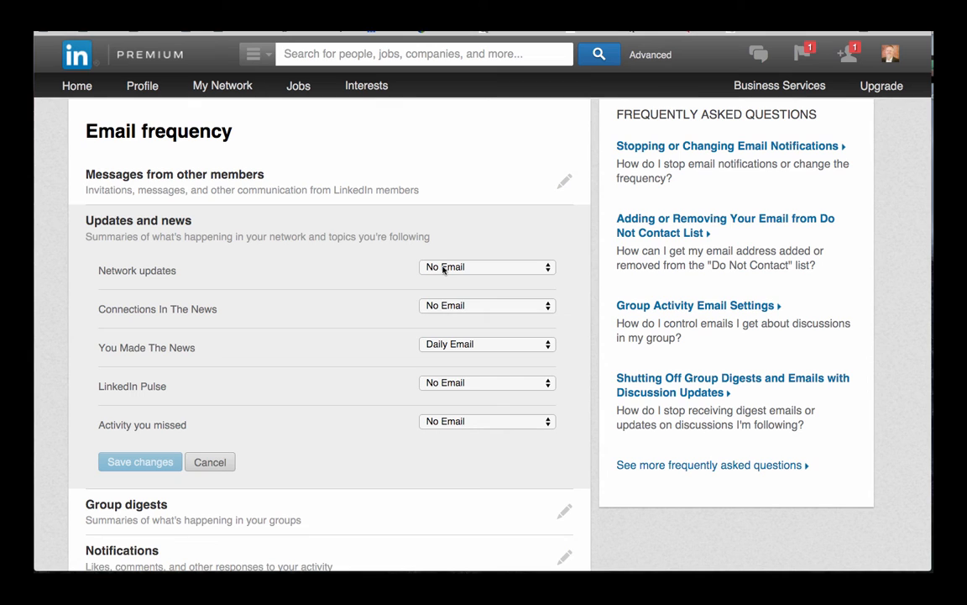
pyautogui.moveTo(349, 325)
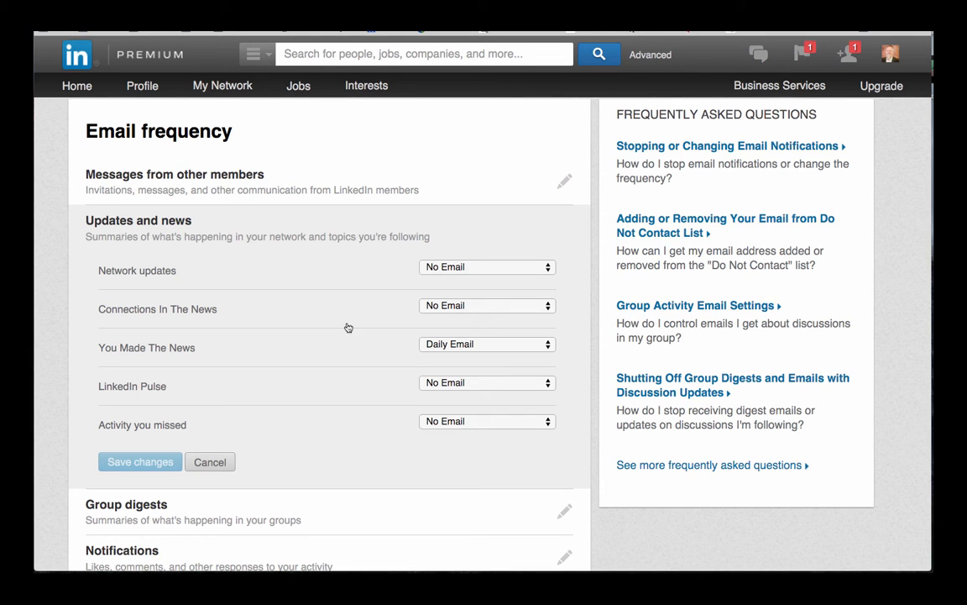
# Scroll through the Updates and news email frequency choices
pyautogui.scroll(-3)
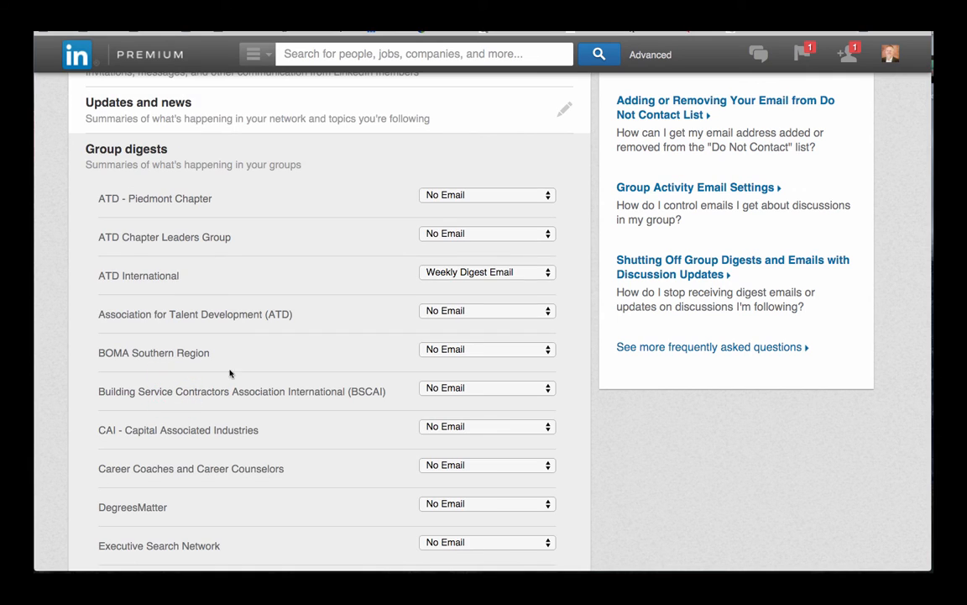
pyautogui.moveTo(143, 156)
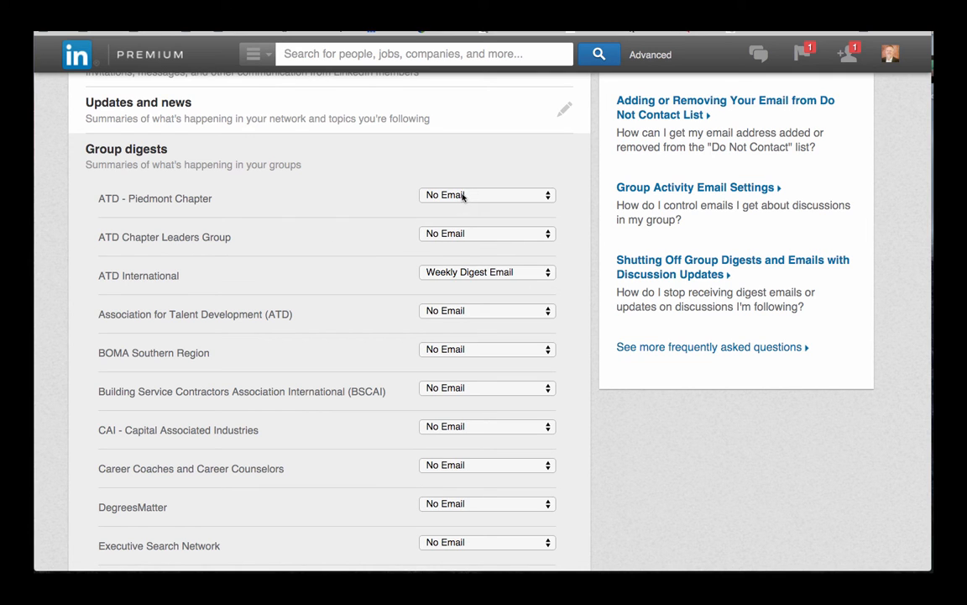
# Scroll through the per-group digest email frequency dropdowns without saving
pyautogui.scroll(-3)
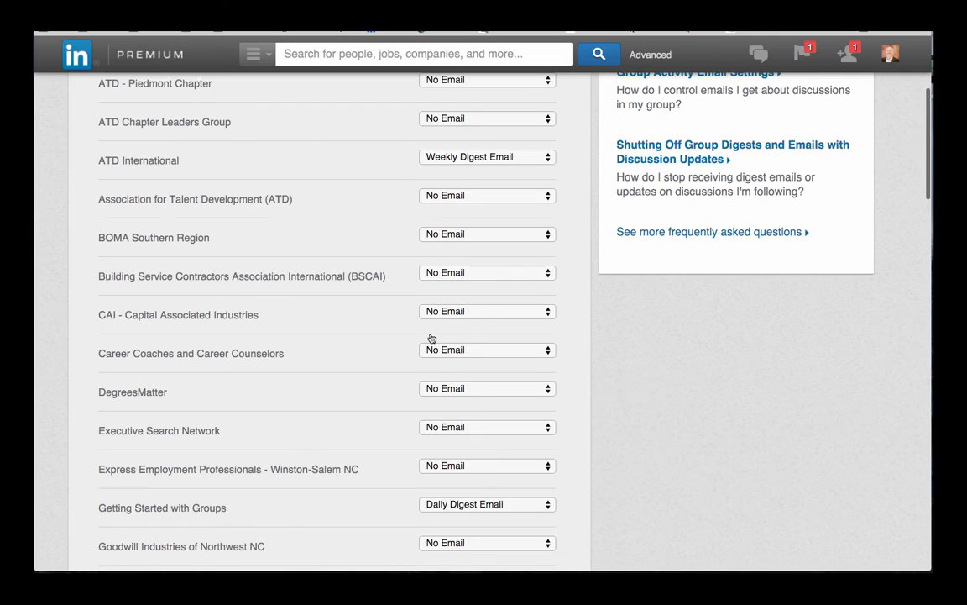
pyautogui.scroll(-3)
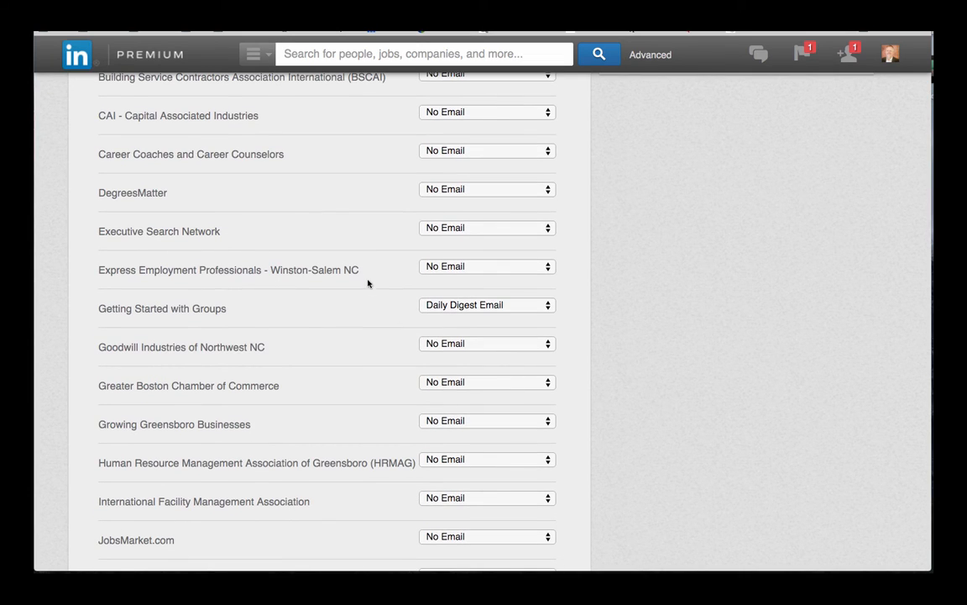
pyautogui.scroll(3)
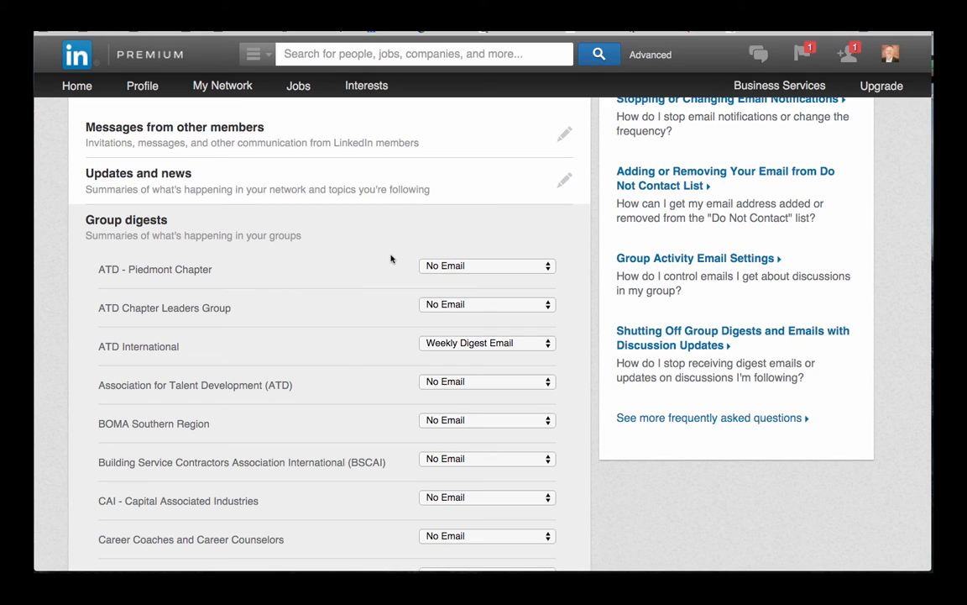
pyautogui.moveTo(430, 304)
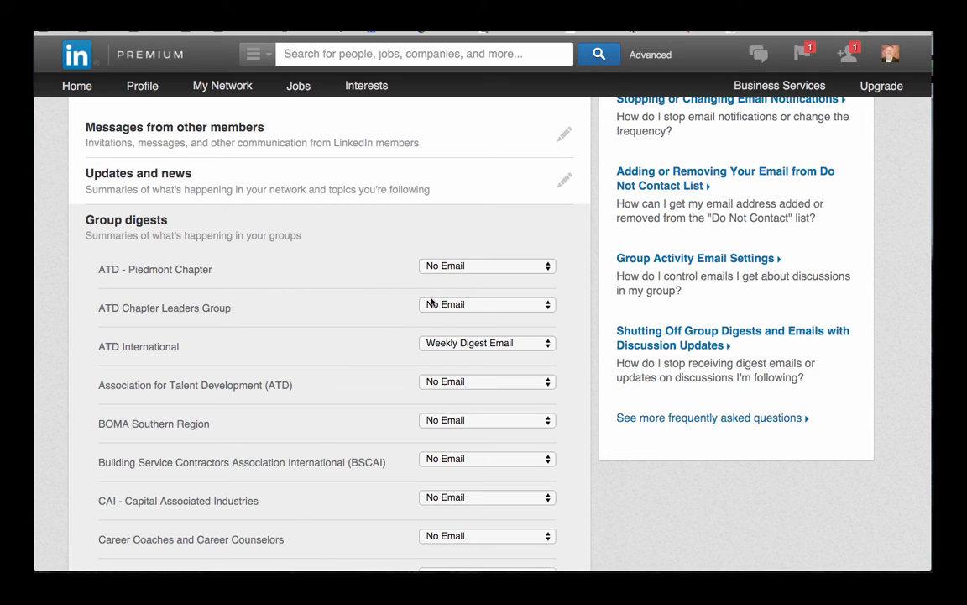
pyautogui.moveTo(376, 358)
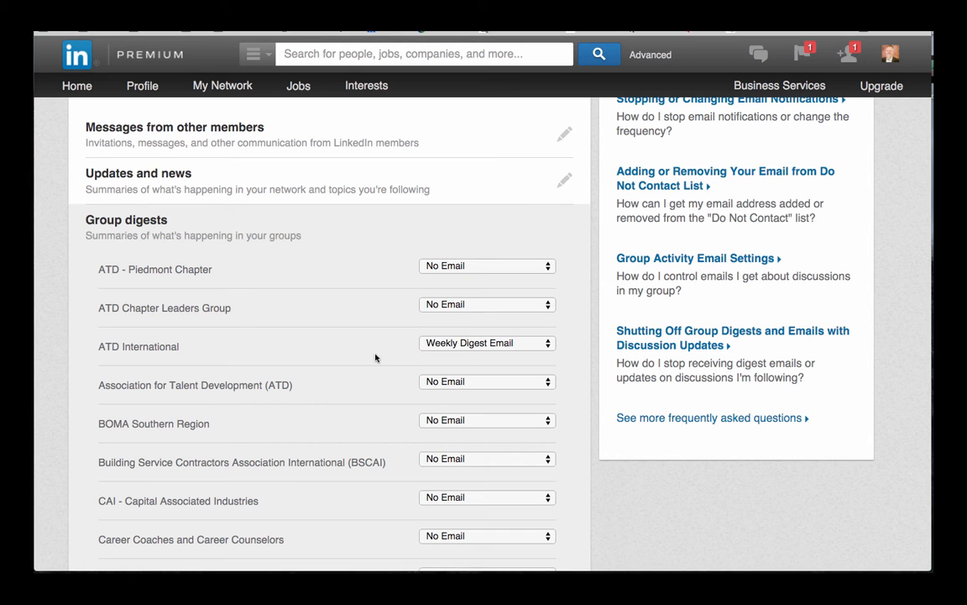
pyautogui.moveTo(458, 346)
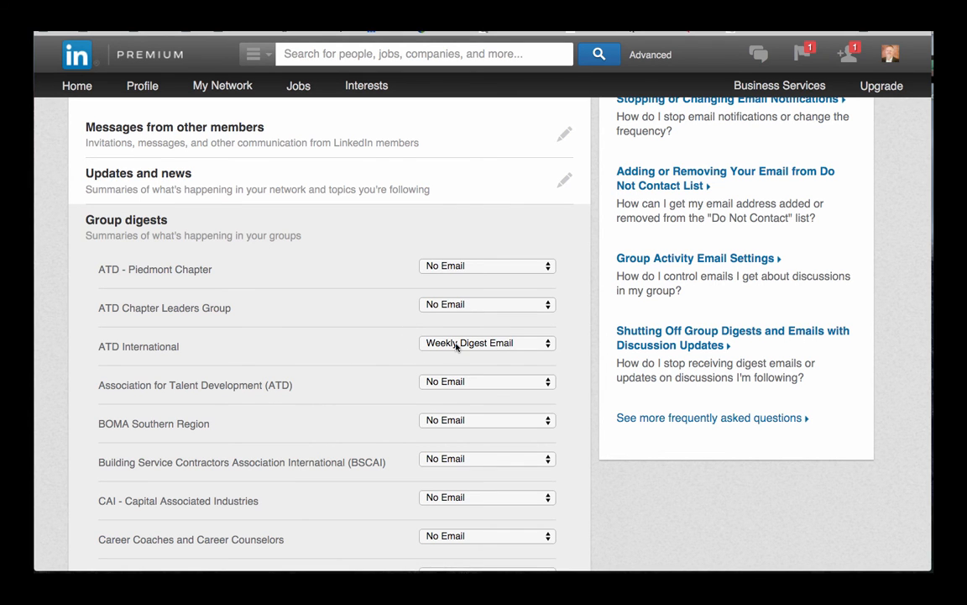
pyautogui.scroll(-3)
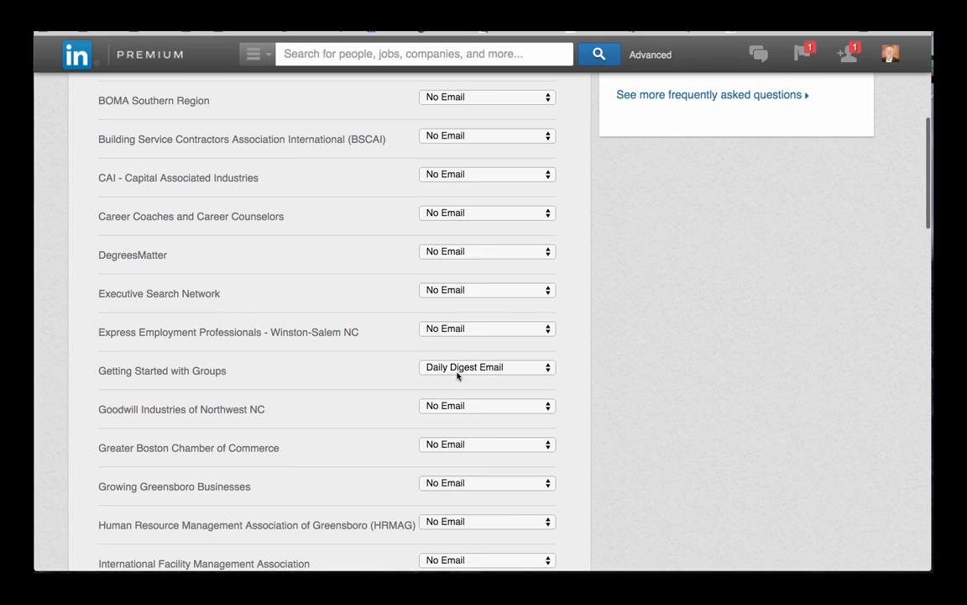
pyautogui.scroll(-3)
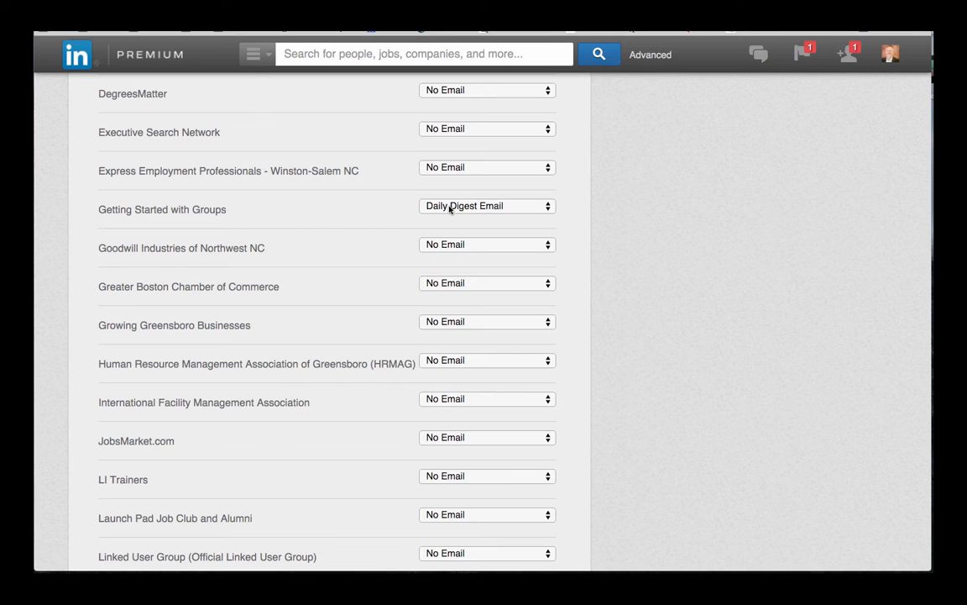
pyautogui.scroll(-3)
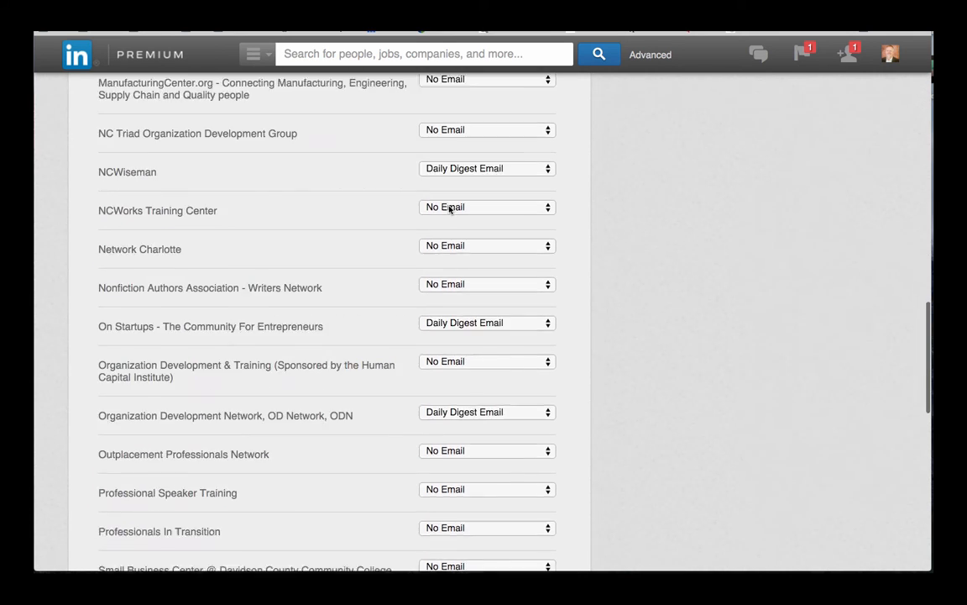
pyautogui.scroll(-3)
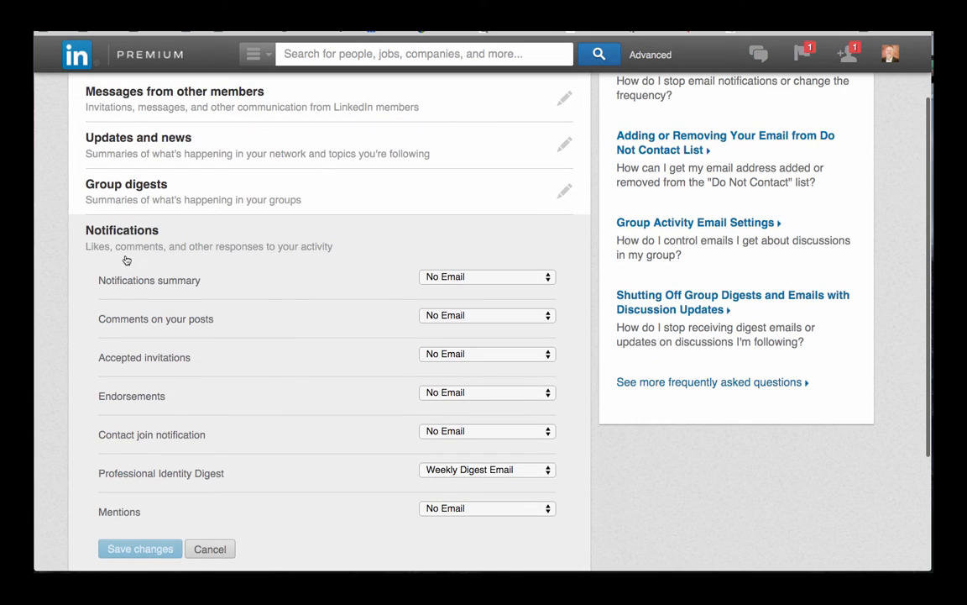
pyautogui.moveTo(319, 259)
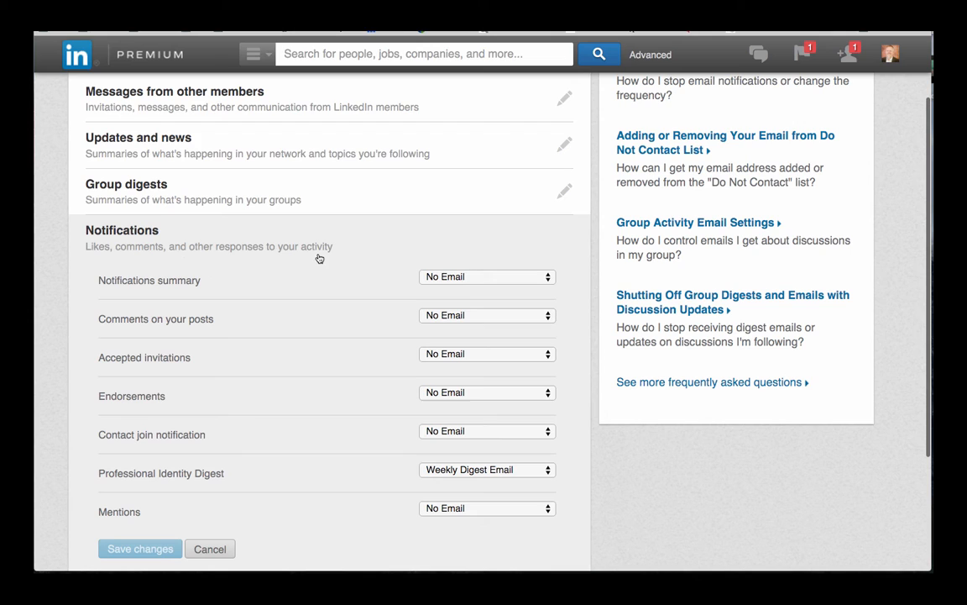
pyautogui.moveTo(457, 319)
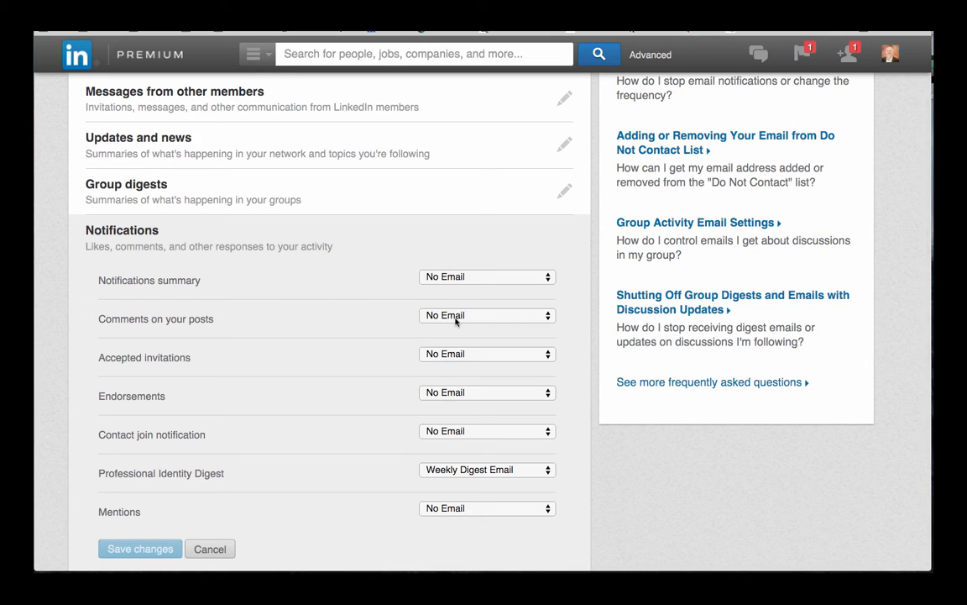
pyautogui.moveTo(210, 475)
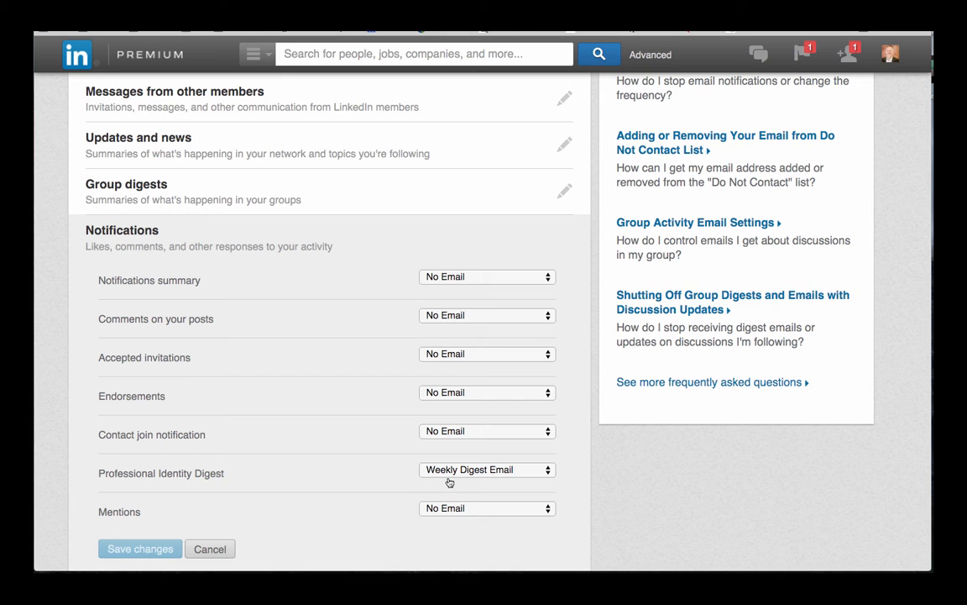
pyautogui.moveTo(440, 479)
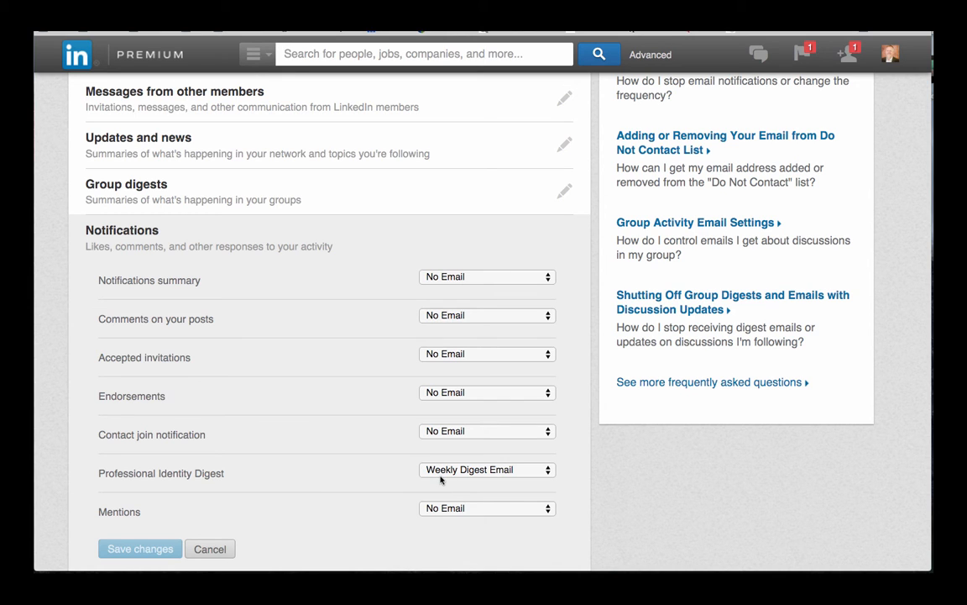
# Scroll through the Notifications and Messages from LinkedIn email options
pyautogui.scroll(-3)
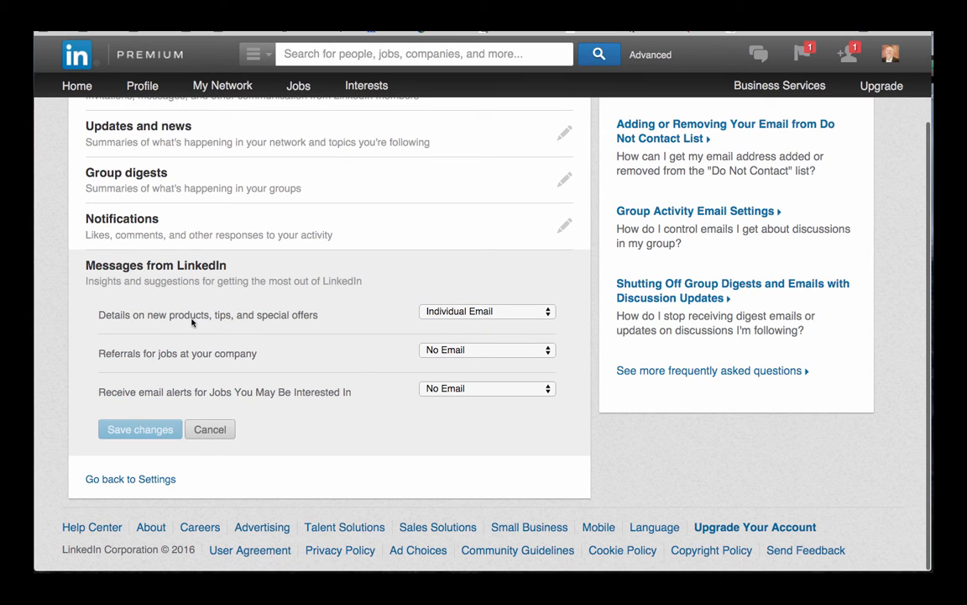
pyautogui.moveTo(470, 316)
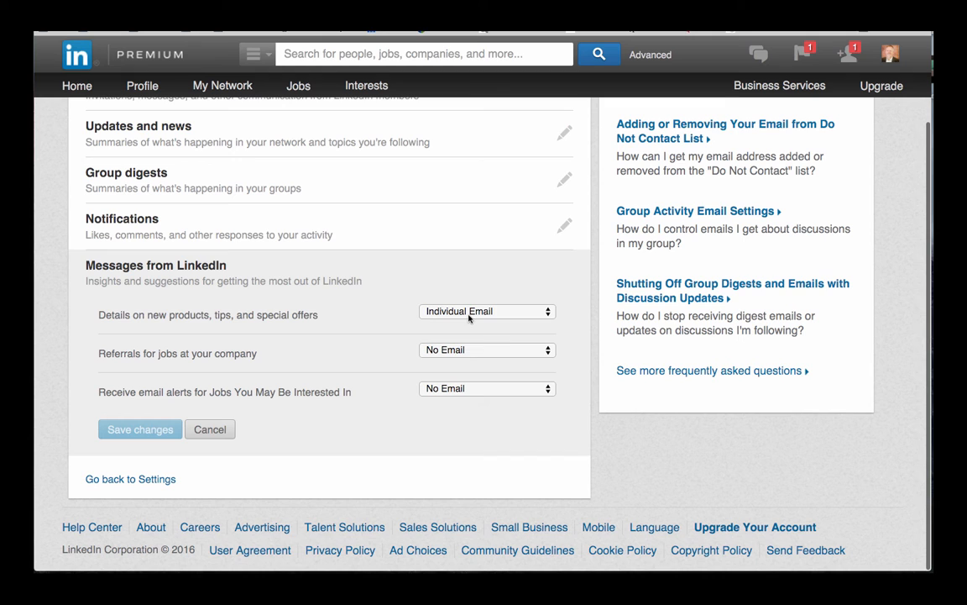
pyautogui.moveTo(322, 384)
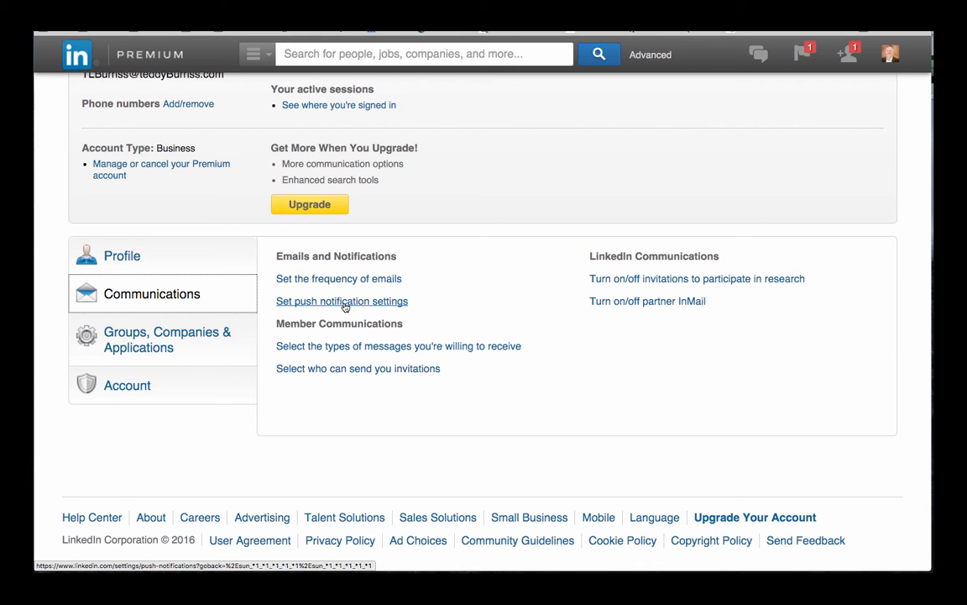
# Review push notifications for messages from other members, then return to the main Settings page
pyautogui.click(342, 301)
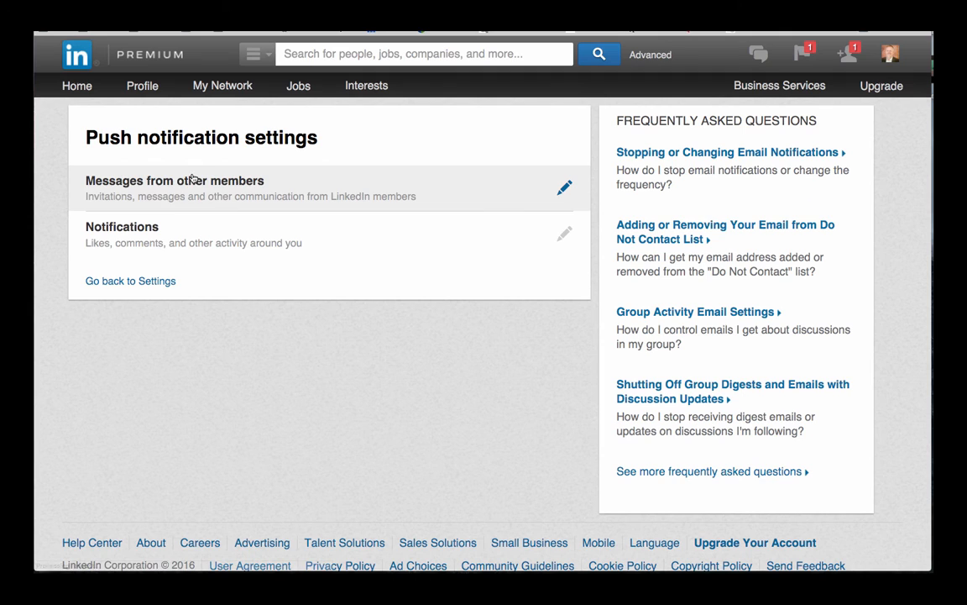
pyautogui.moveTo(232, 195)
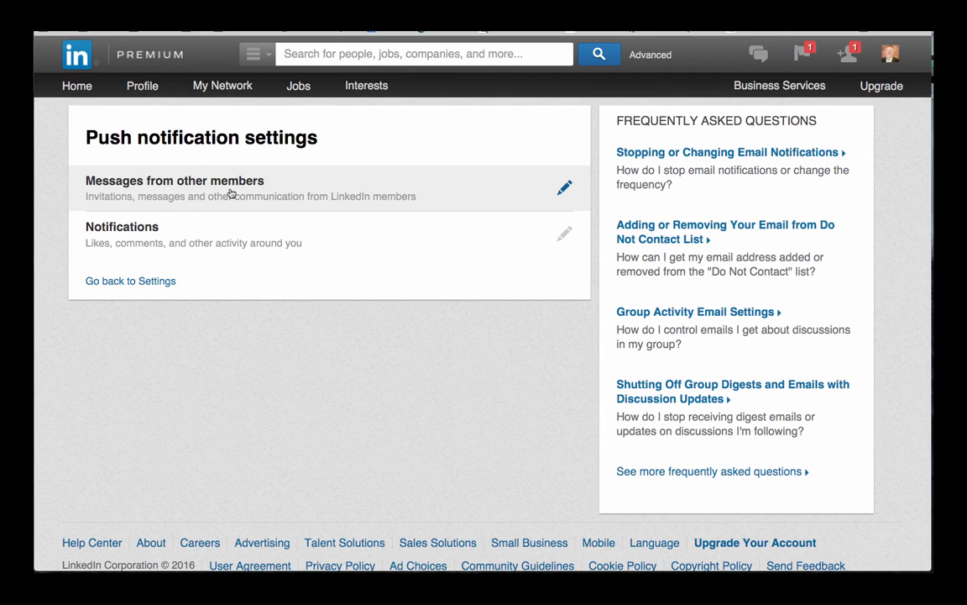
pyautogui.click(564, 184)
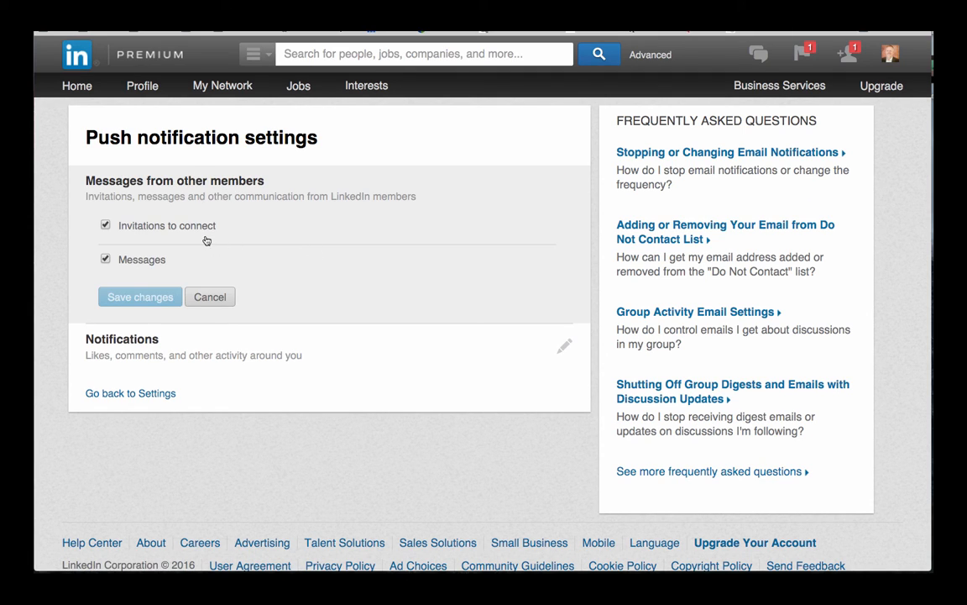
pyautogui.moveTo(131, 393)
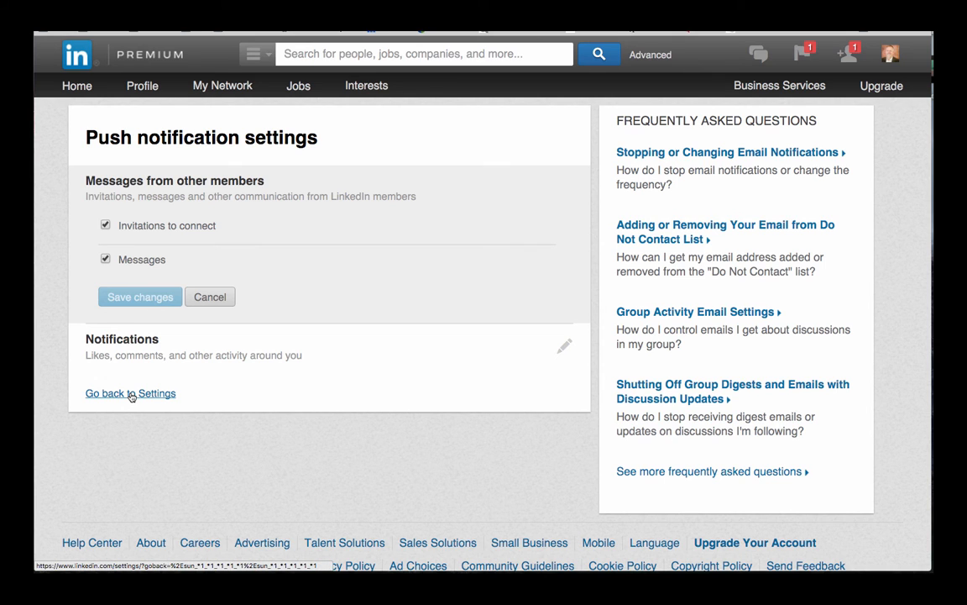
pyautogui.click(131, 393)
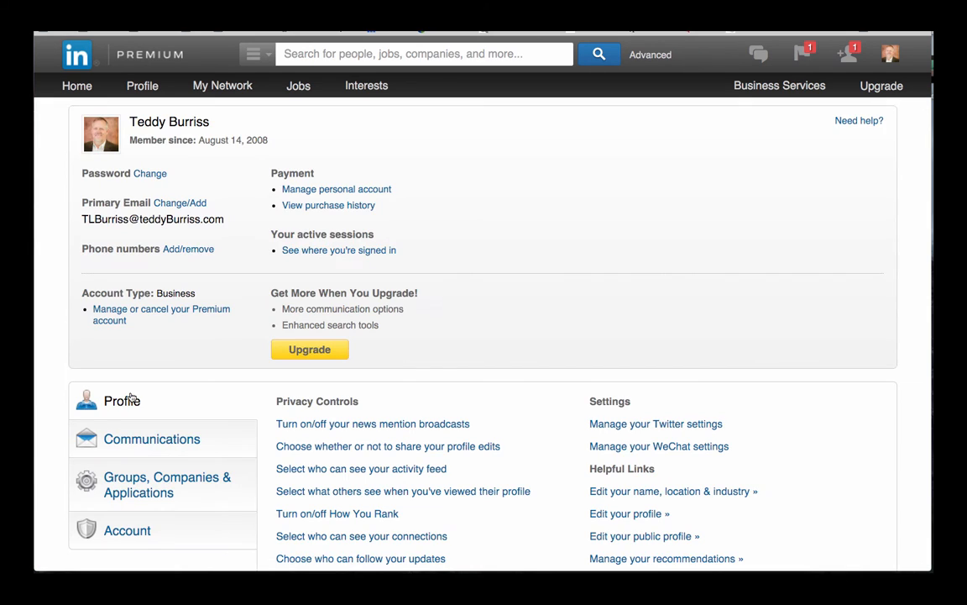
pyautogui.scroll(-3)
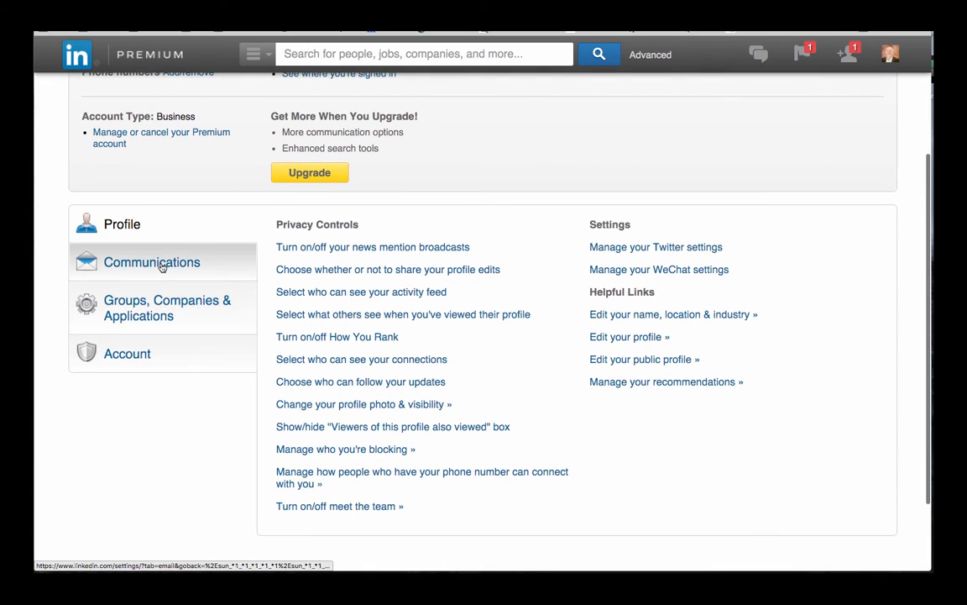
# Show the Communications settings section
pyautogui.click(151, 262)
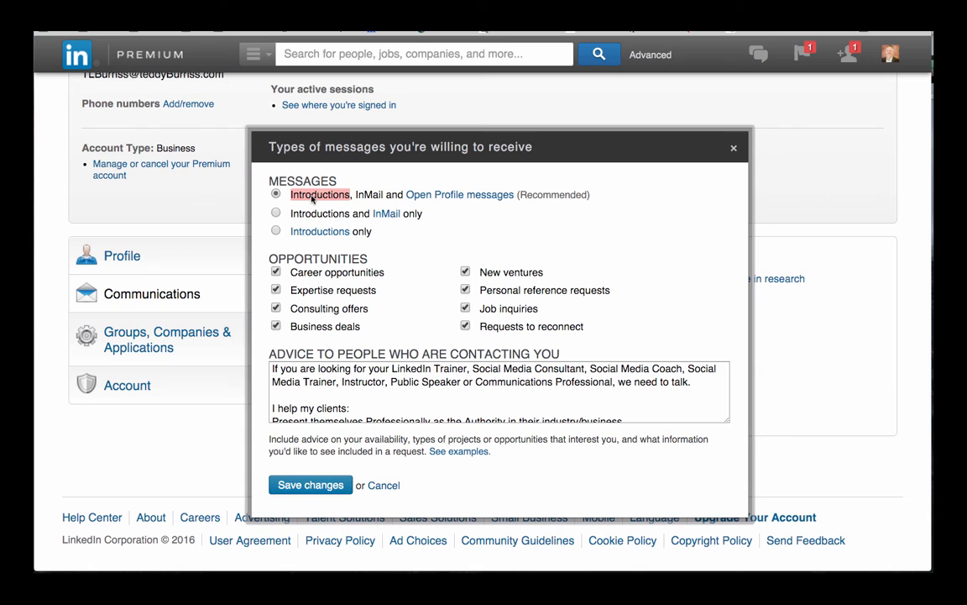
pyautogui.moveTo(370, 195)
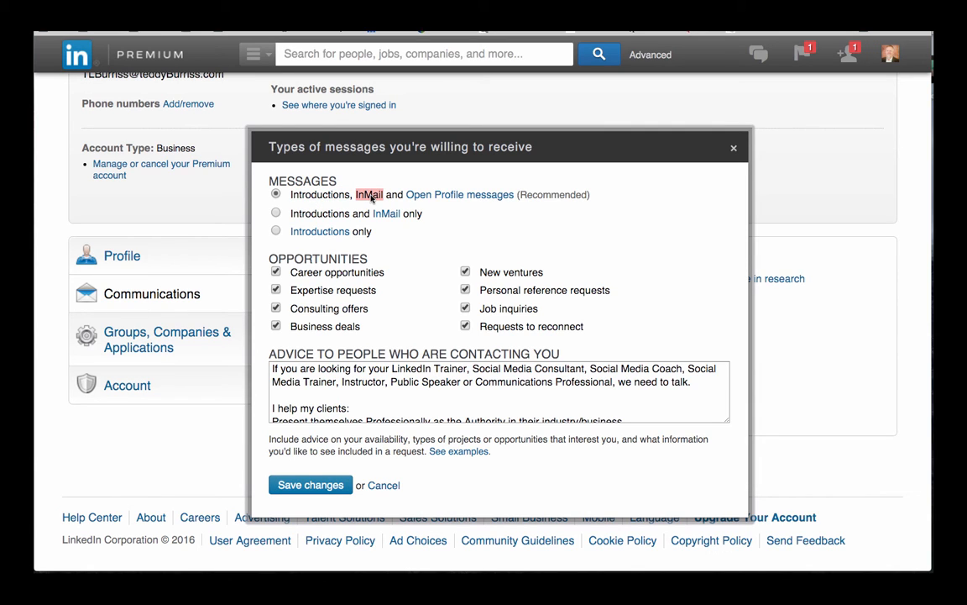
pyautogui.moveTo(448, 199)
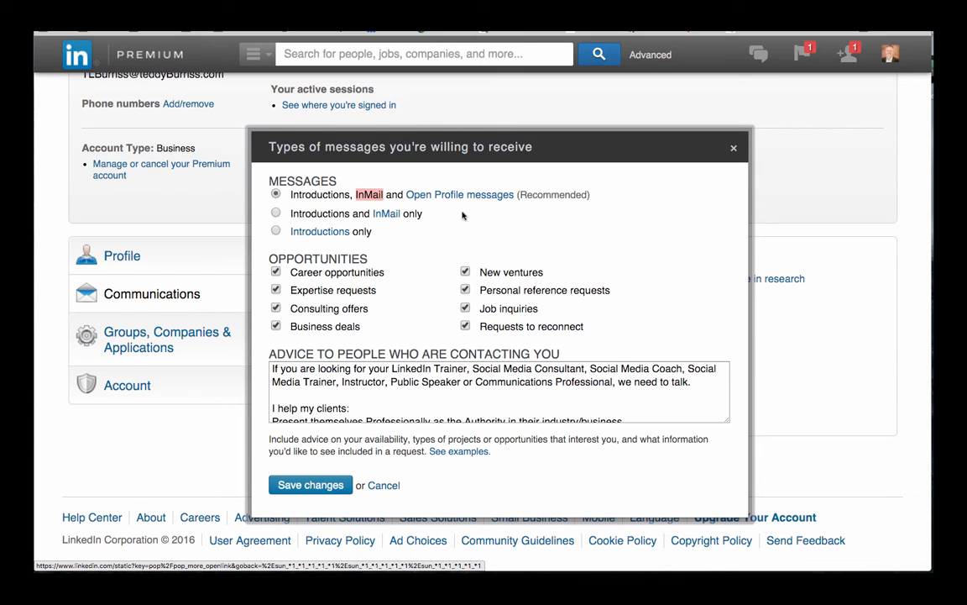
pyautogui.moveTo(469, 218)
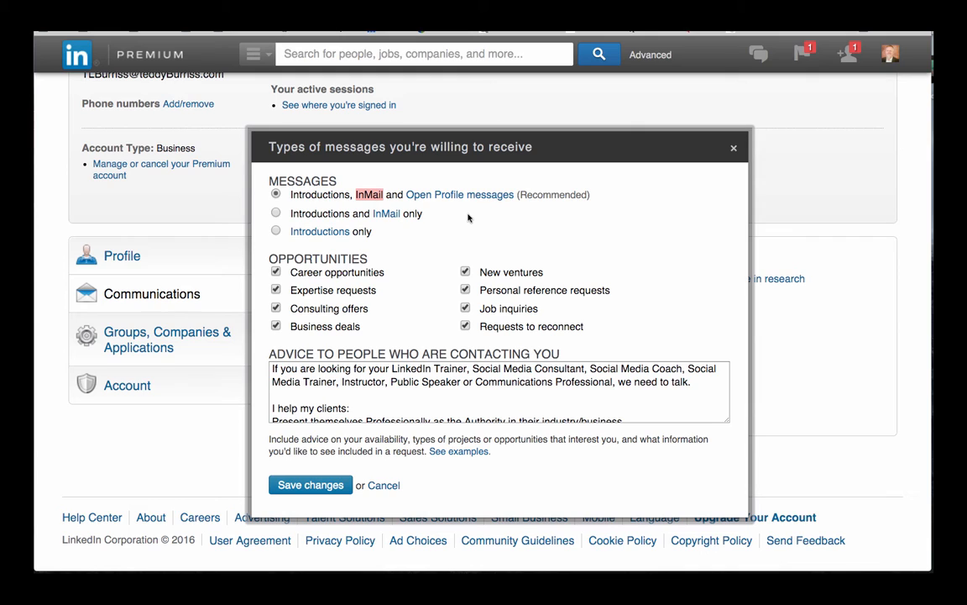
pyautogui.moveTo(468, 217)
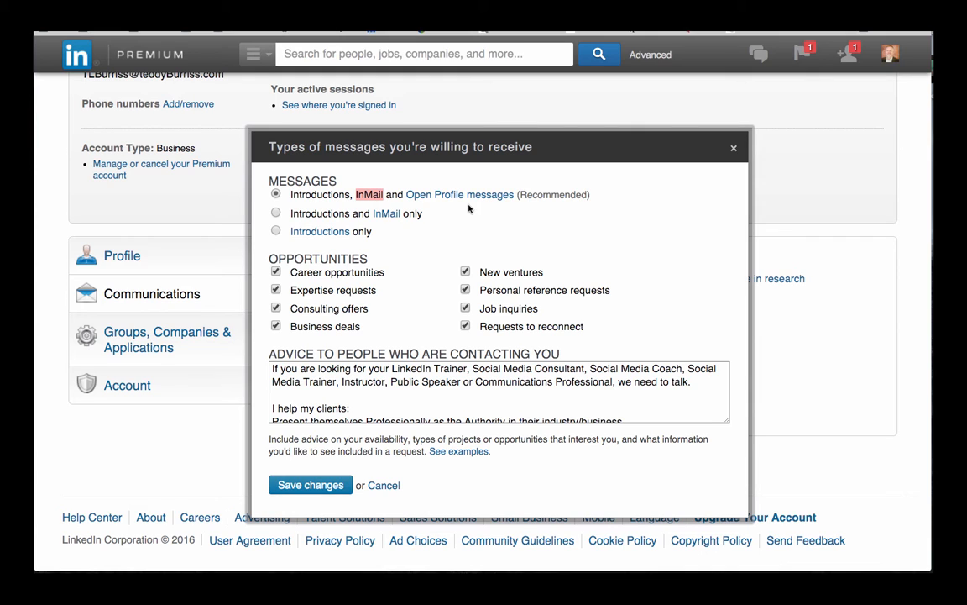
pyautogui.moveTo(463, 211)
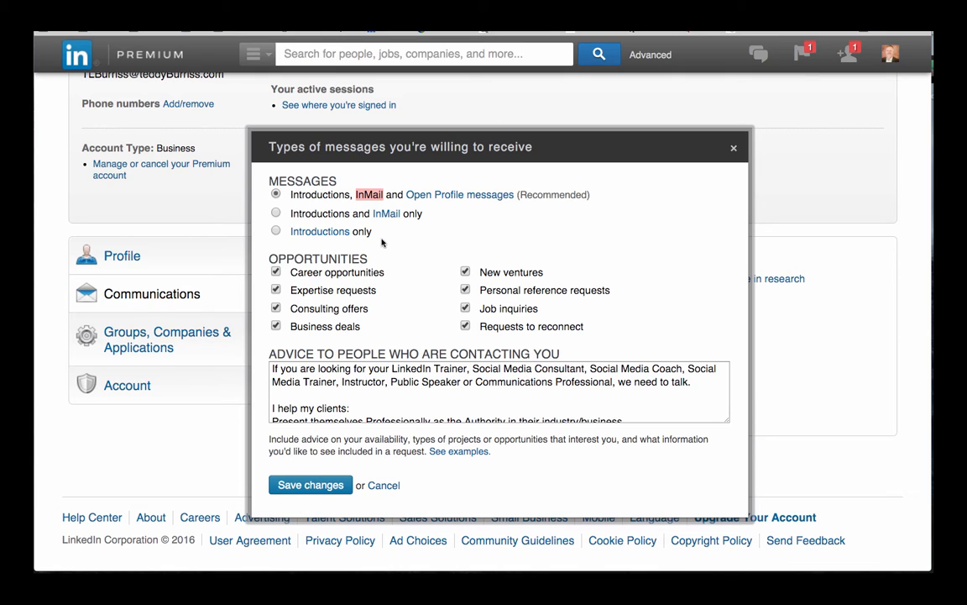
pyautogui.moveTo(380, 201)
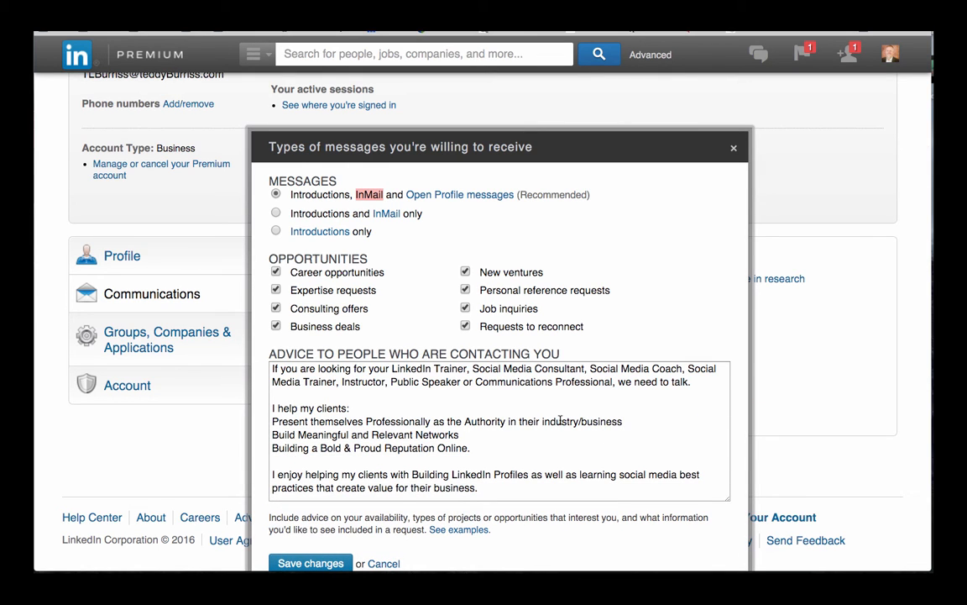
pyautogui.scroll(-3)
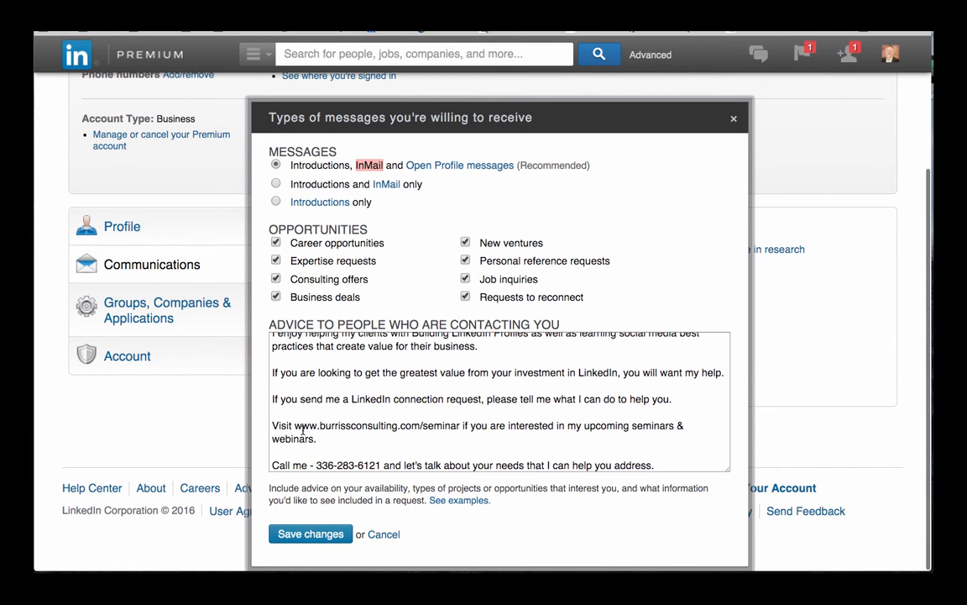
pyautogui.doubleClick(306, 426)
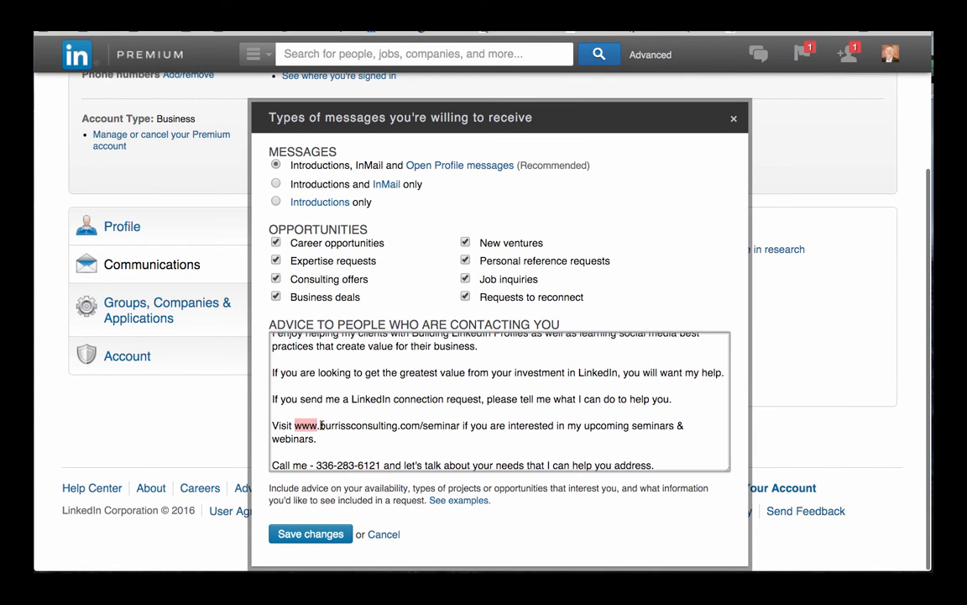
pyautogui.moveTo(292, 425); pyautogui.dragTo(460, 425)
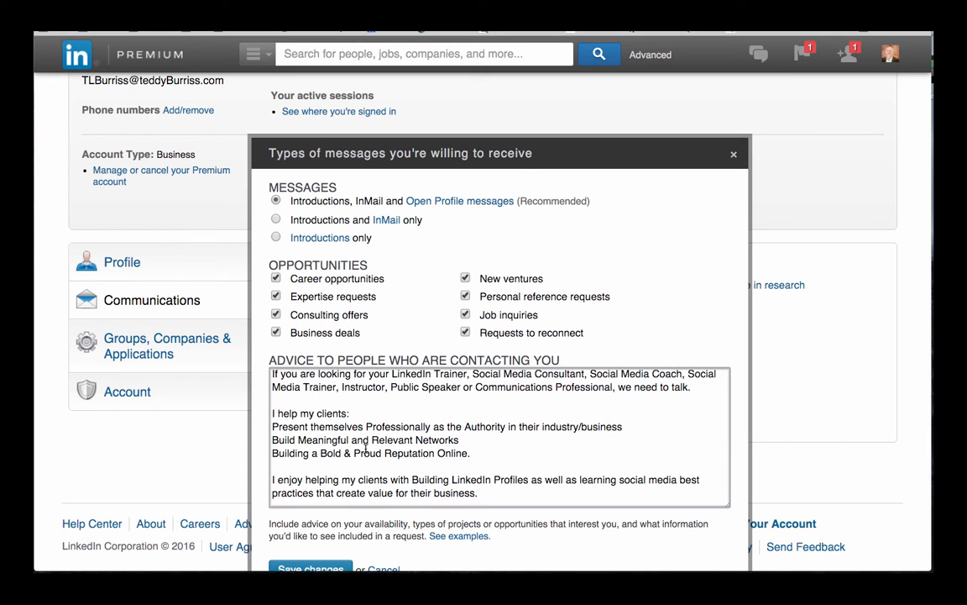
pyautogui.scroll(-3)
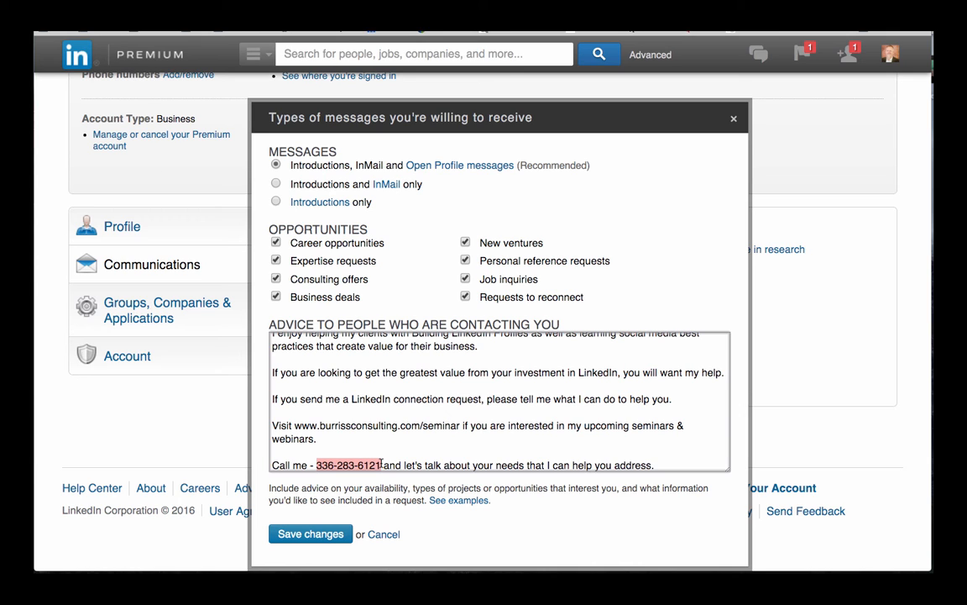
pyautogui.moveTo(430, 509)
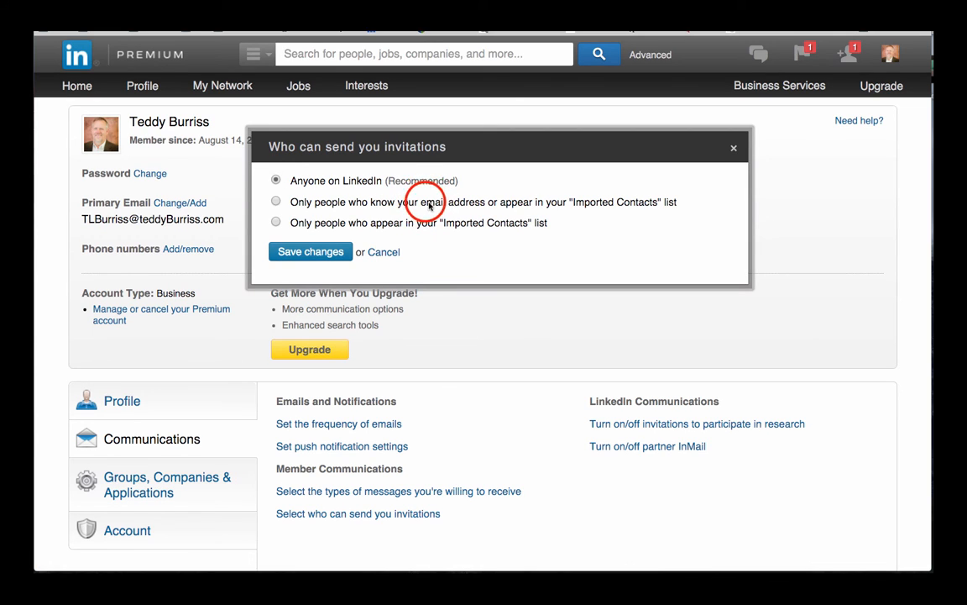
# Review who can send you invitations, keeping Anyone on LinkedIn, and close the dialog
pyautogui.doubleClick(428, 201)
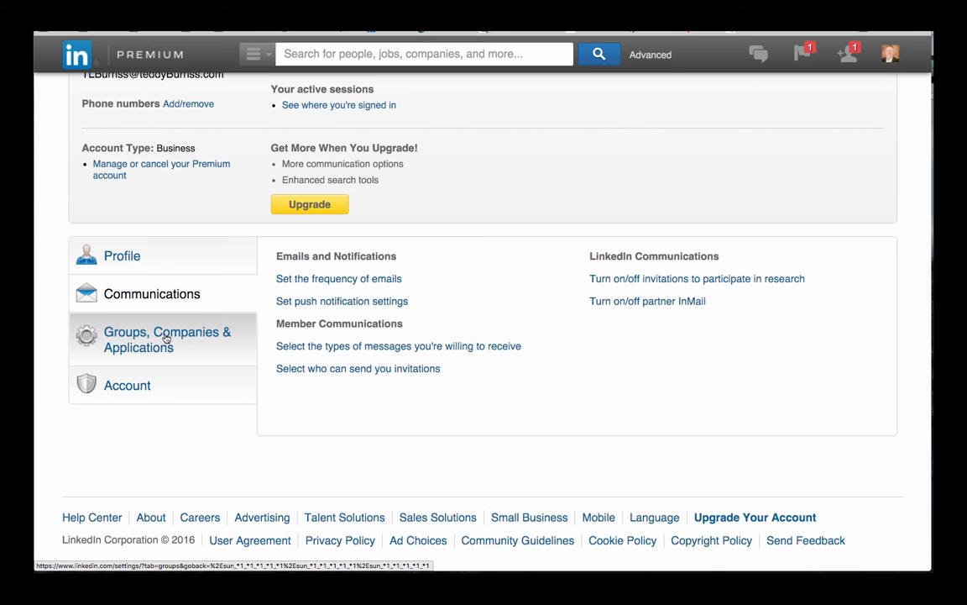
# Display the Groups, Companies & Applications settings section
pyautogui.click(168, 339)
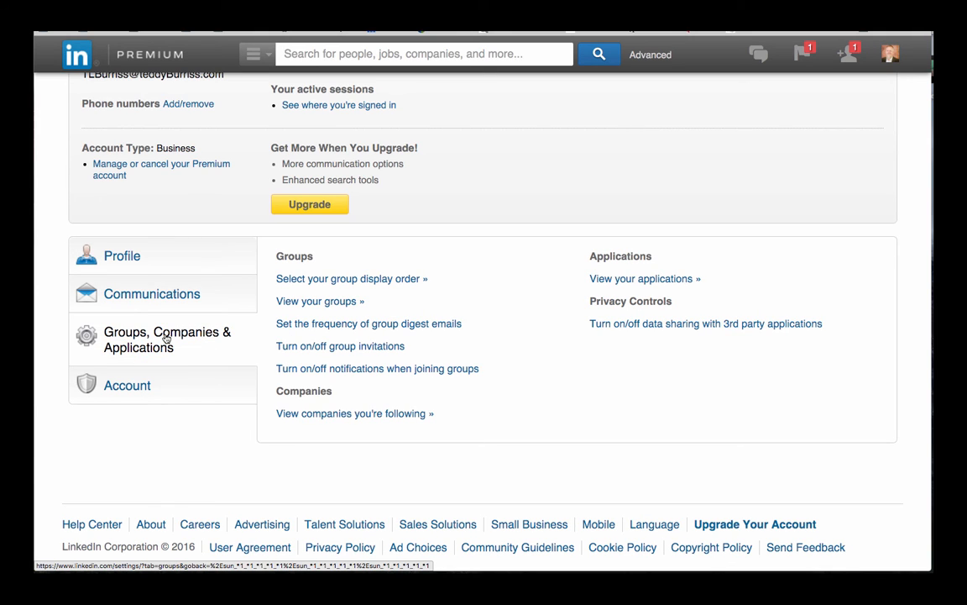
pyautogui.moveTo(353, 285)
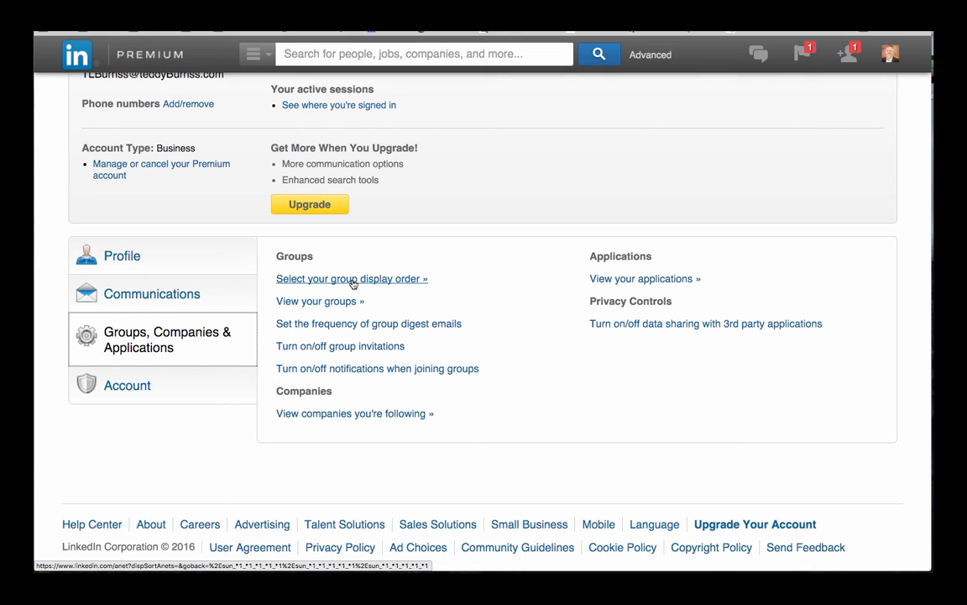
pyautogui.moveTo(336, 301)
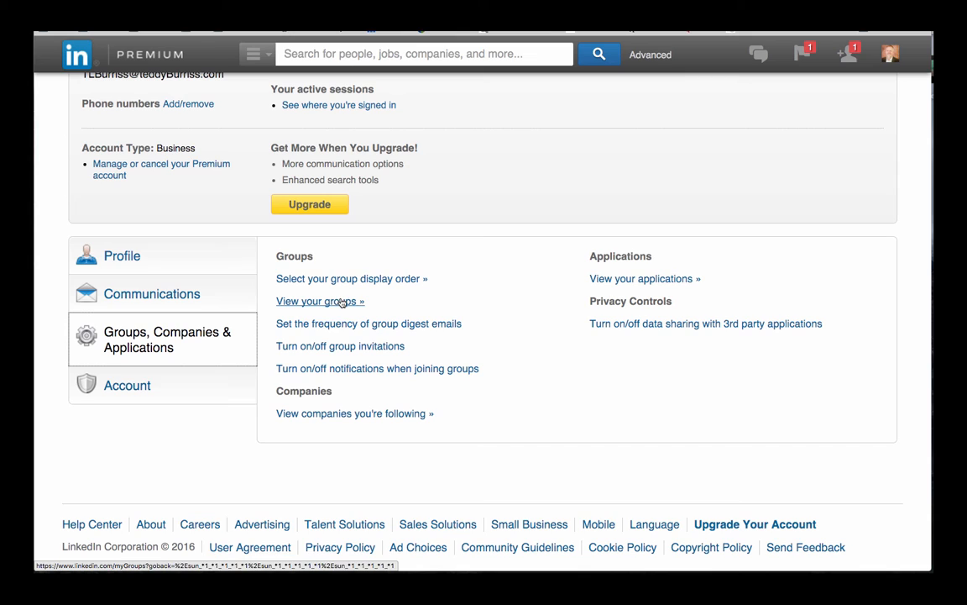
pyautogui.moveTo(418, 322)
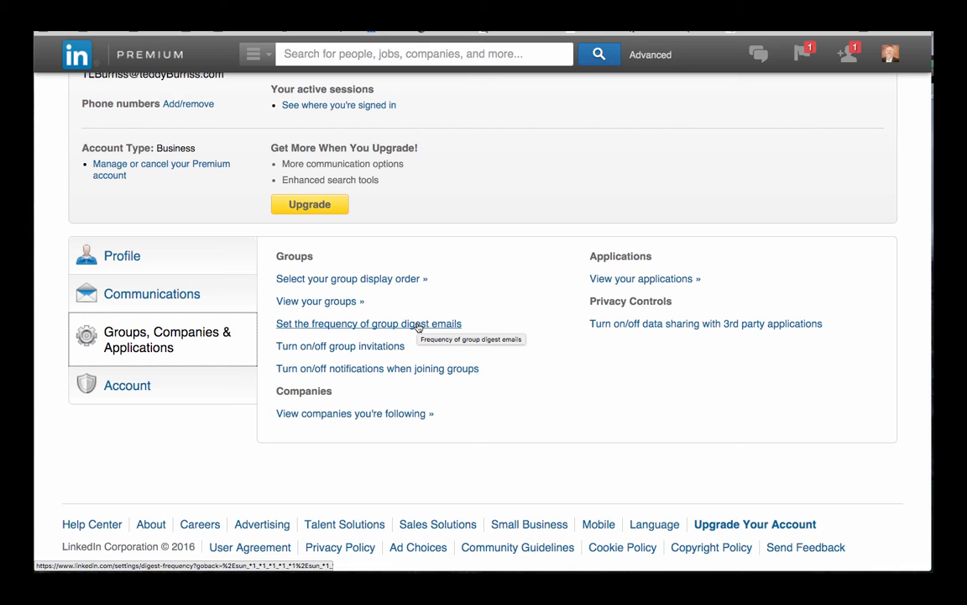
pyautogui.moveTo(383, 350)
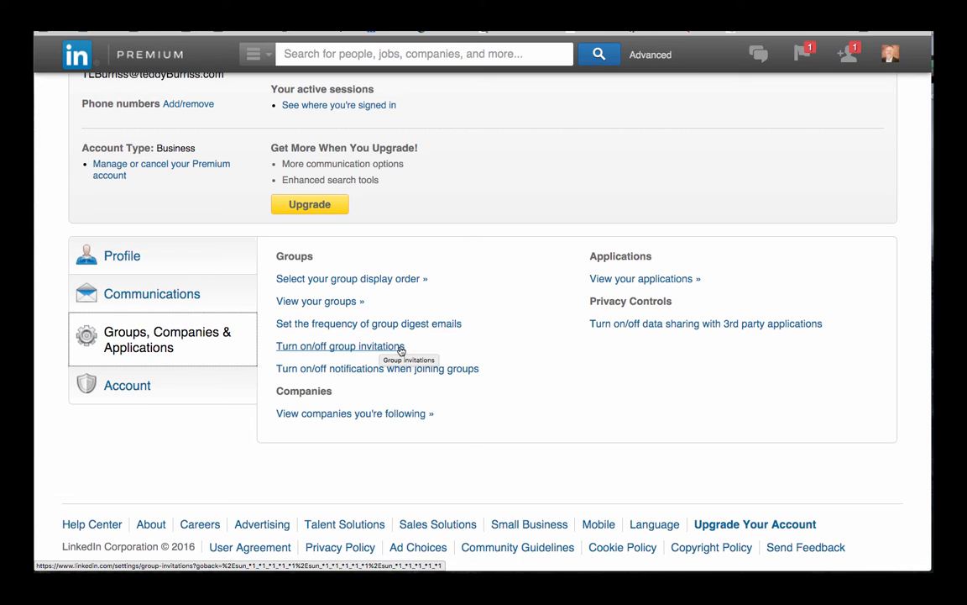
# Review group invitations and group-join notifications, leaving both enabled and cancelling each dialog
pyautogui.click(339, 346)
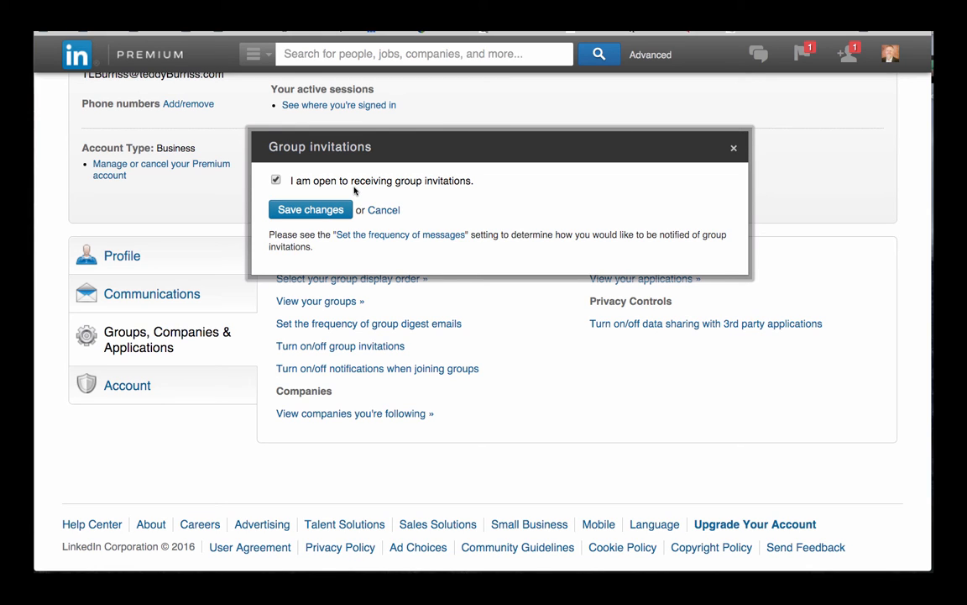
pyautogui.click(275, 180)
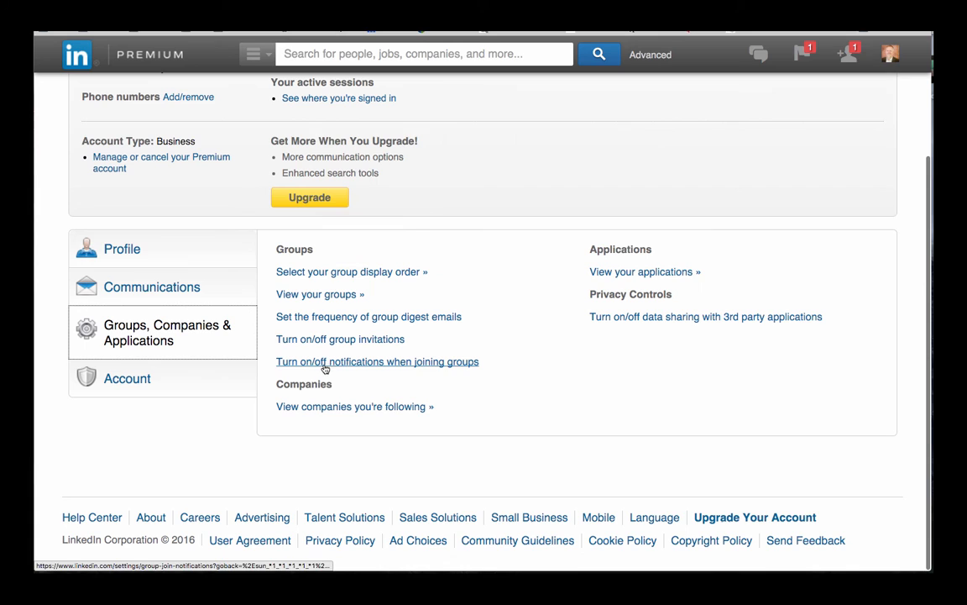
pyautogui.moveTo(433, 368)
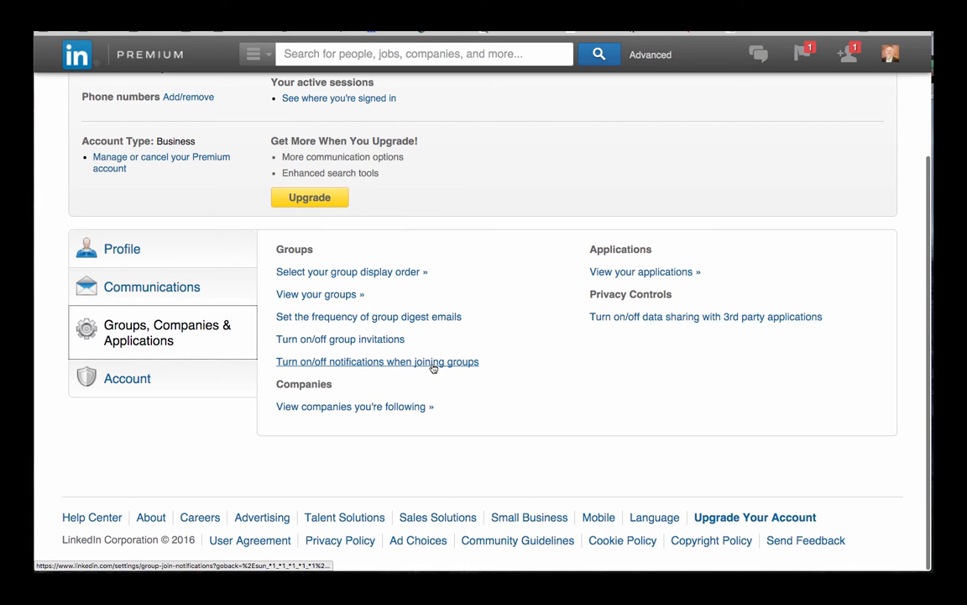
pyautogui.click(376, 361)
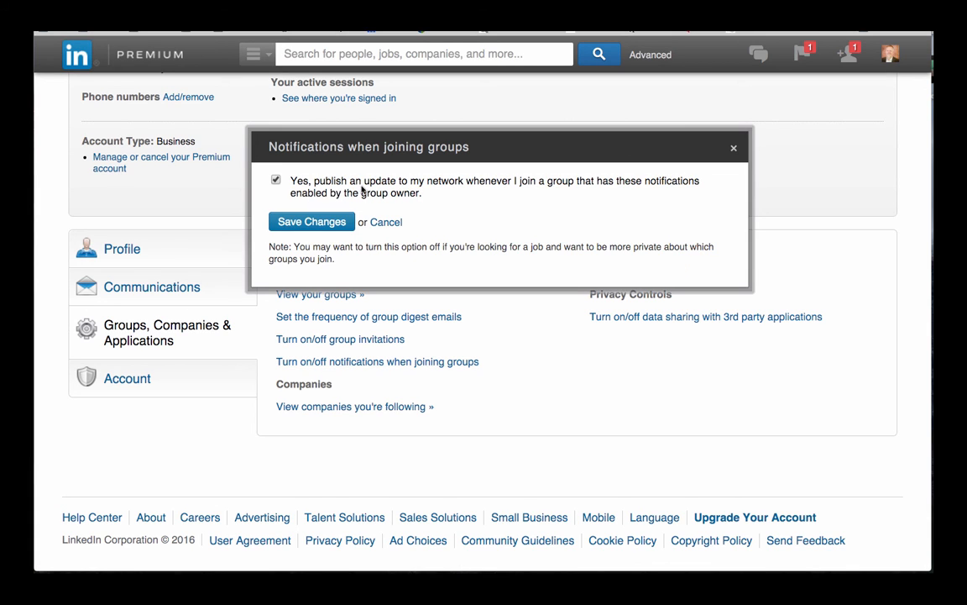
pyautogui.moveTo(503, 195)
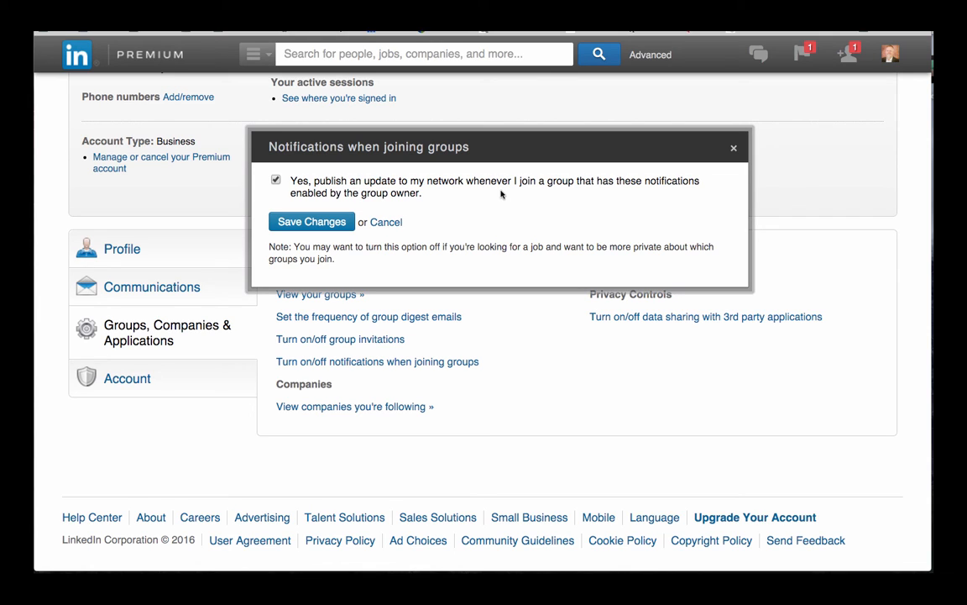
pyautogui.moveTo(385, 225)
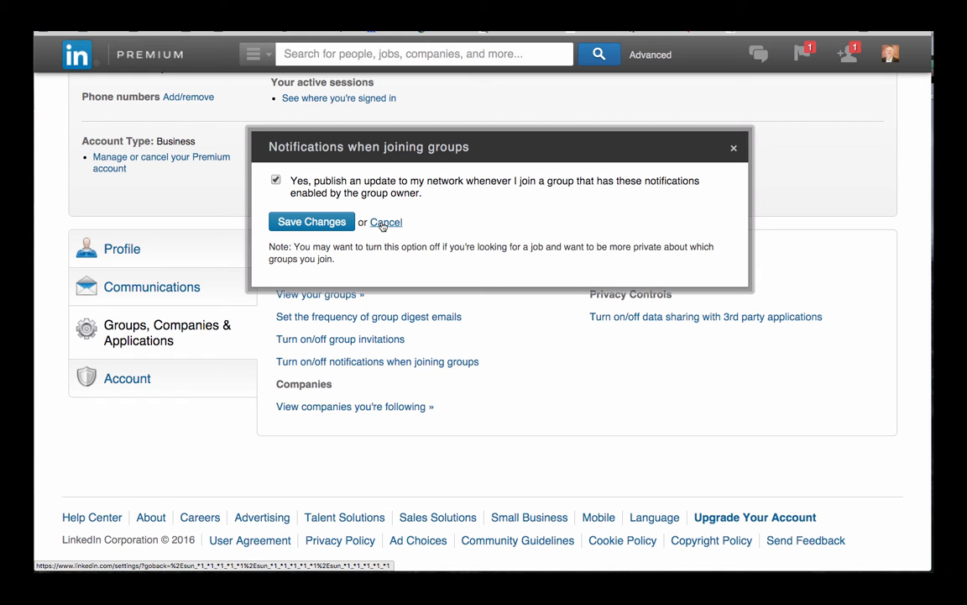
pyautogui.click(387, 222)
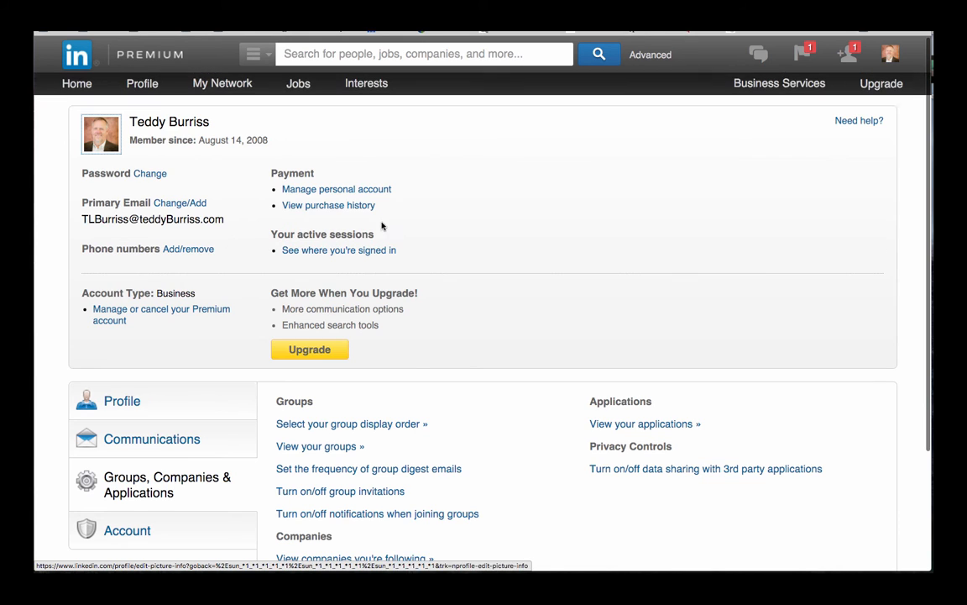
pyautogui.scroll(-3)
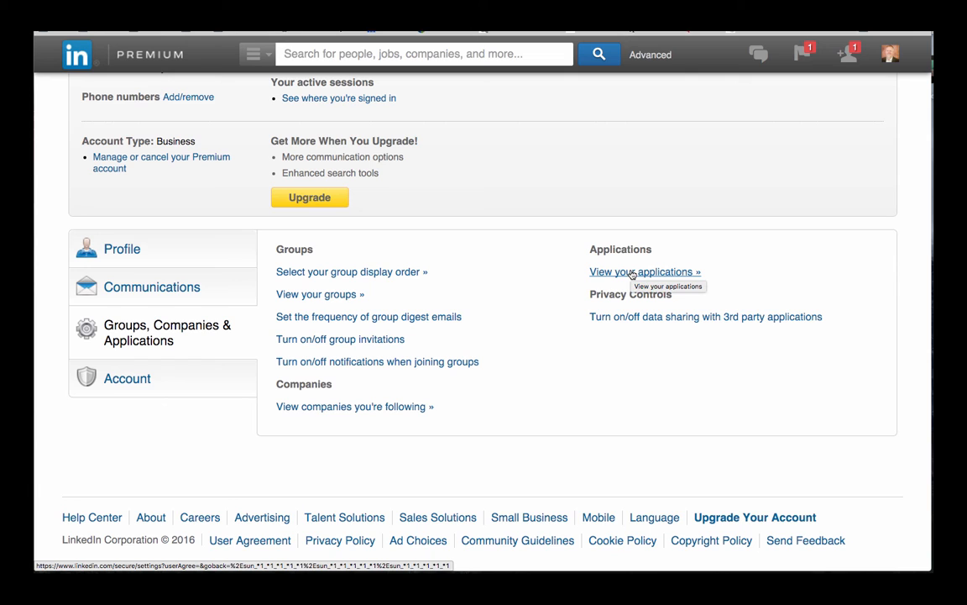
pyautogui.click(640, 272)
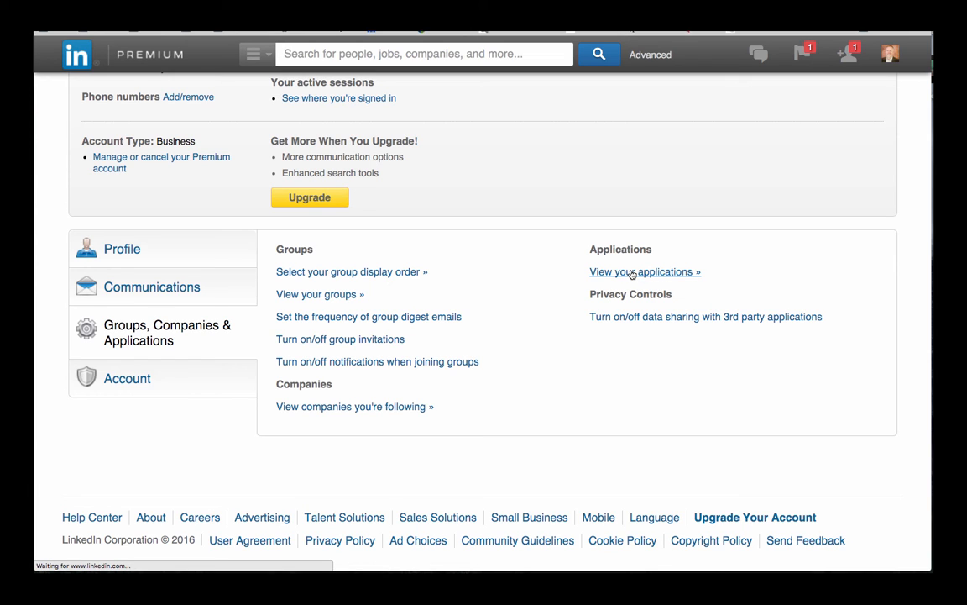
pyautogui.click(643, 273)
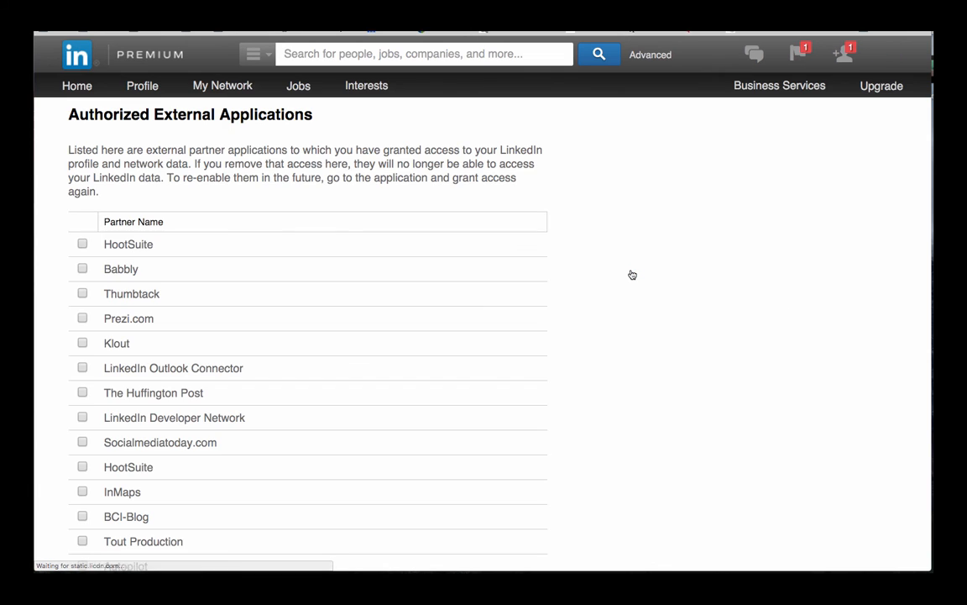
pyautogui.scroll(-3)
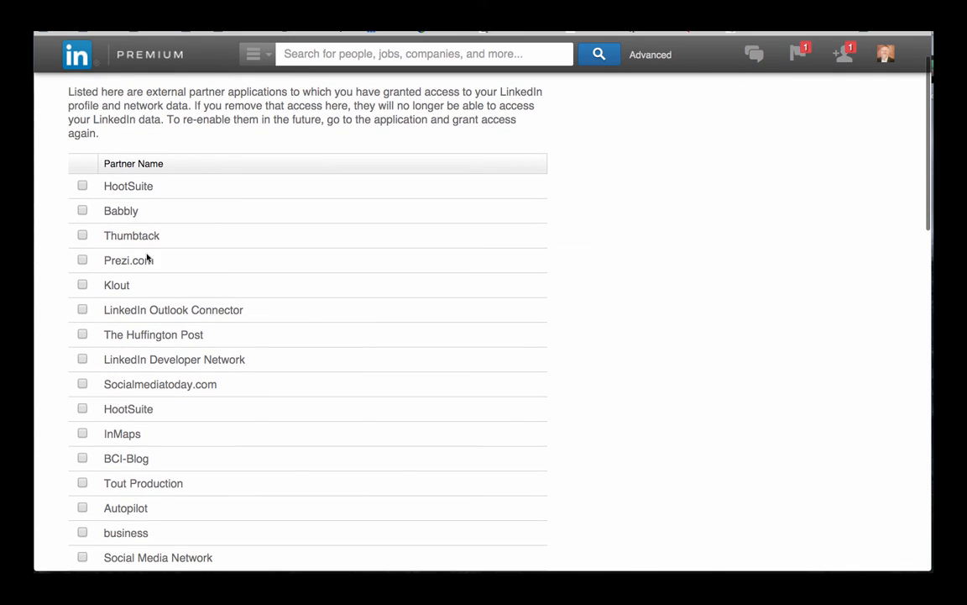
pyautogui.scroll(-3)
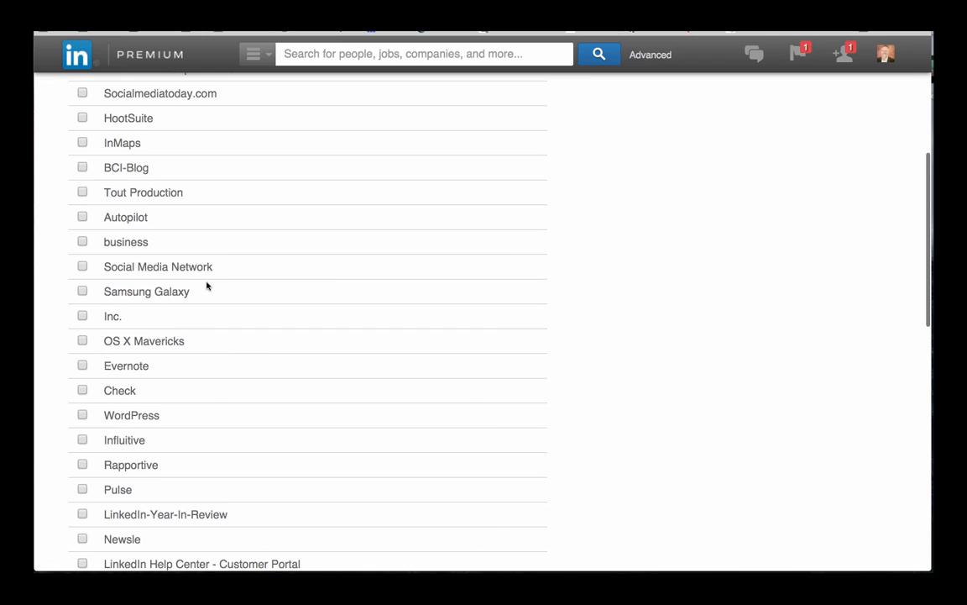
pyautogui.scroll(-3)
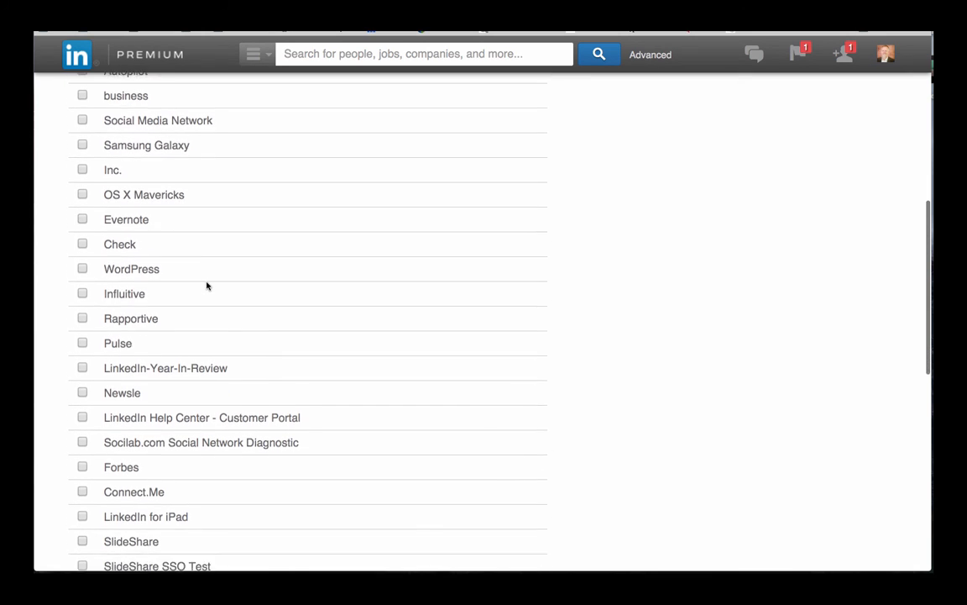
pyautogui.scroll(-3)
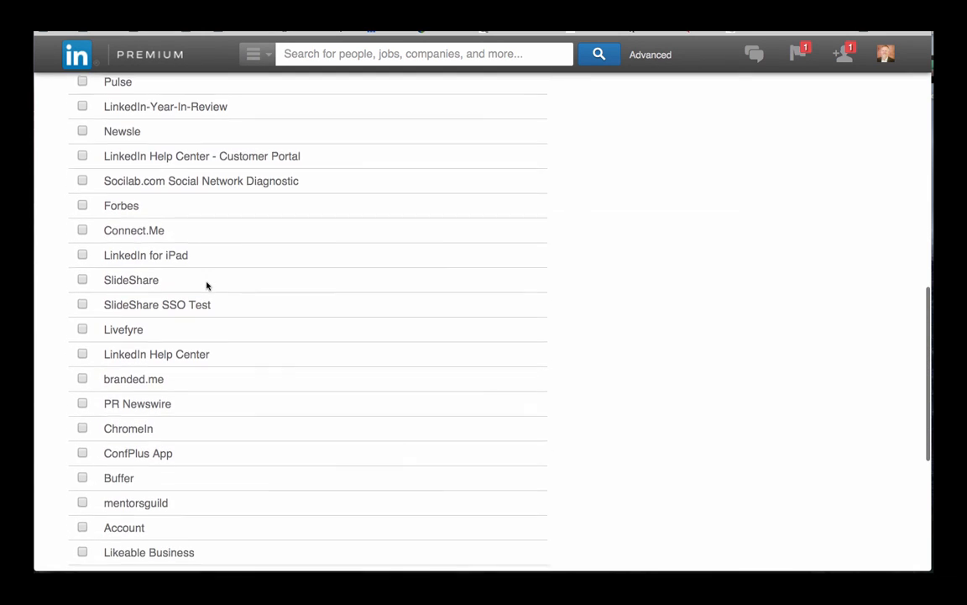
pyautogui.scroll(-3)
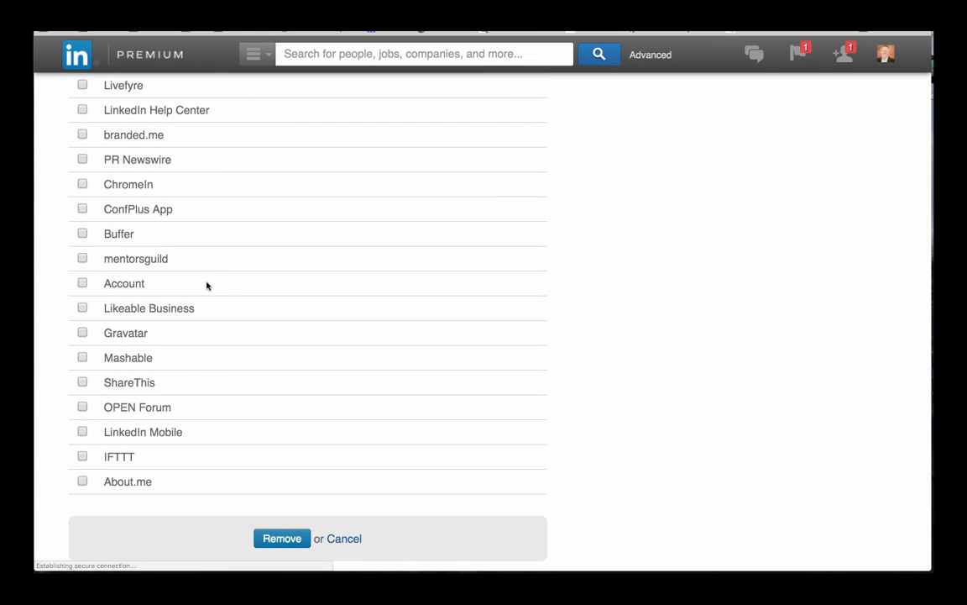
pyautogui.moveTo(155, 386)
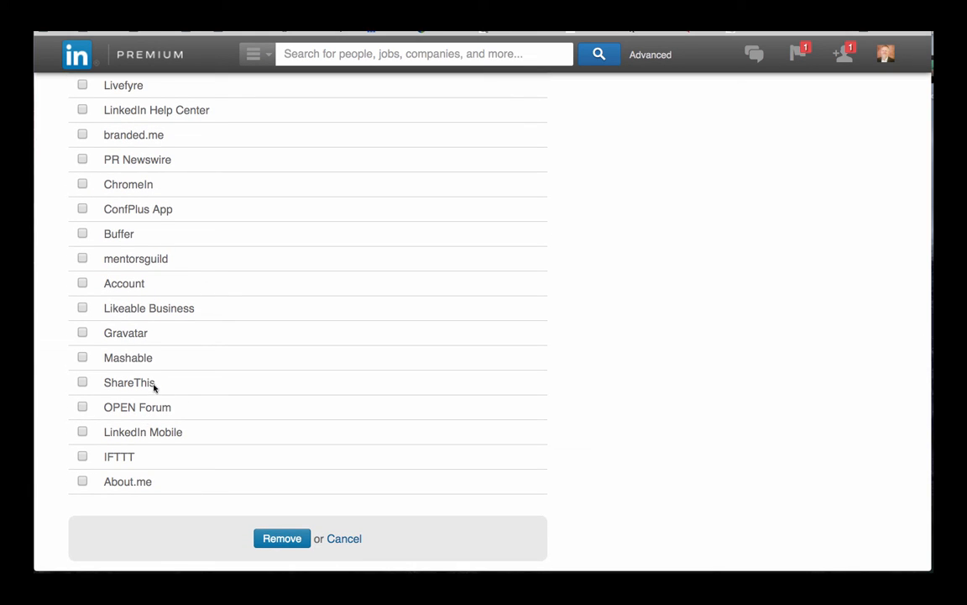
pyautogui.moveTo(148, 269)
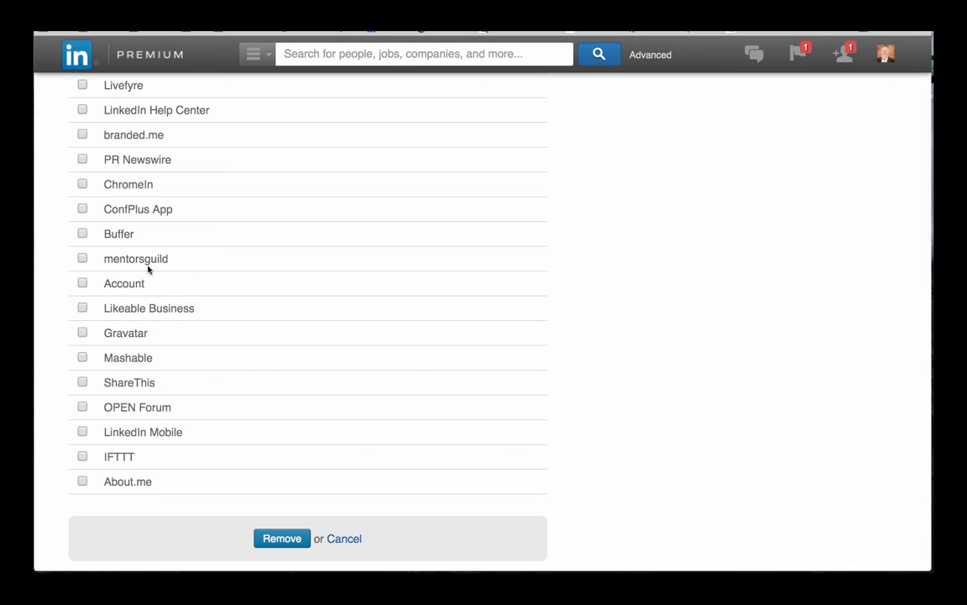
pyautogui.moveTo(114, 233)
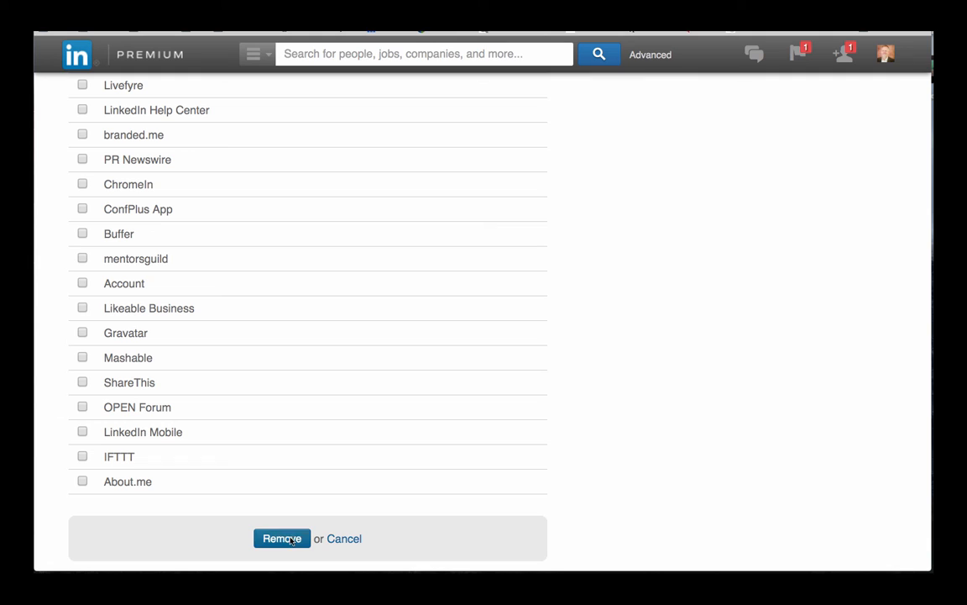
pyautogui.click(82, 282)
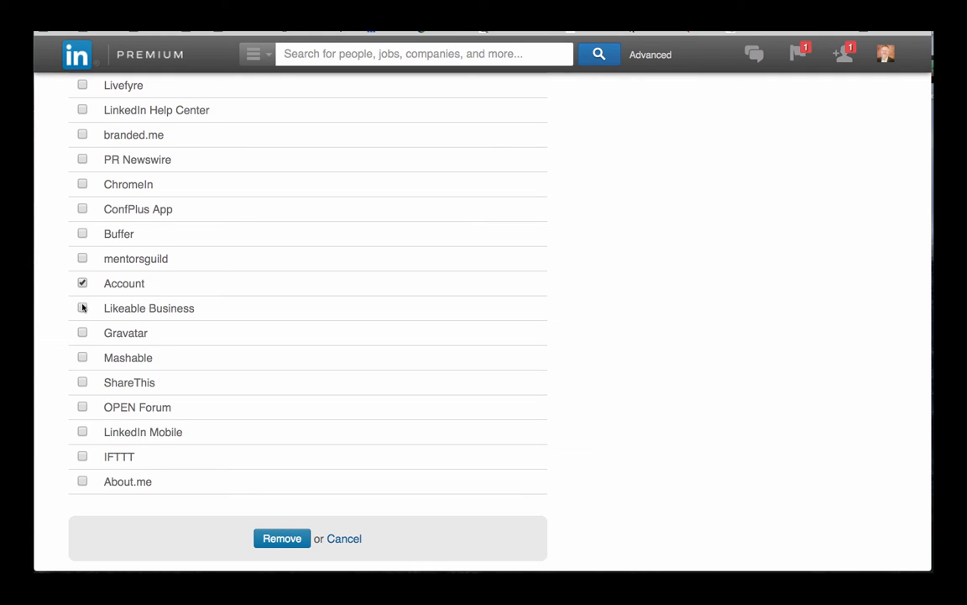
pyautogui.click(82, 307)
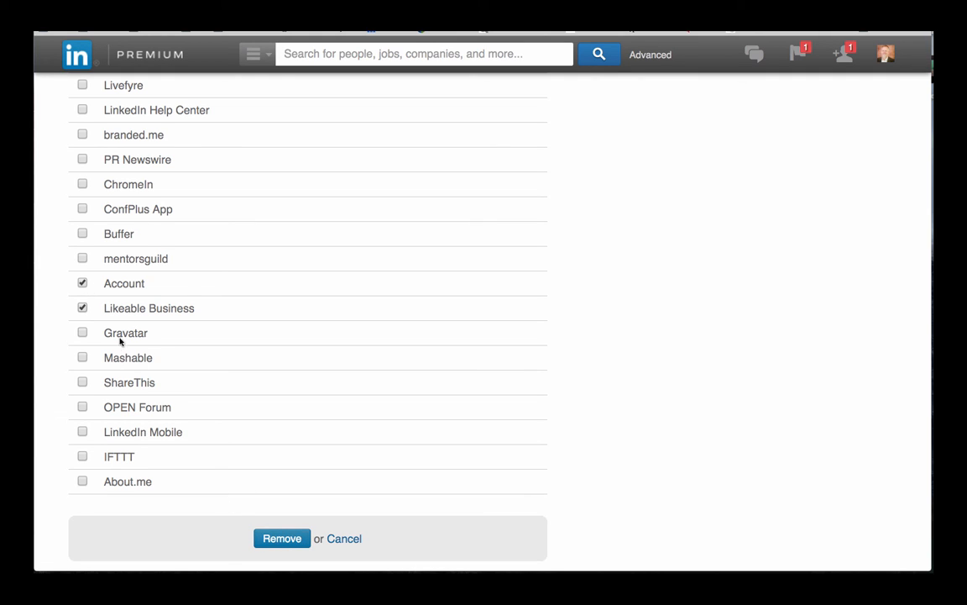
pyautogui.moveTo(343, 538)
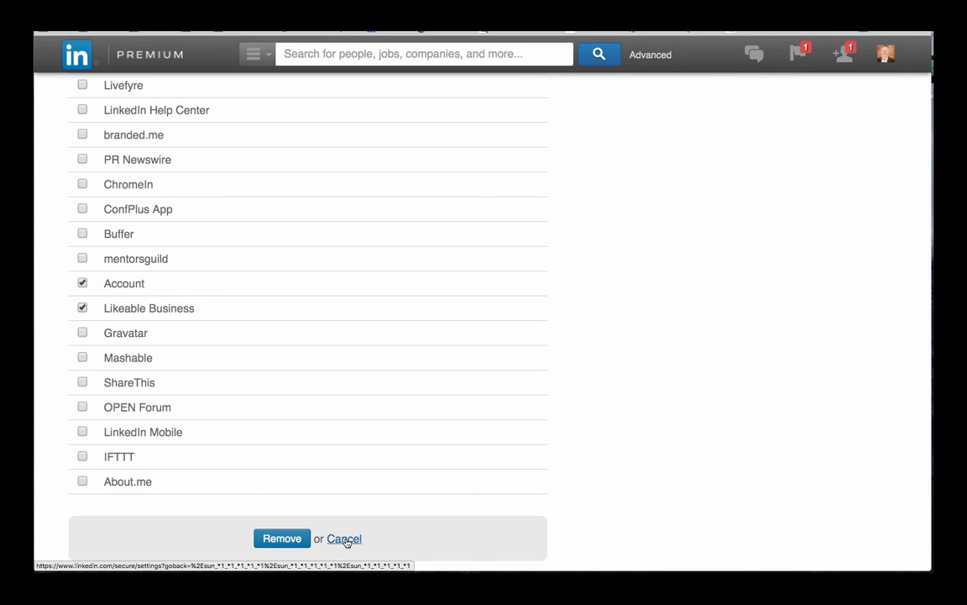
pyautogui.click(343, 537)
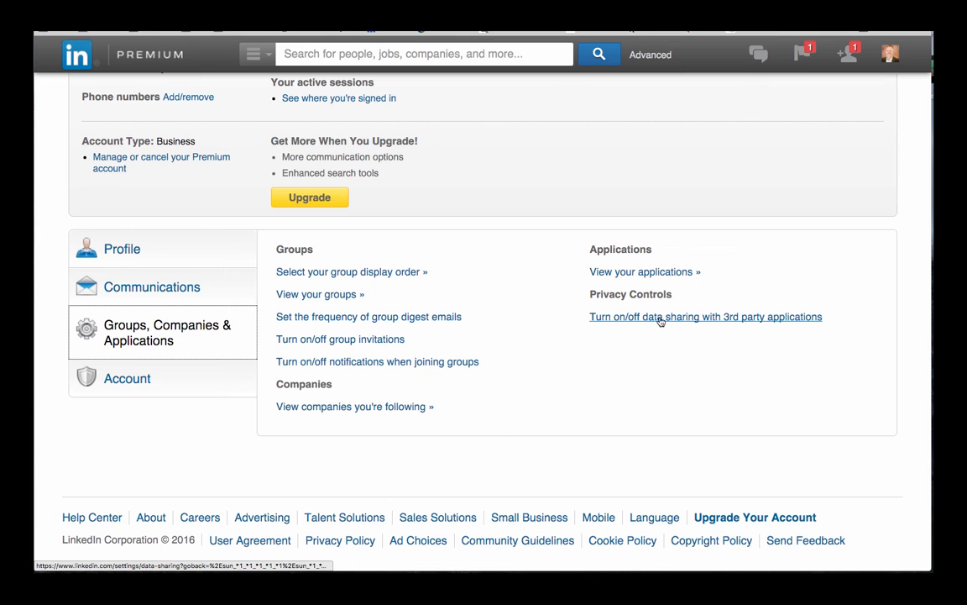
pyautogui.click(705, 316)
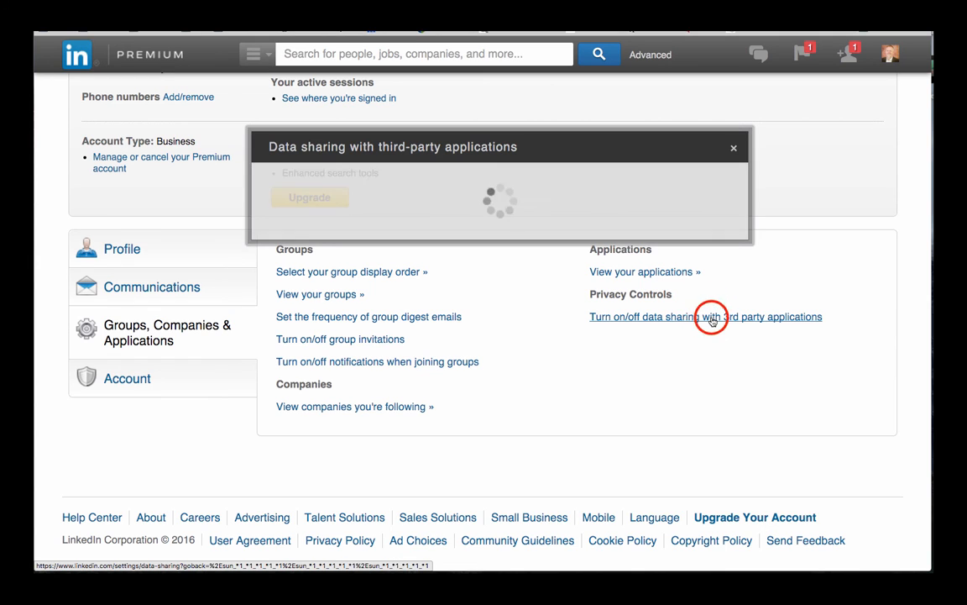
pyautogui.click(712, 315)
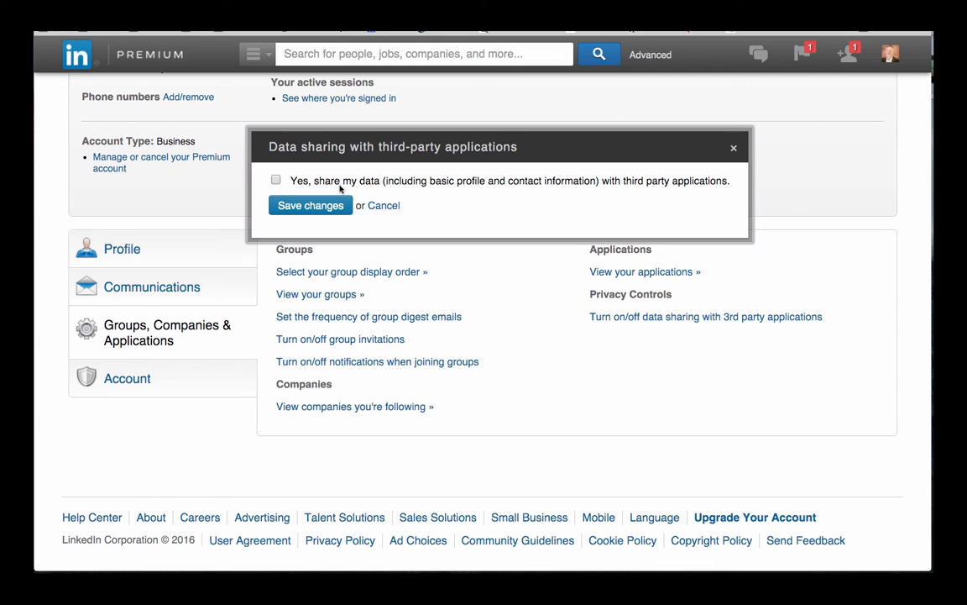
pyautogui.moveTo(363, 188)
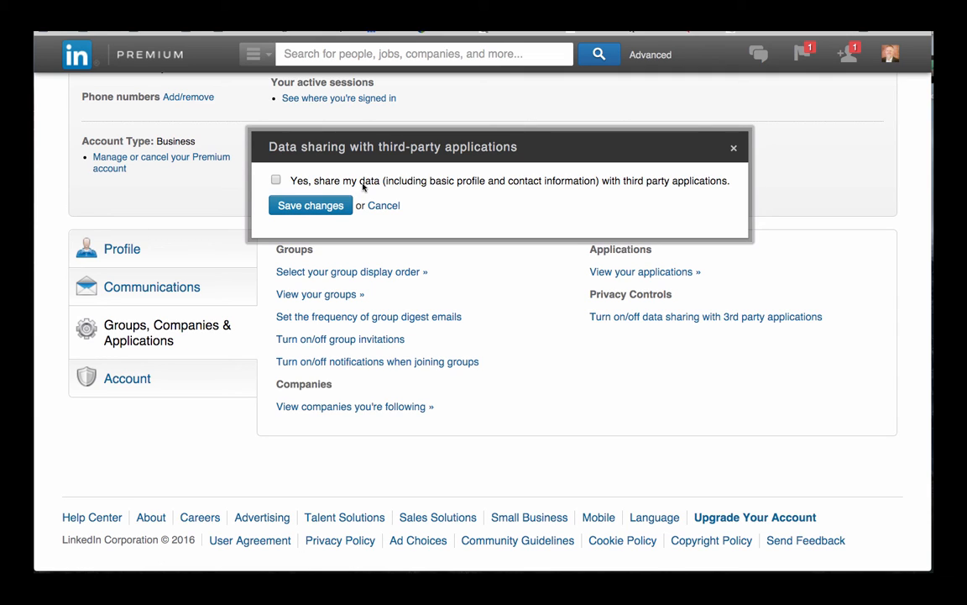
pyautogui.moveTo(383, 206)
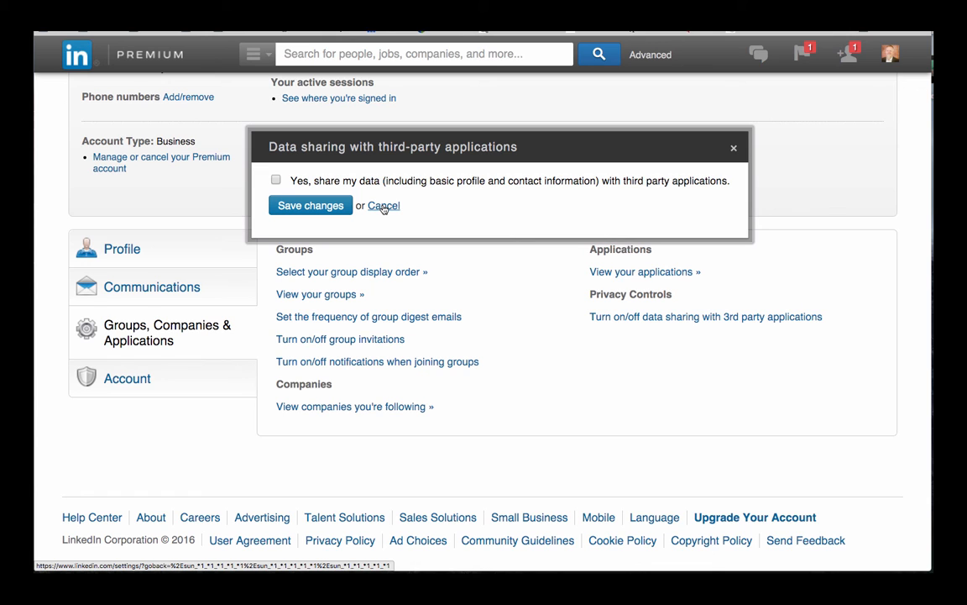
pyautogui.click(383, 205)
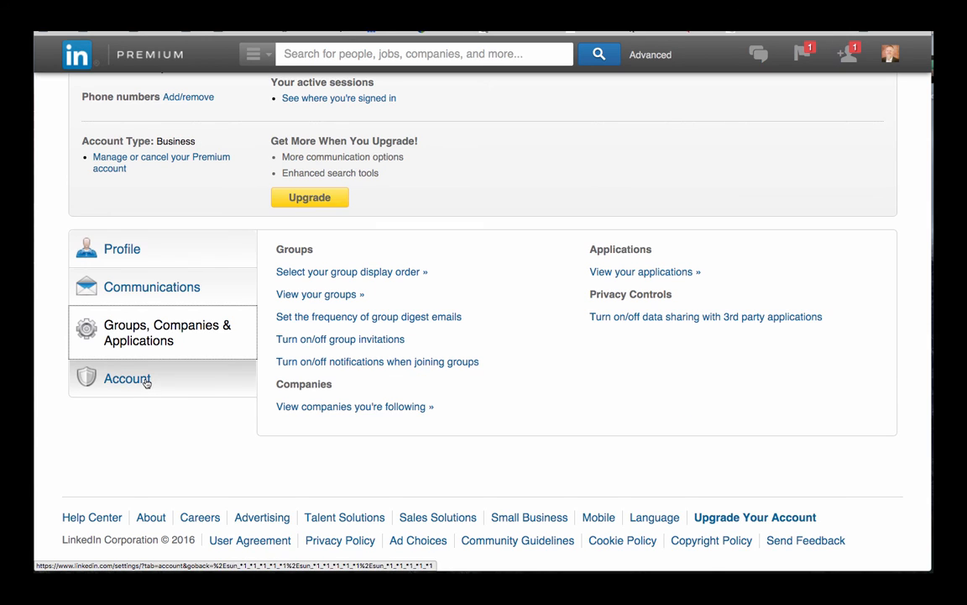
# Review the Manage Advertising Preferences dialog from the Account tab and cancel it unchanged
pyautogui.click(127, 379)
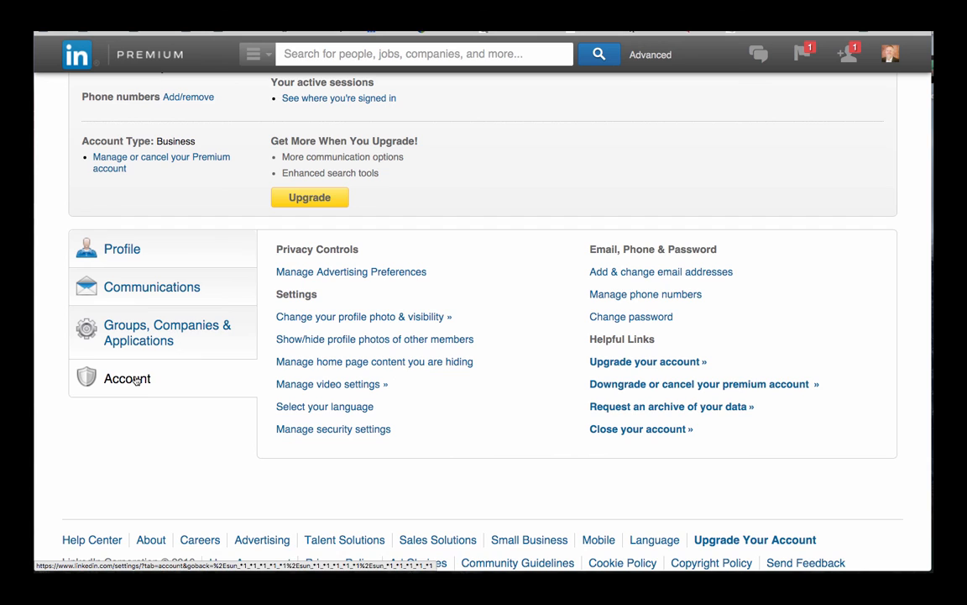
pyautogui.click(351, 272)
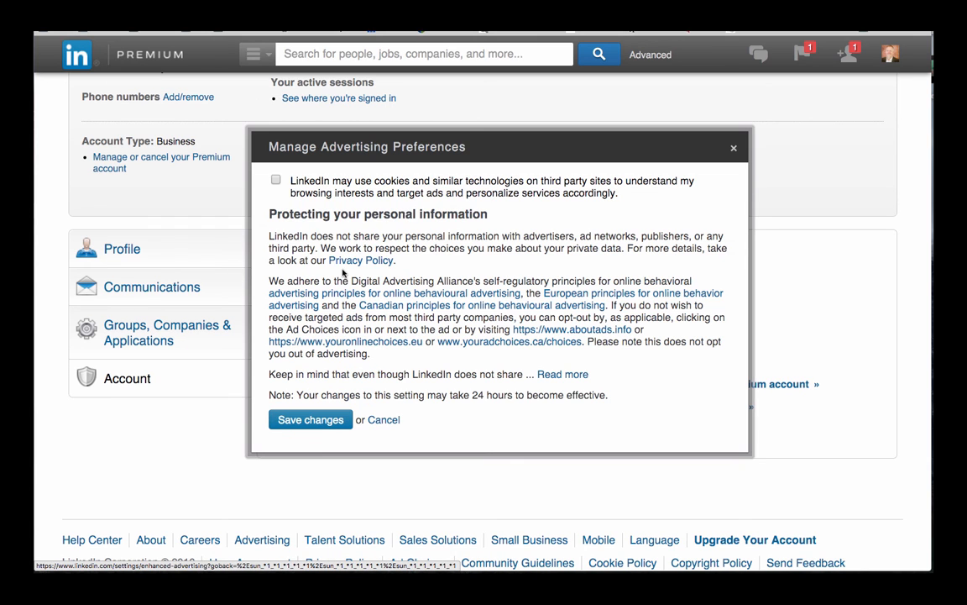
pyautogui.moveTo(383, 427)
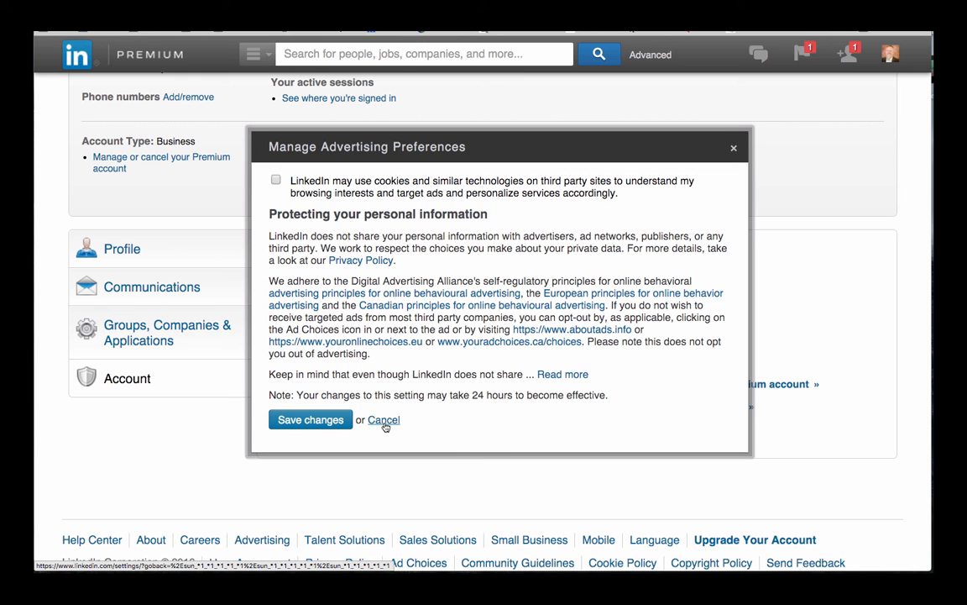
pyautogui.click(383, 419)
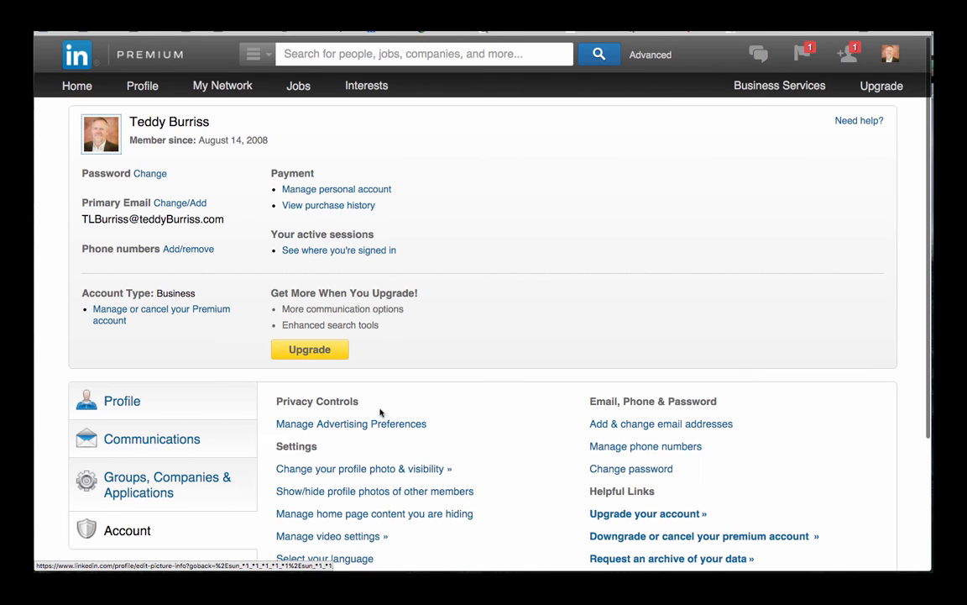
pyautogui.scroll(-3)
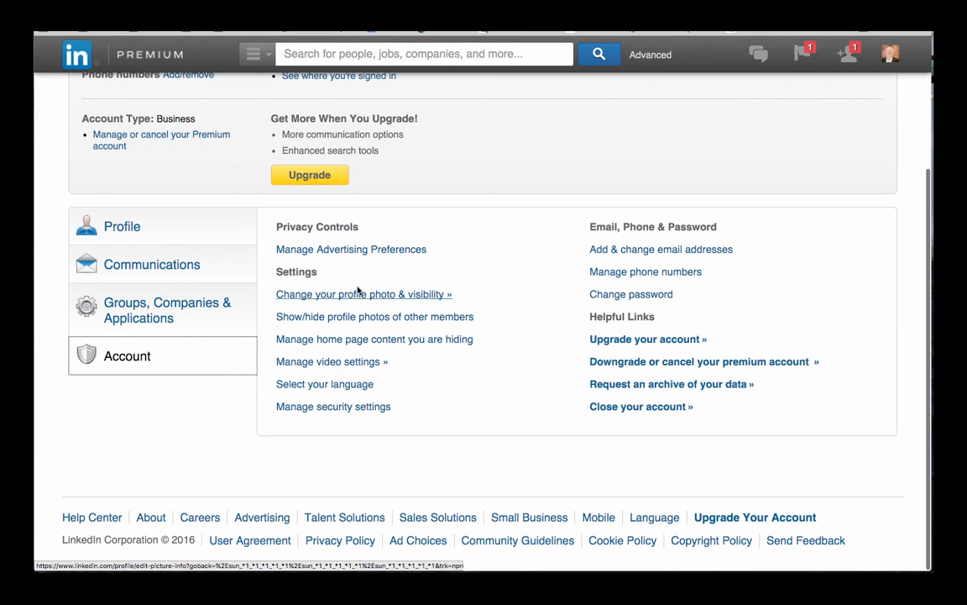
pyautogui.moveTo(377, 315)
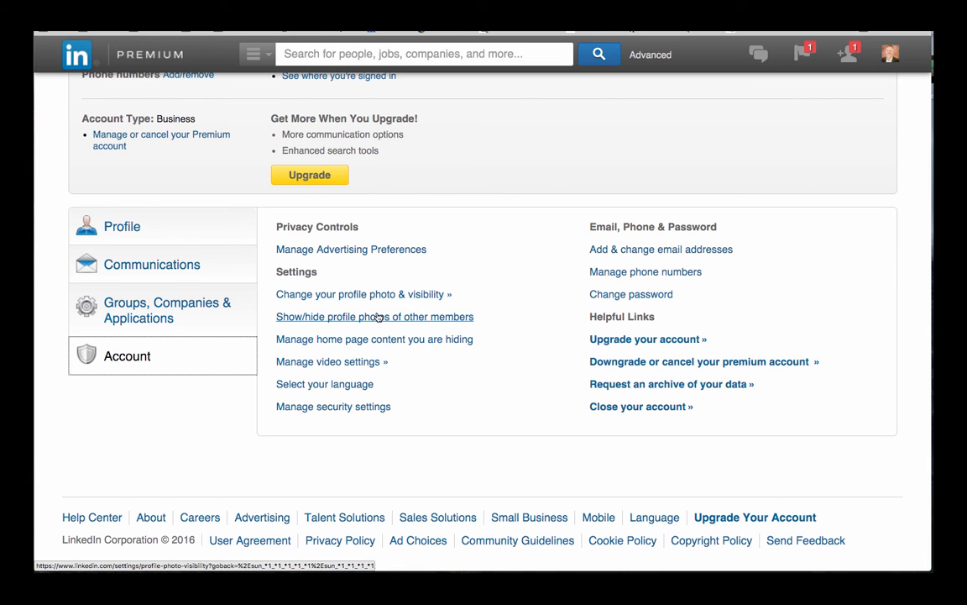
pyautogui.moveTo(430, 319)
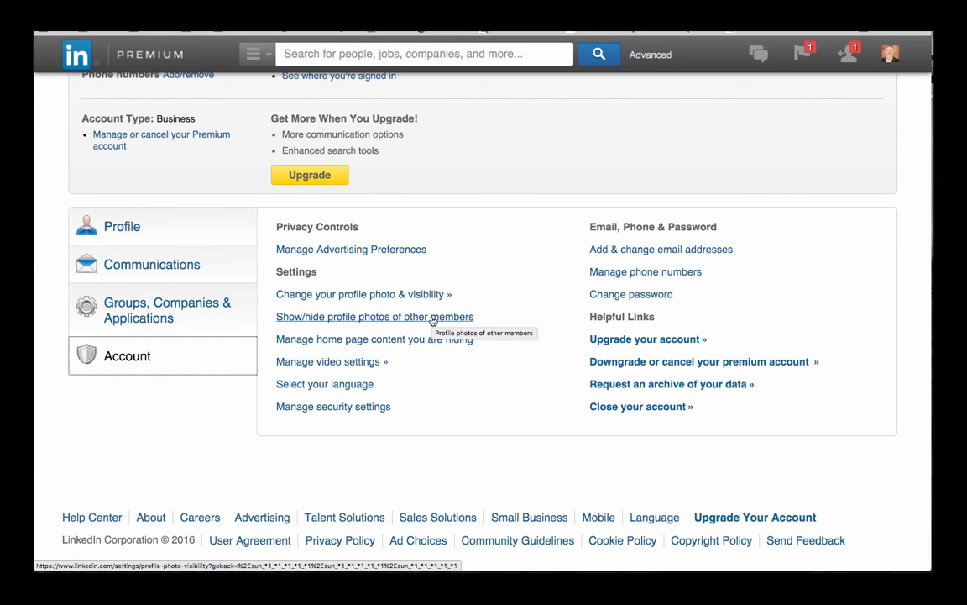
pyautogui.click(374, 316)
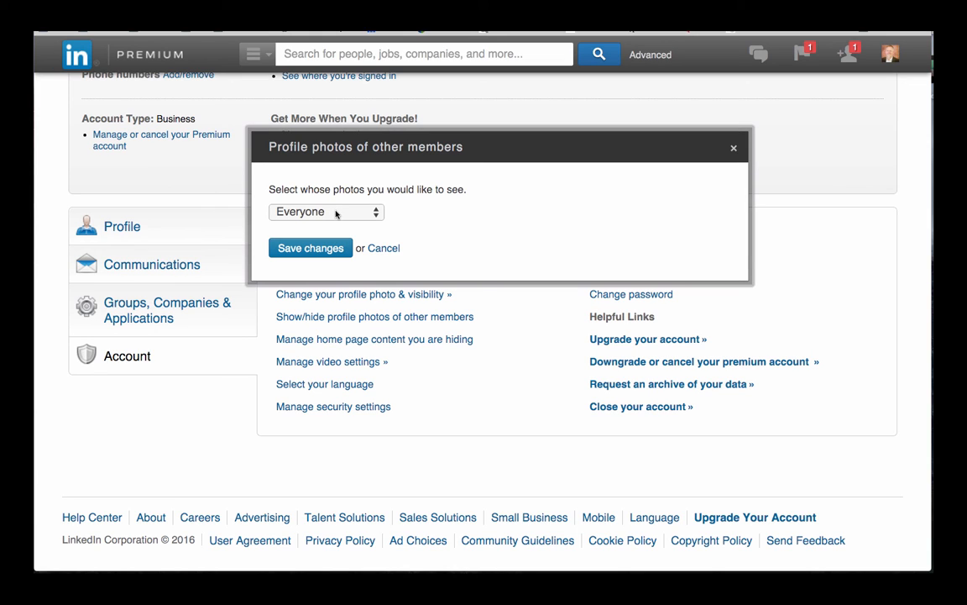
pyautogui.click(326, 211)
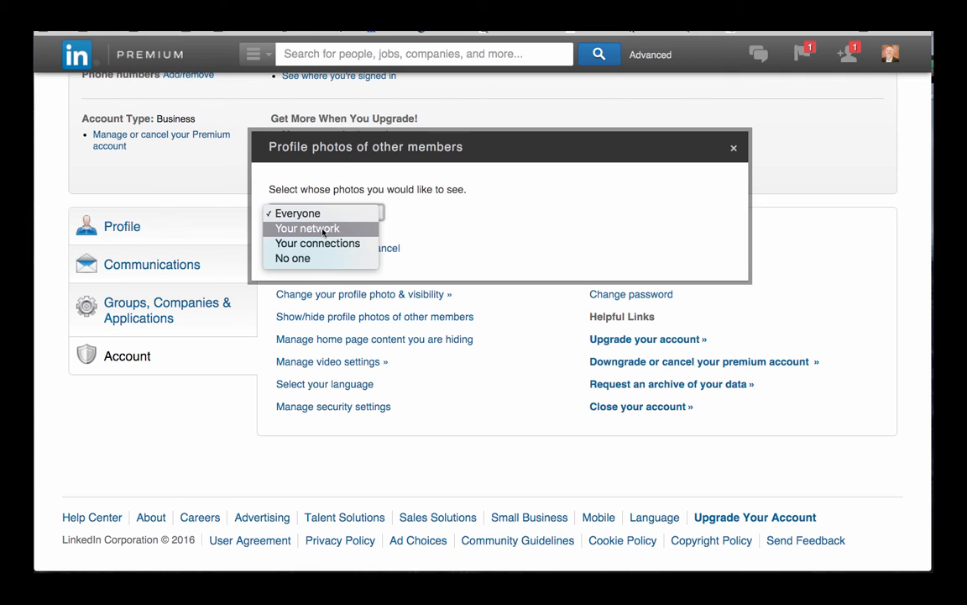
pyautogui.moveTo(326, 248)
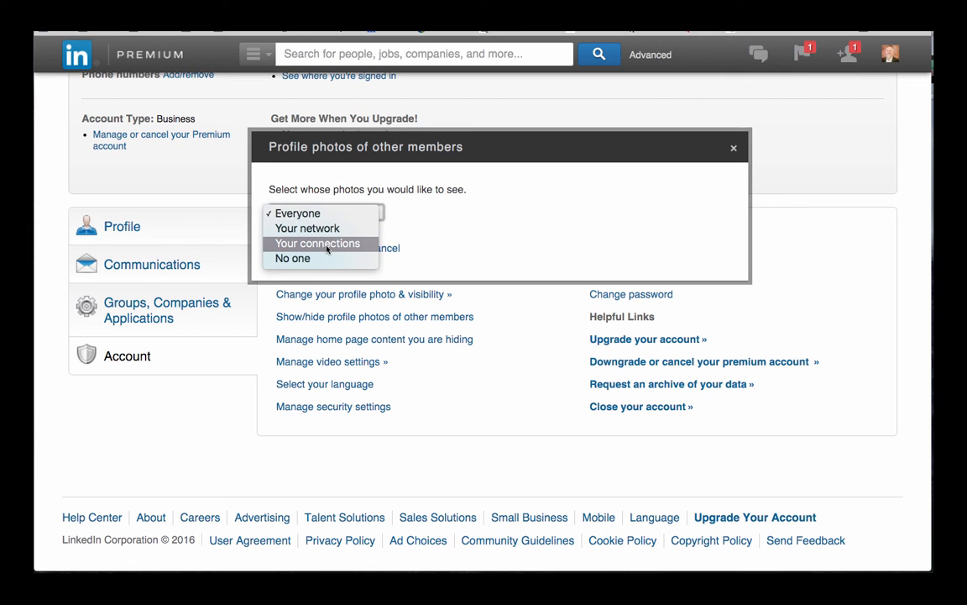
pyautogui.click(299, 211)
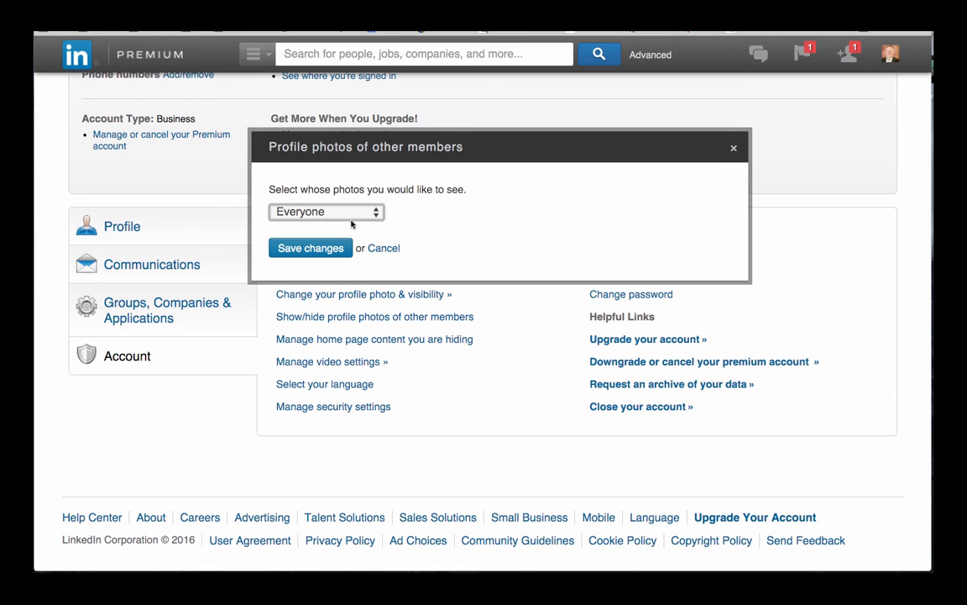
pyautogui.click(326, 211)
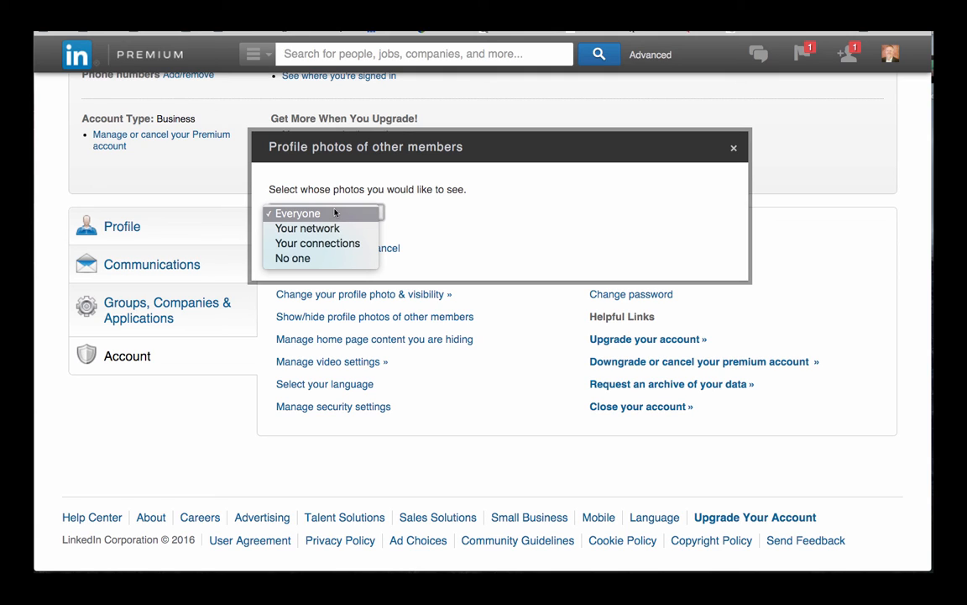
pyautogui.click(299, 212)
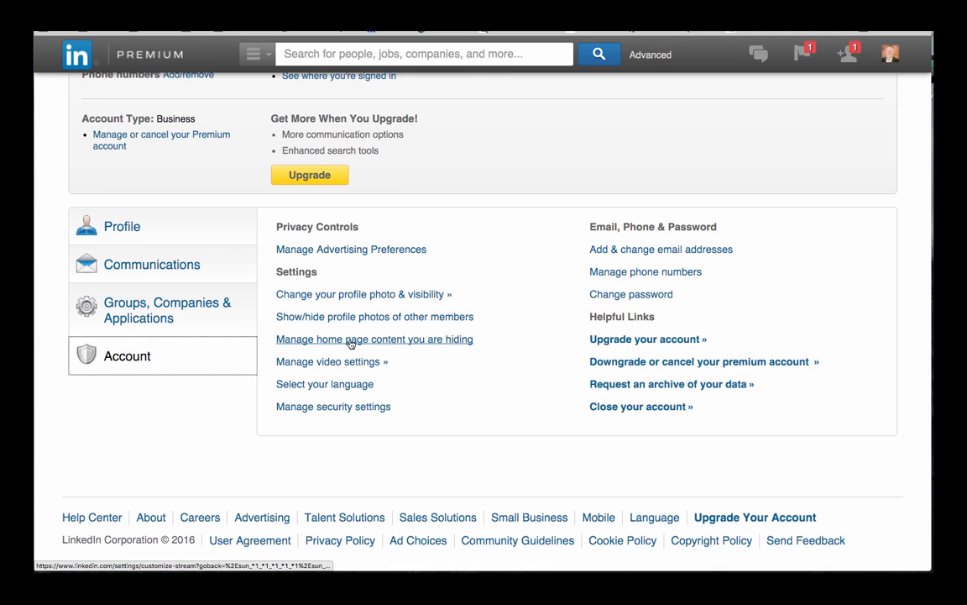
pyautogui.moveTo(404, 343)
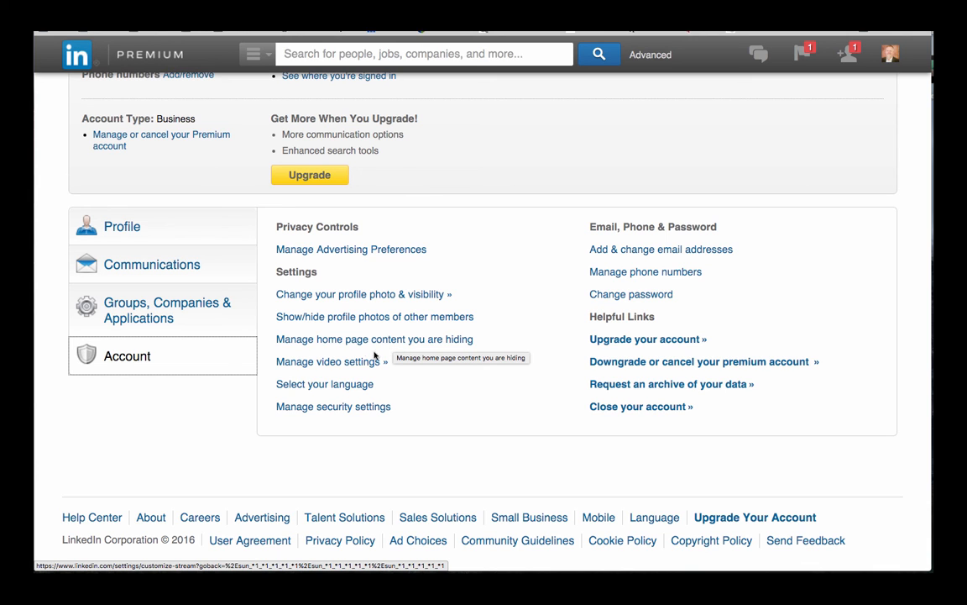
pyautogui.click(323, 361)
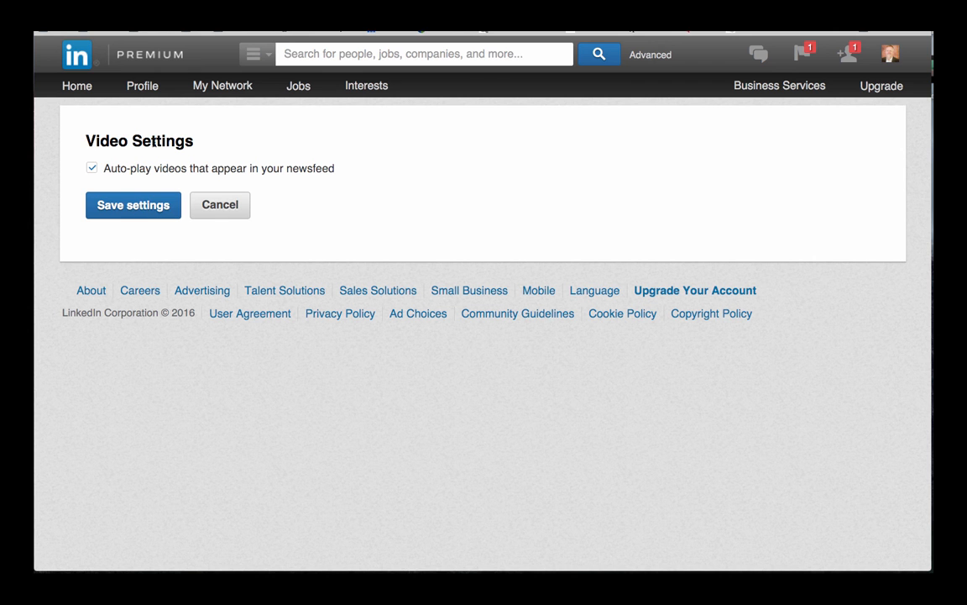
pyautogui.moveTo(259, 181)
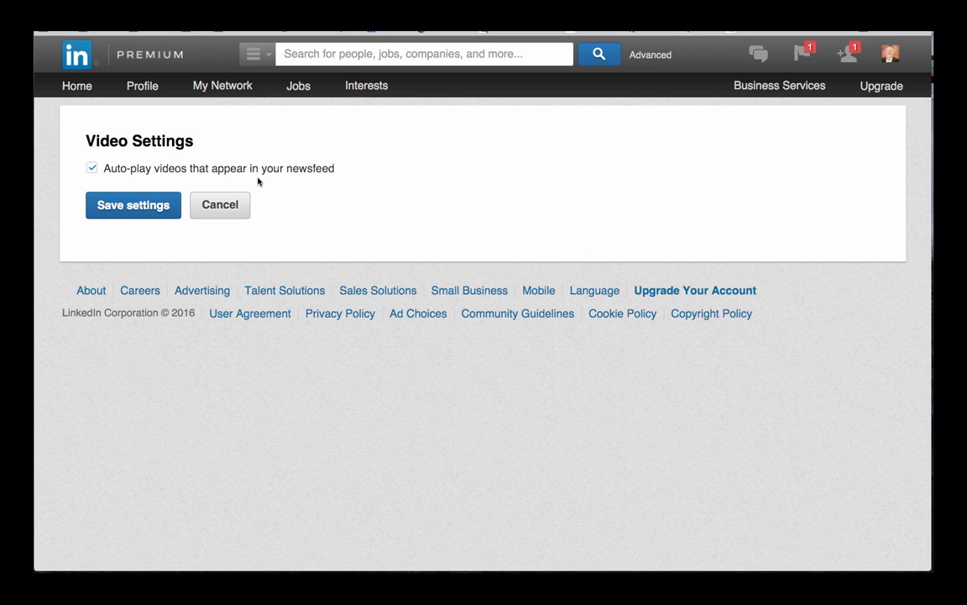
pyautogui.moveTo(218, 178)
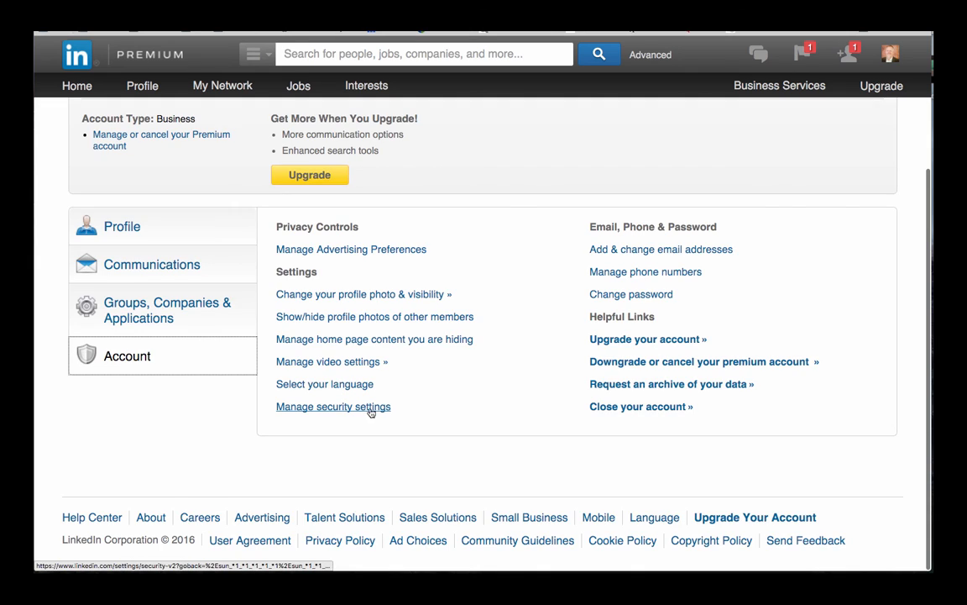
pyautogui.moveTo(373, 408)
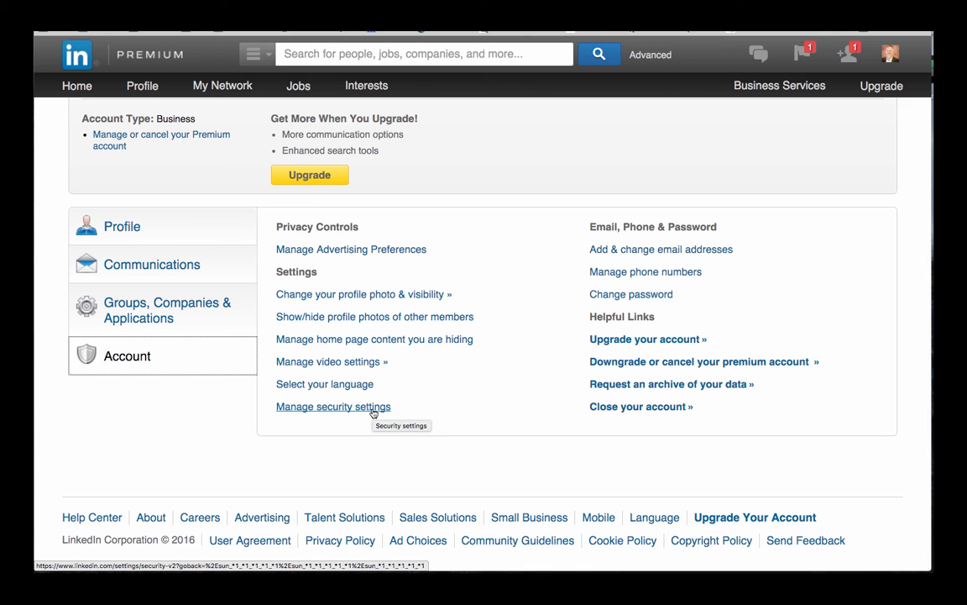
# Review security settings with two-step verification on, then return to Privacy & Settings
pyautogui.click(332, 407)
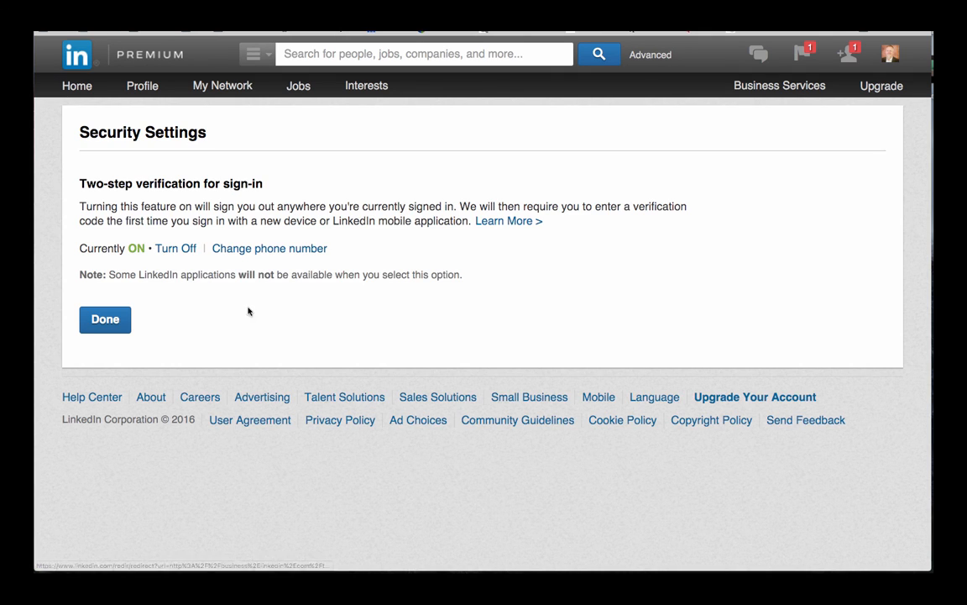
pyautogui.moveTo(356, 267)
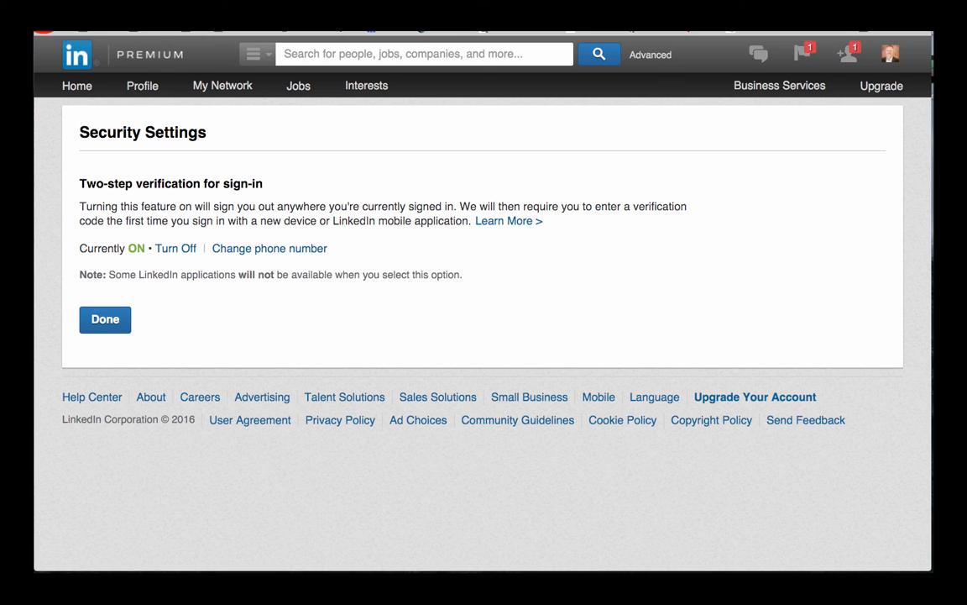
pyautogui.click(104, 319)
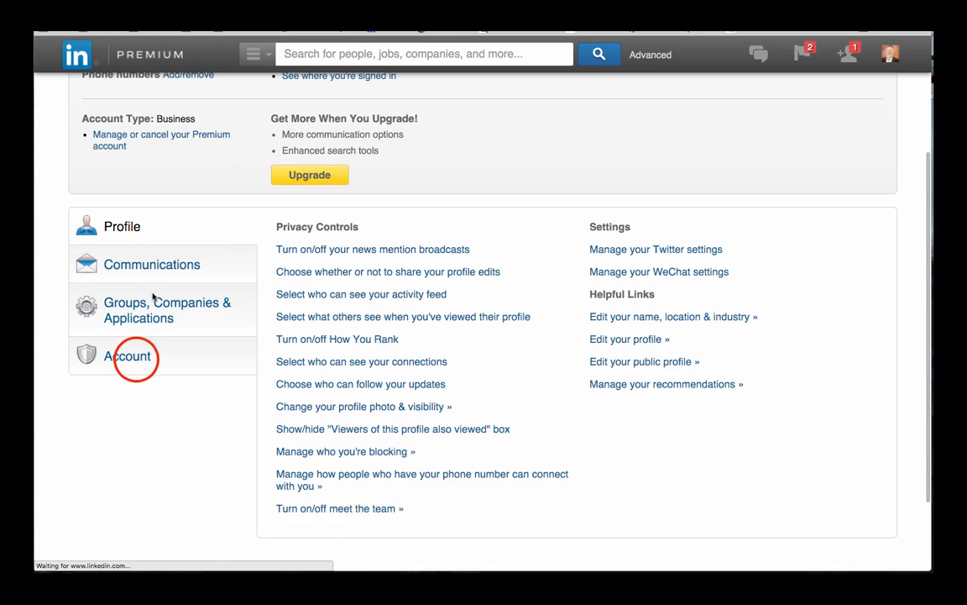
# Show the Account section listing email, password and account management links
pyautogui.click(126, 356)
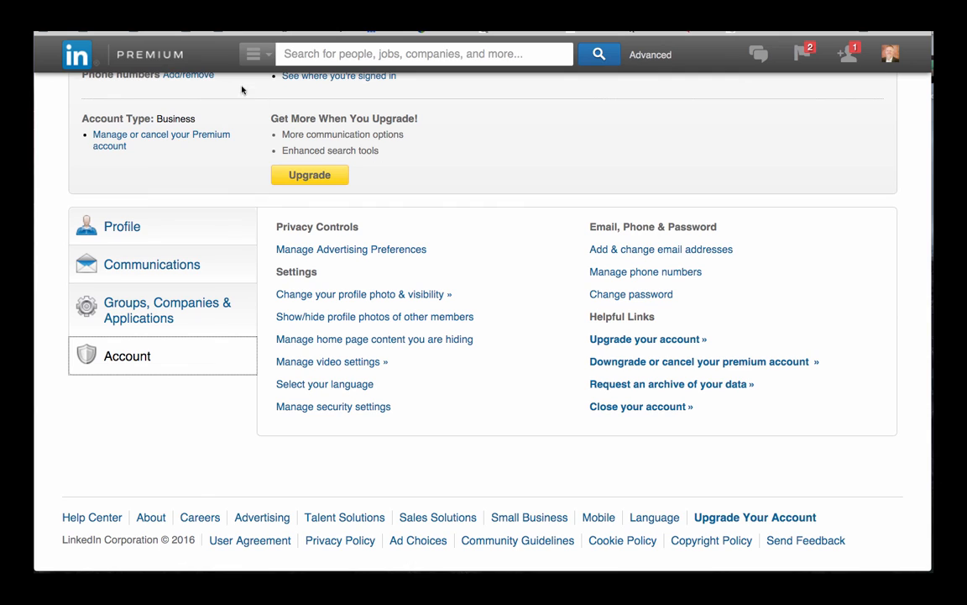
pyautogui.moveTo(655, 275)
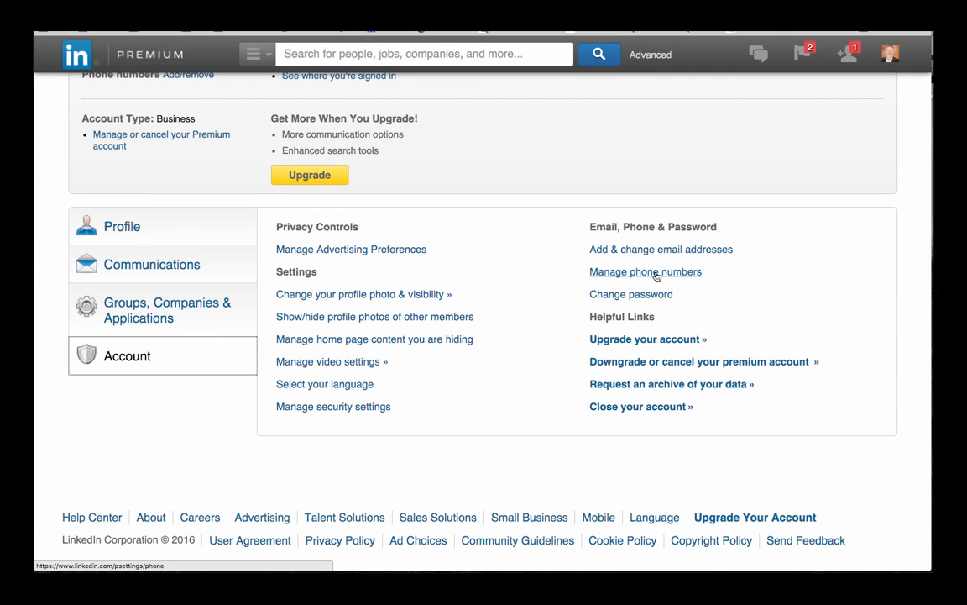
pyautogui.moveTo(620, 300)
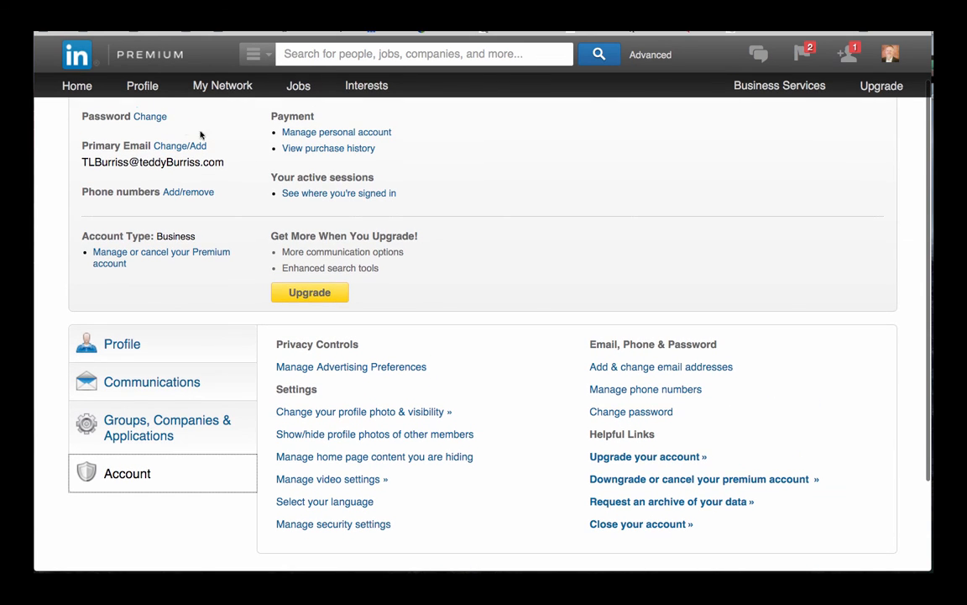
pyautogui.moveTo(673, 458)
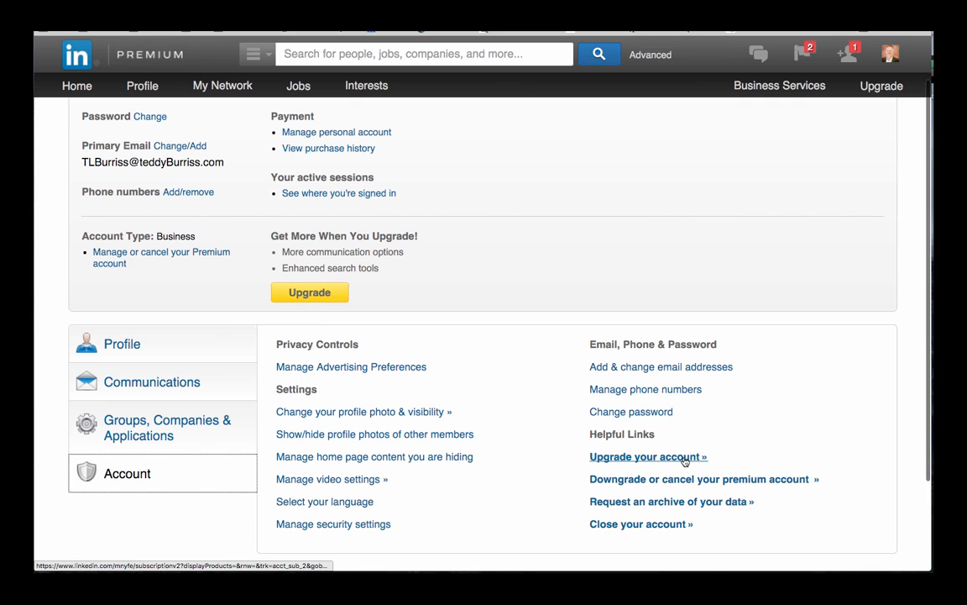
pyautogui.moveTo(716, 479)
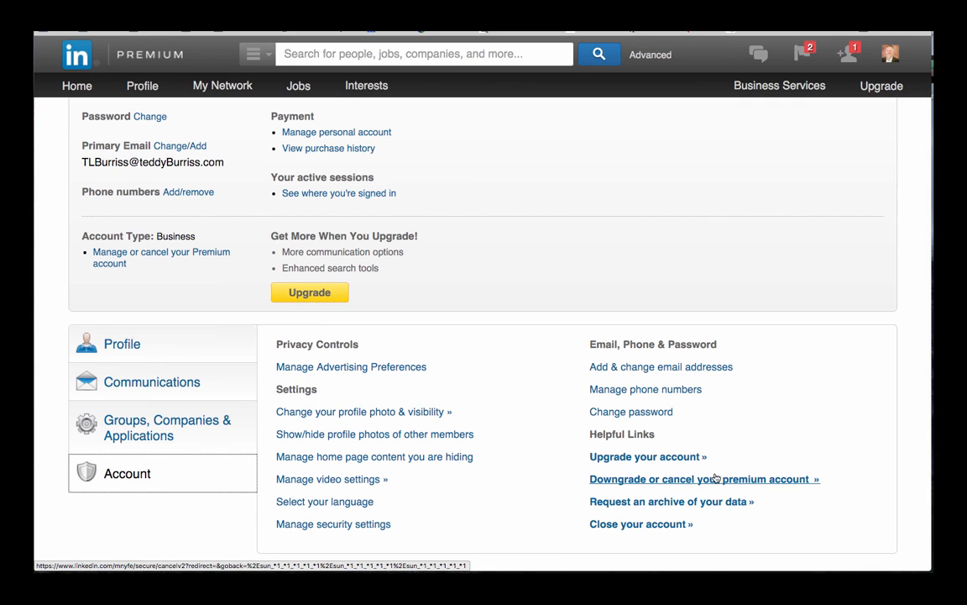
pyautogui.moveTo(595, 503)
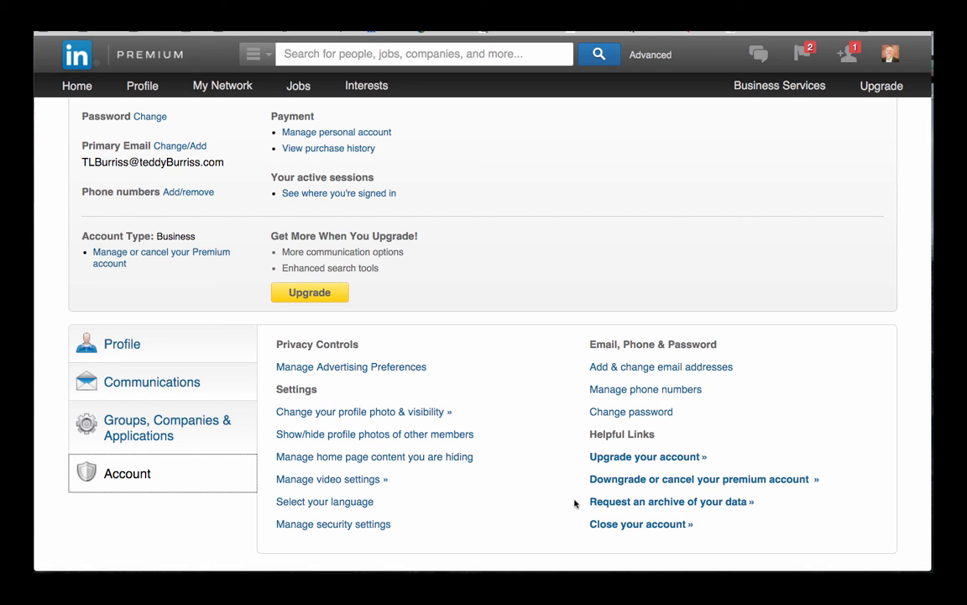
pyautogui.moveTo(626, 507)
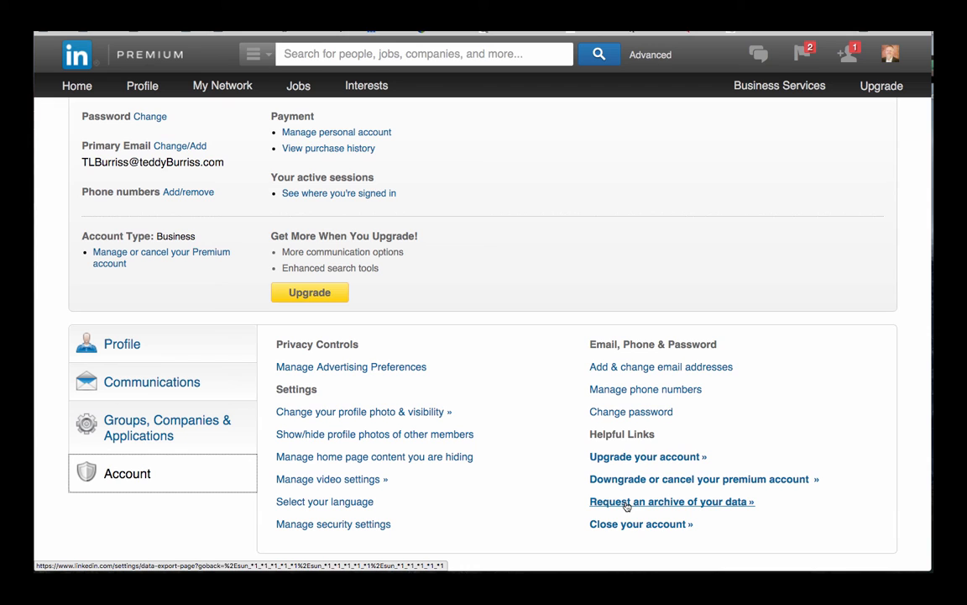
pyautogui.moveTo(652, 524)
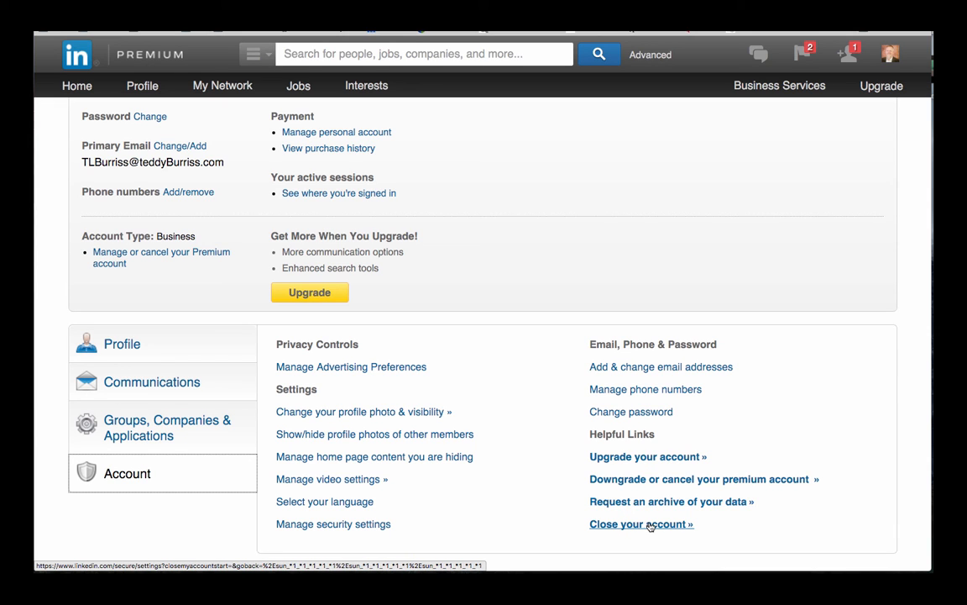